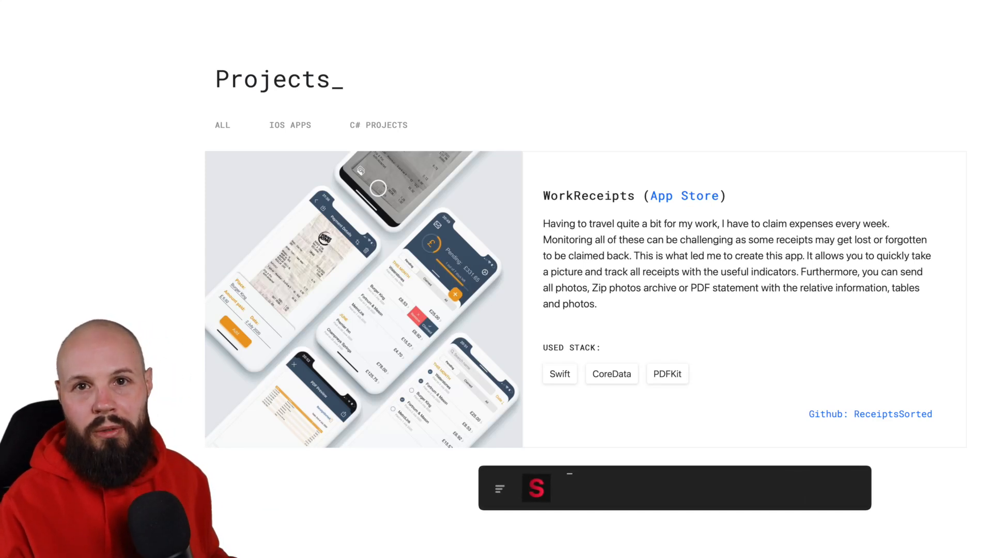
# Land on the Kristaps Grinbergs portfolio homepage and read his intro and contact details.
pyautogui.write('seanallen.co')
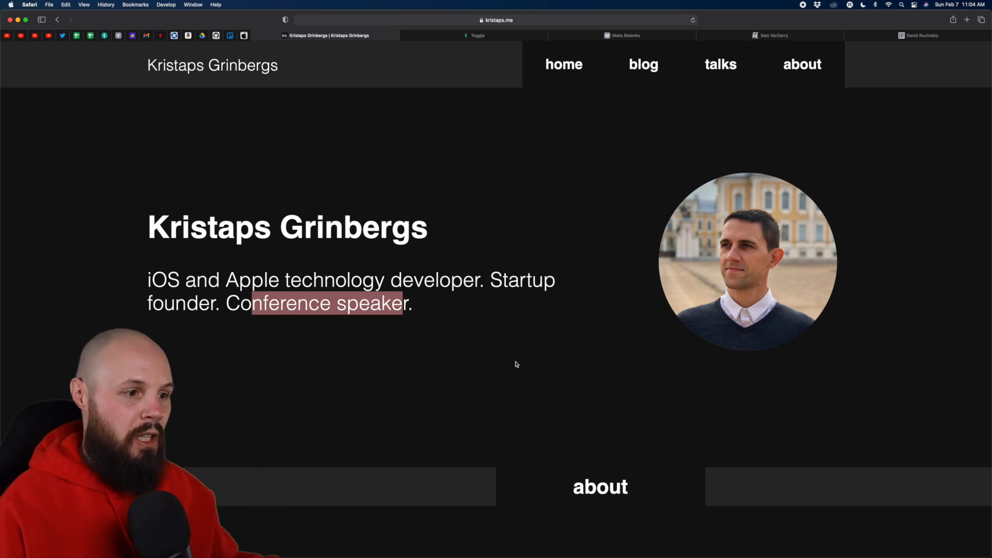
pyautogui.click(439, 308)
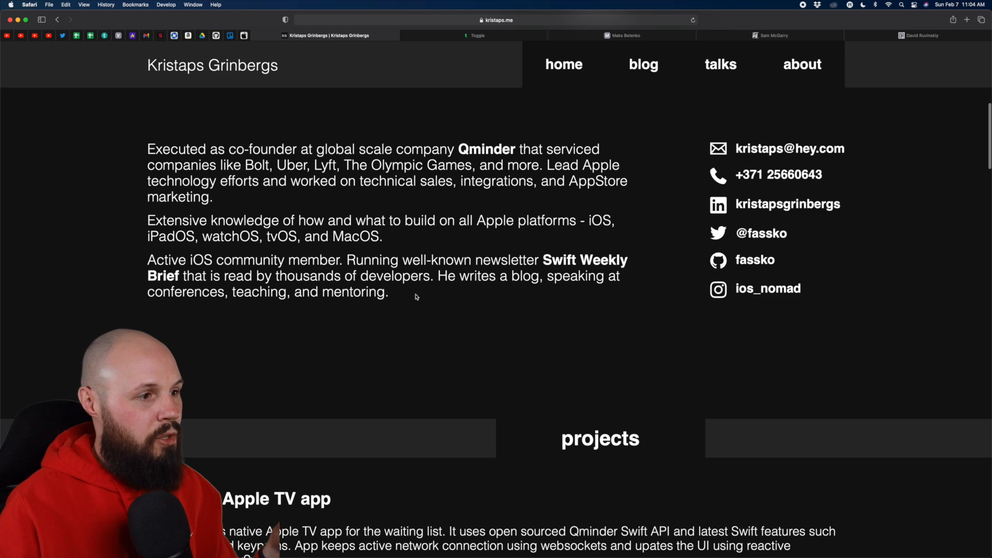
pyautogui.scroll(-3)
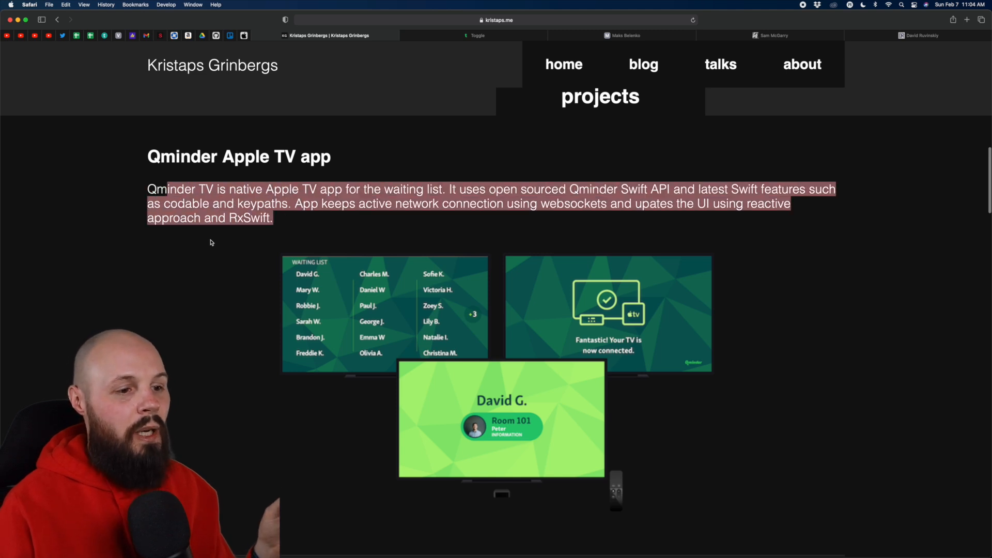
pyautogui.scroll(-3)
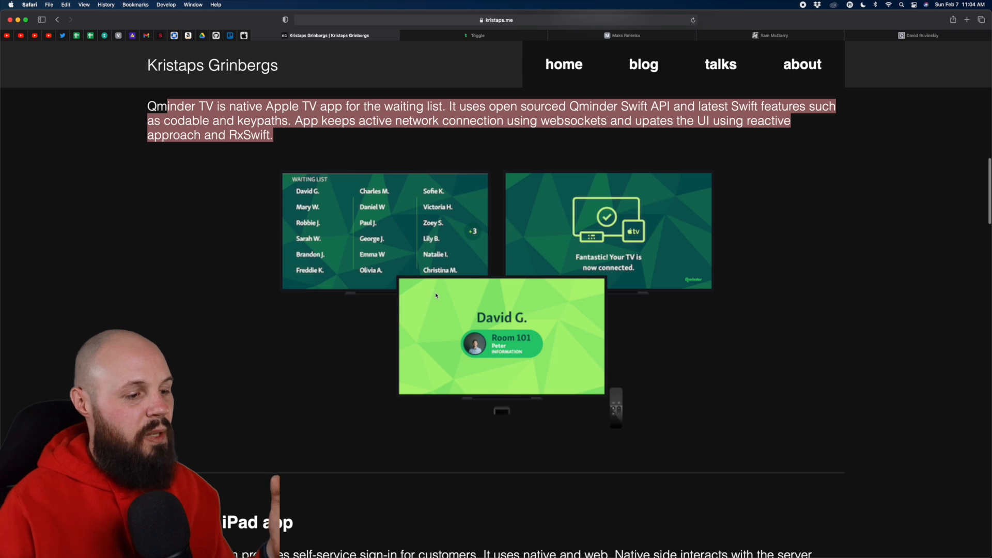
# Scroll through the projects list with app write-ups down to the Weather Latvia iOS app.
pyautogui.scroll(-3)
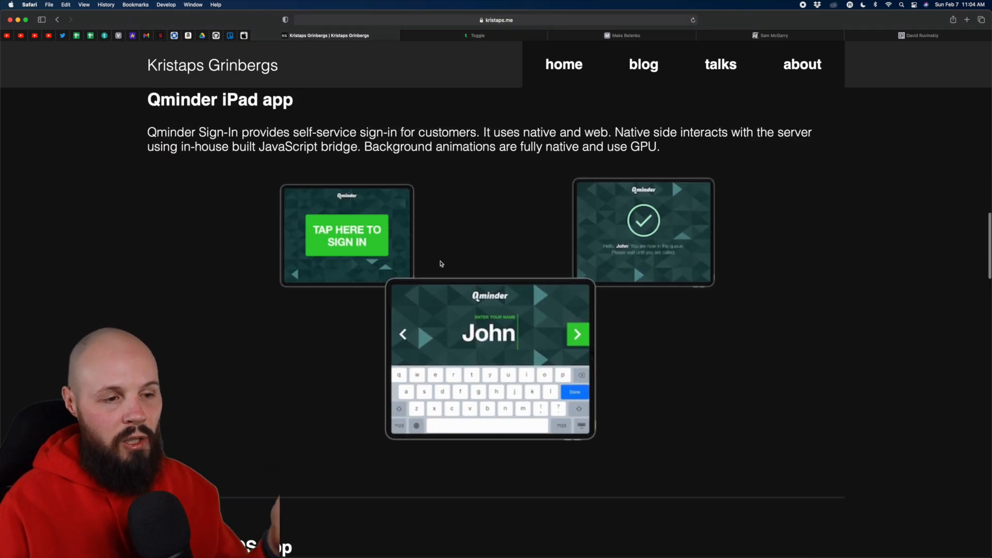
pyautogui.scroll(-3)
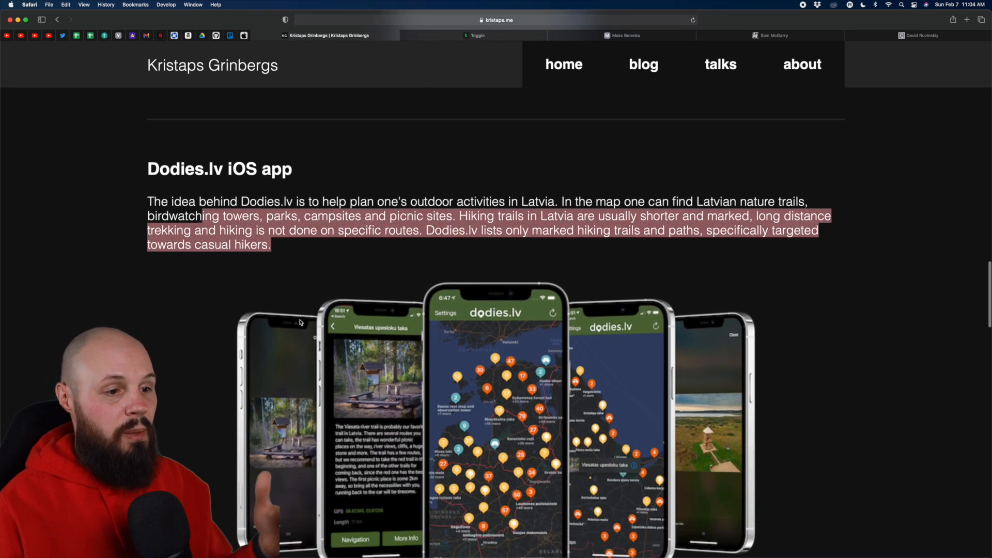
pyautogui.scroll(-3)
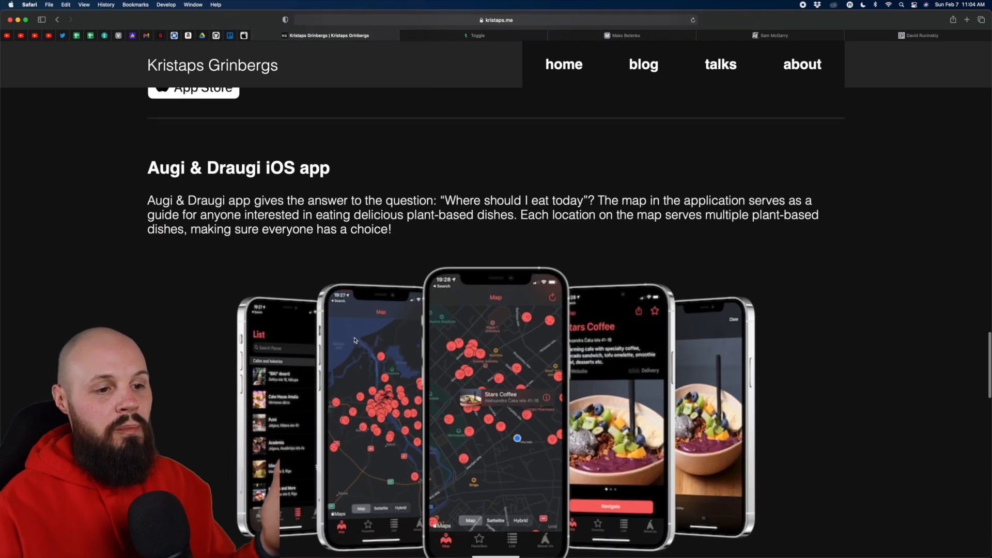
pyautogui.scroll(-3)
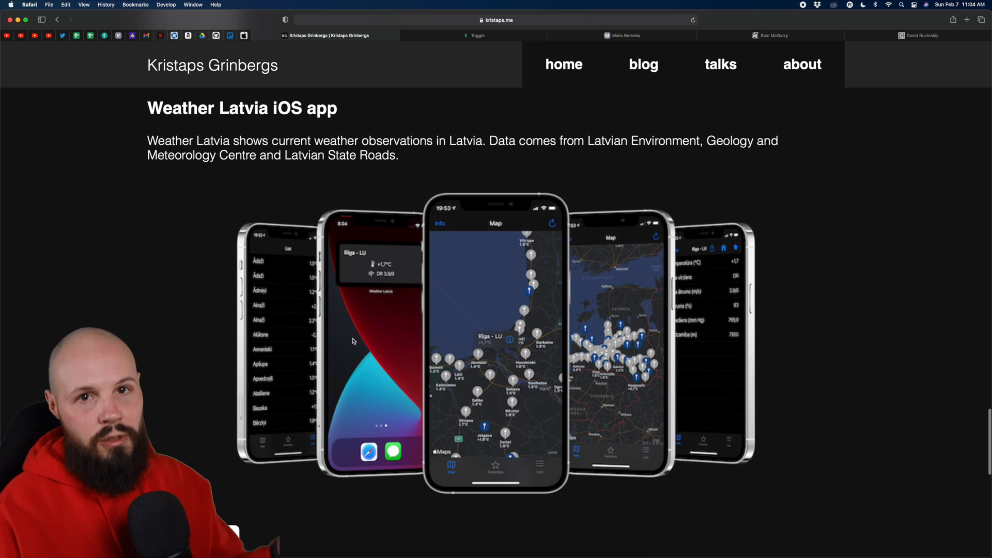
pyautogui.scroll(-3)
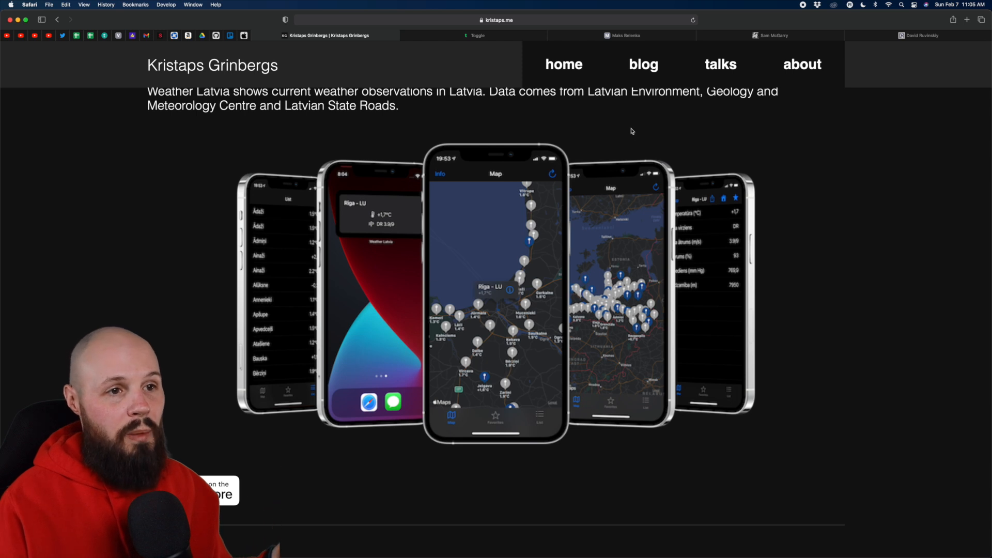
pyautogui.moveTo(643, 64)
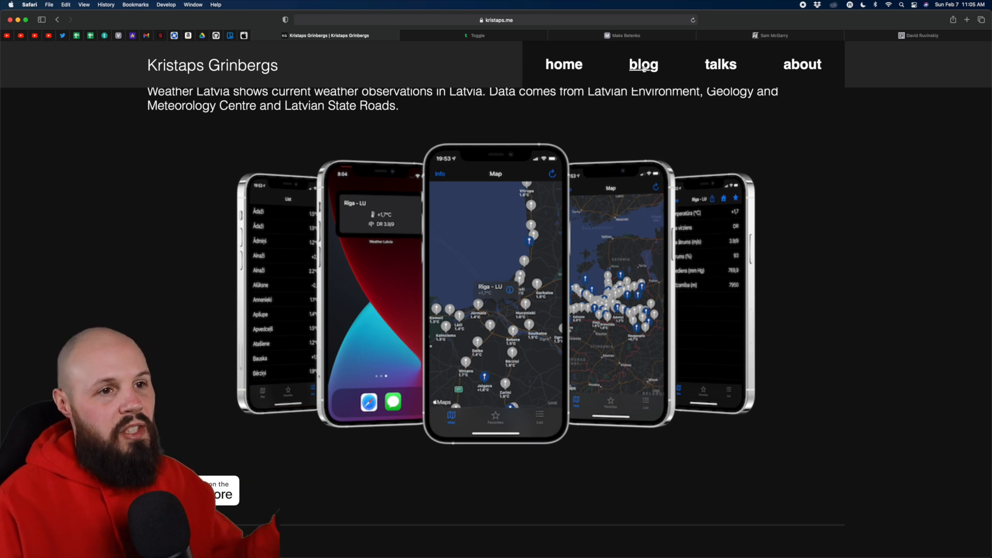
# Go to the blog and read into the Mapview with SwiftUI post's code sections.
pyautogui.click(643, 64)
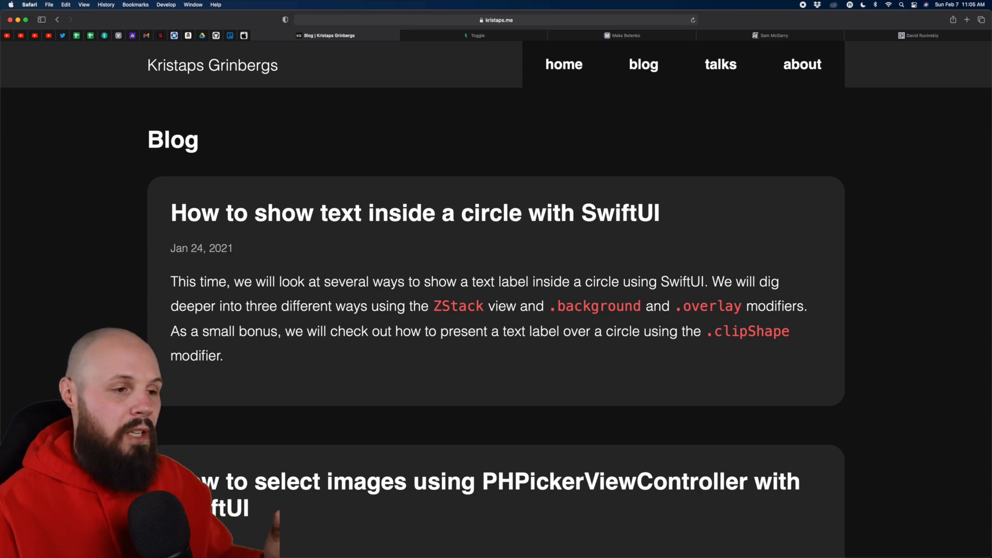
pyautogui.scroll(-3)
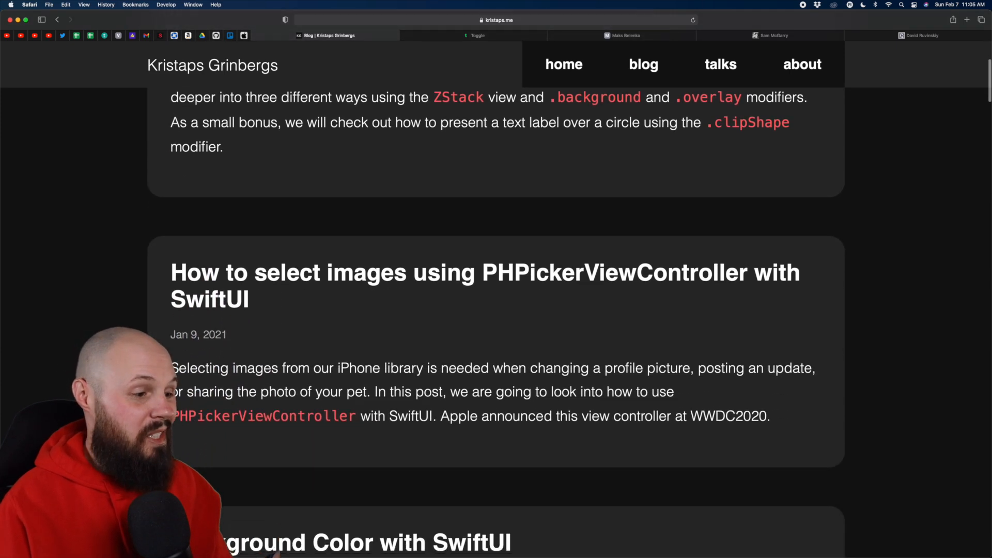
pyautogui.scroll(-3)
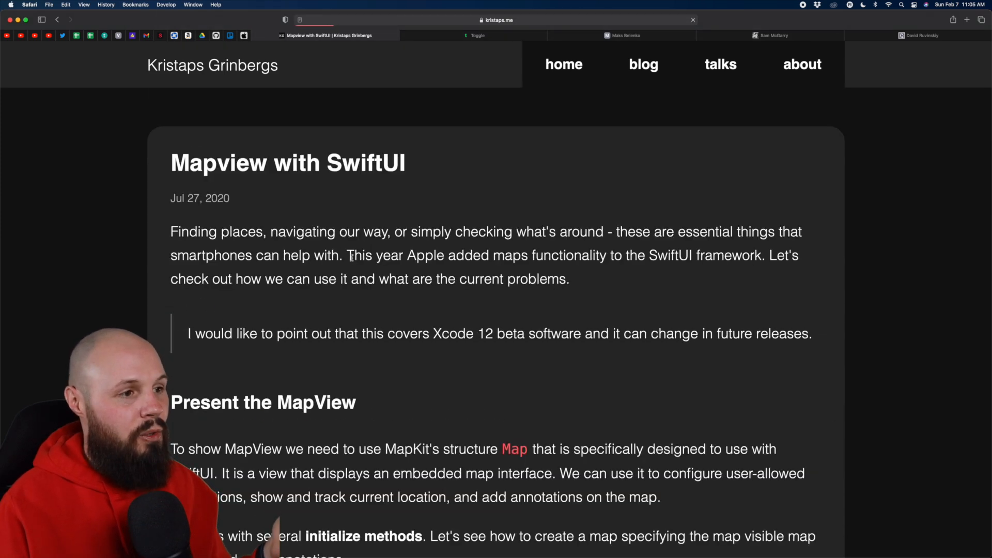
pyautogui.scroll(-3)
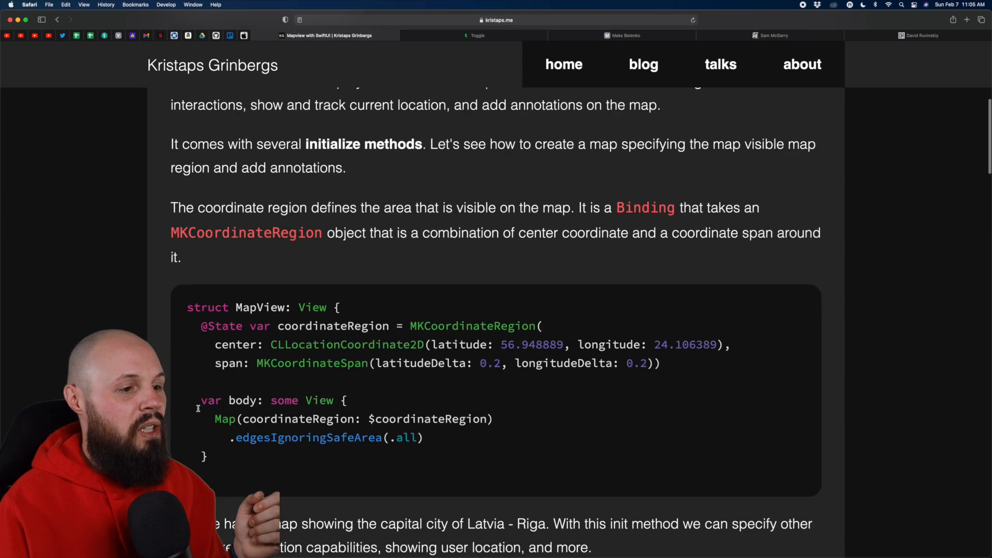
pyautogui.scroll(-3)
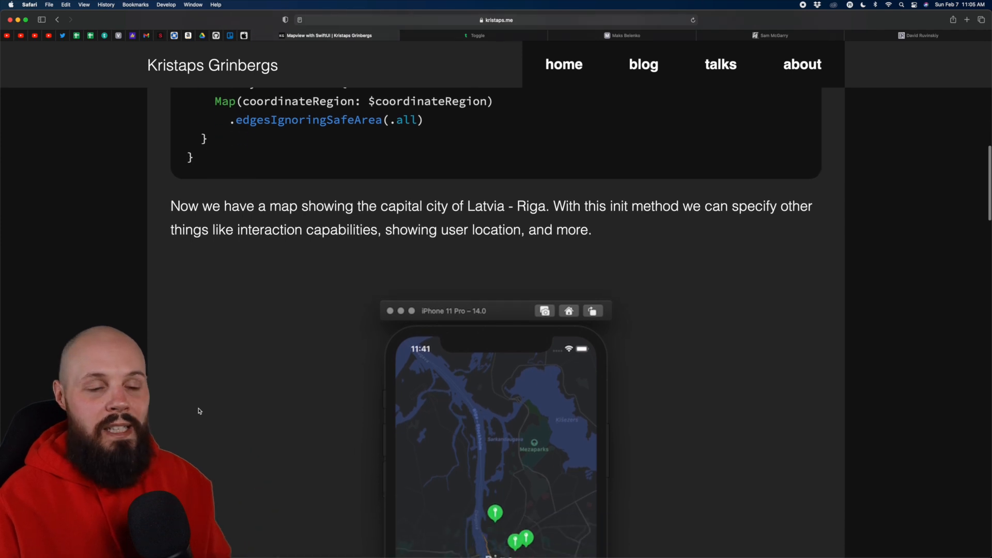
# Continue to the Riga map screenshots and annotations section, then scroll back up a little.
pyautogui.scroll(-3)
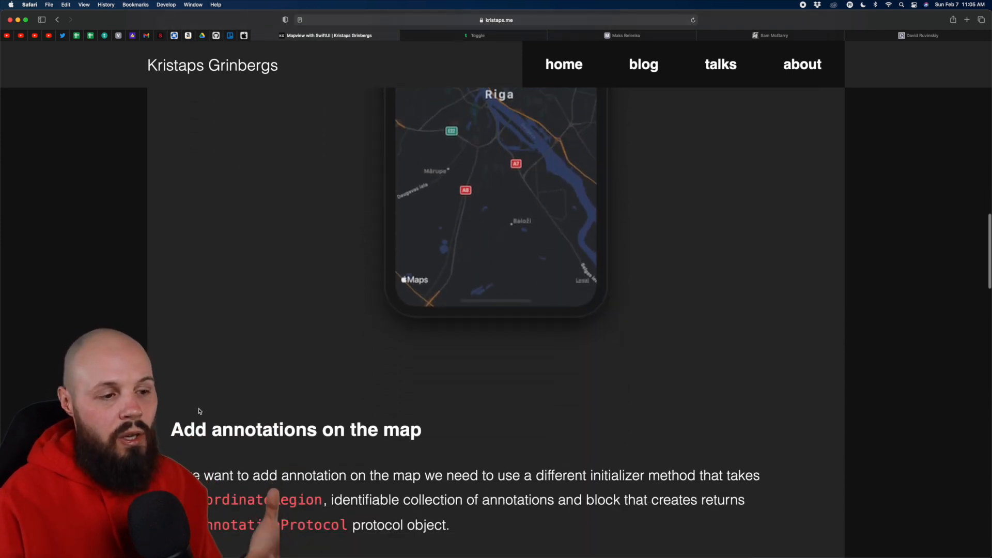
pyautogui.scroll(-3)
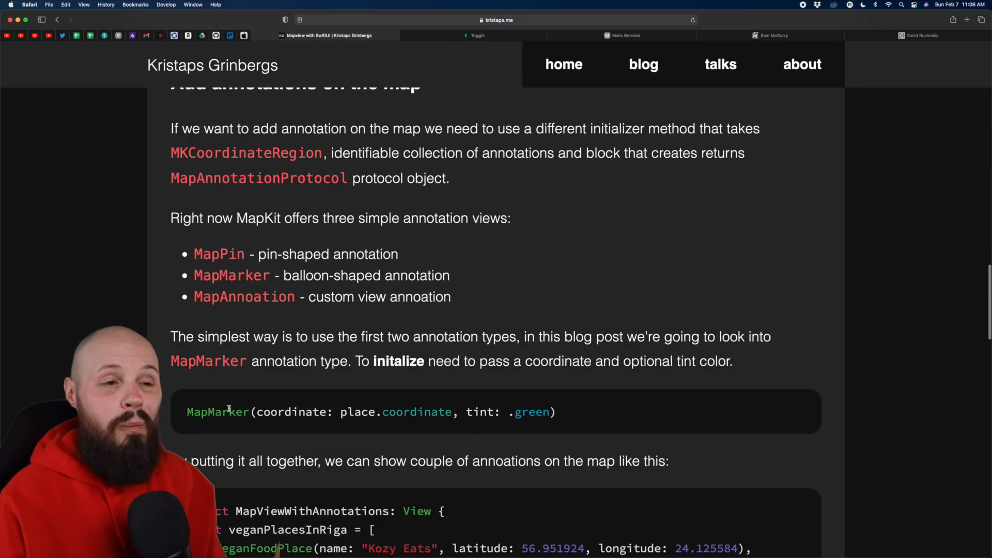
pyautogui.scroll(-3)
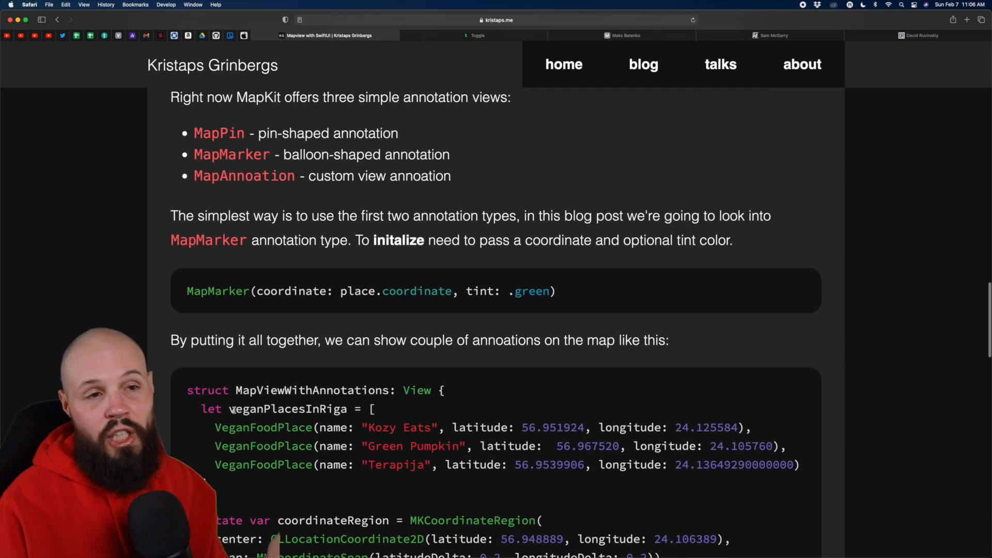
pyautogui.scroll(3)
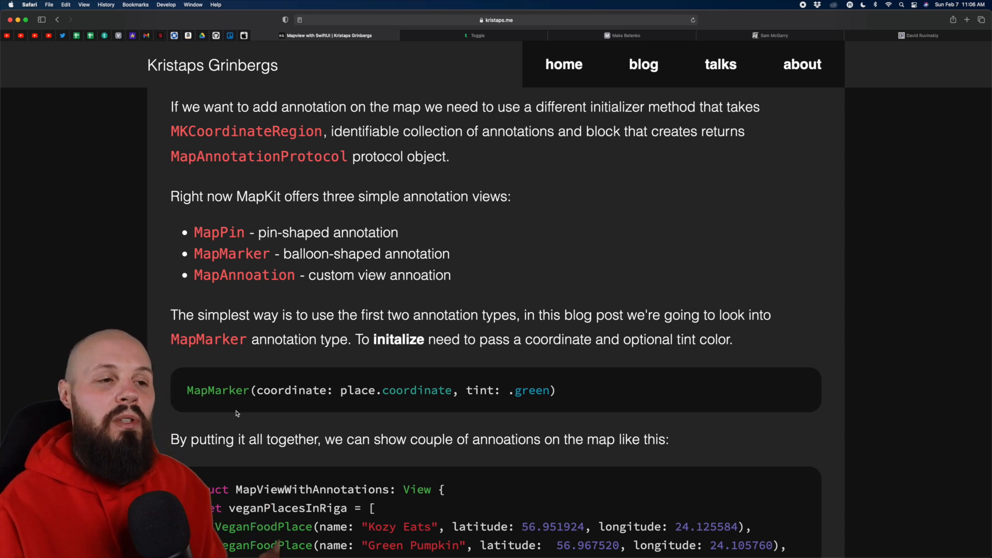
pyautogui.scroll(3)
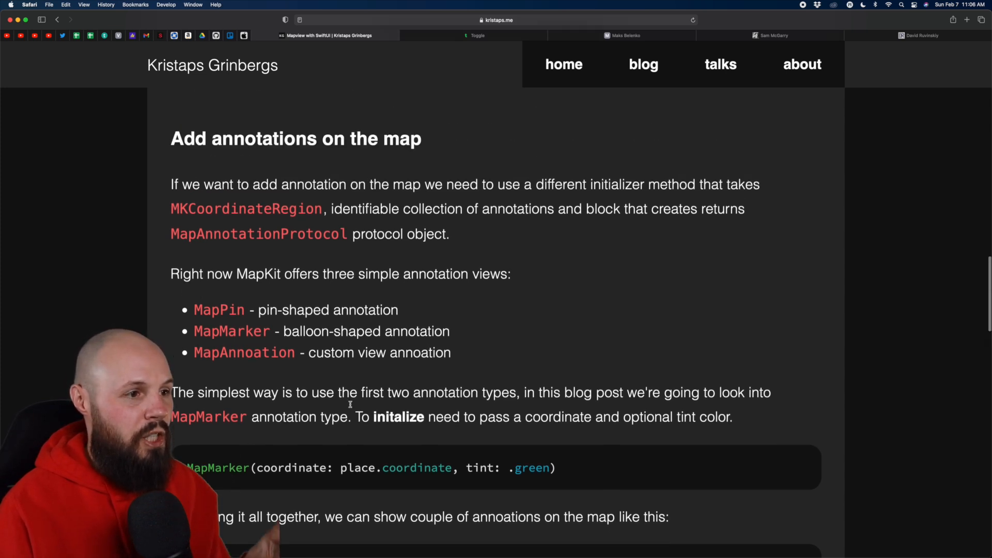
pyautogui.scroll(3)
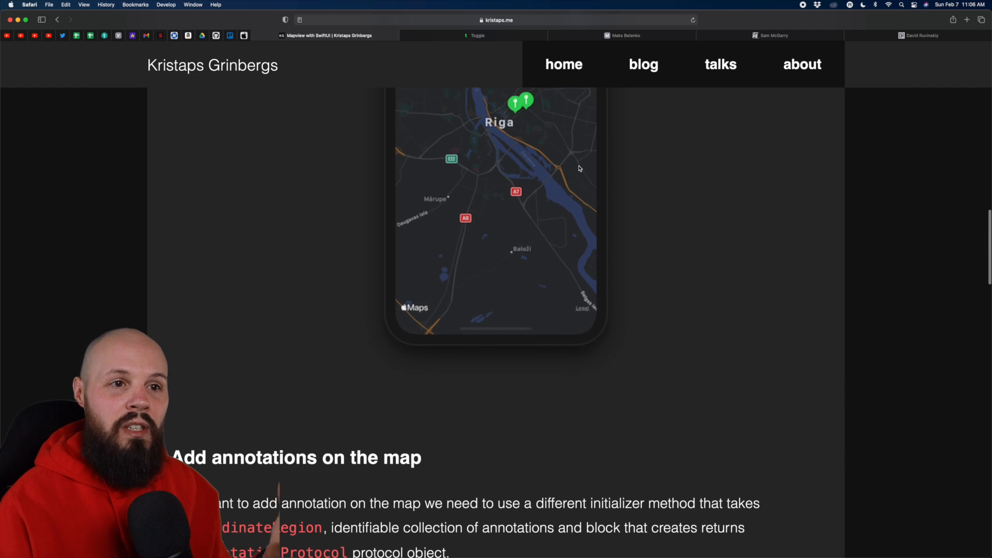
# Go to the talks page and look over the Websockets conference talk video.
pyautogui.click(720, 64)
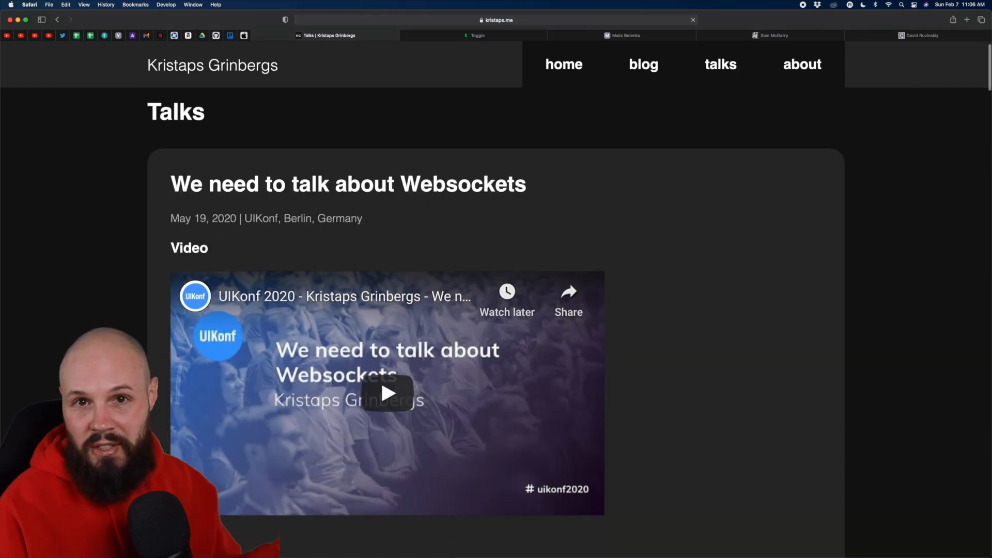
pyautogui.scroll(-3)
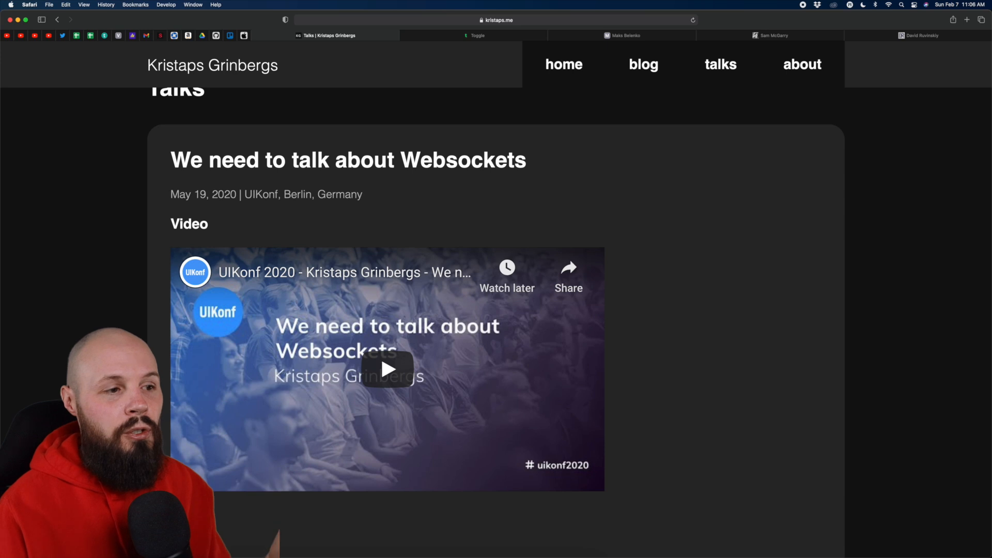
pyautogui.scroll(-3)
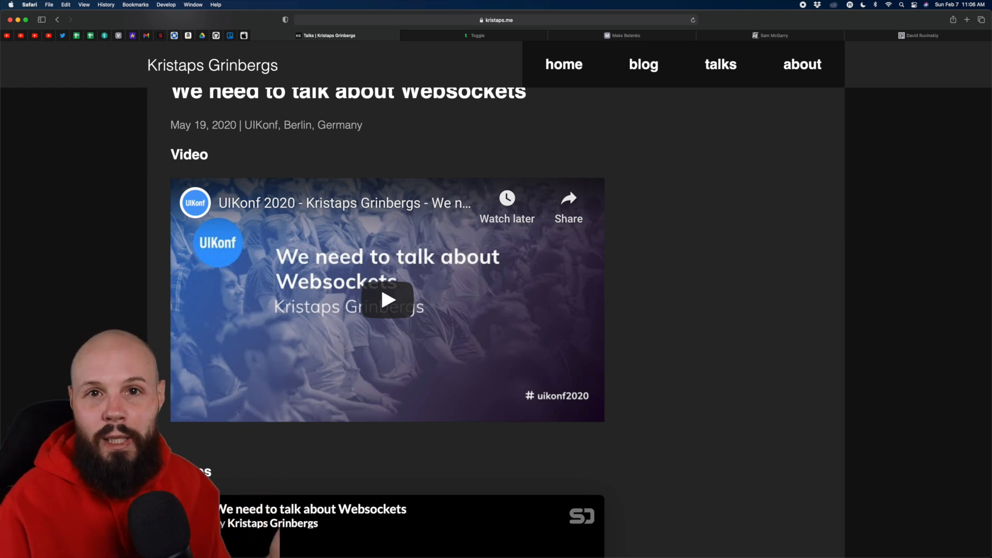
pyautogui.scroll(-3)
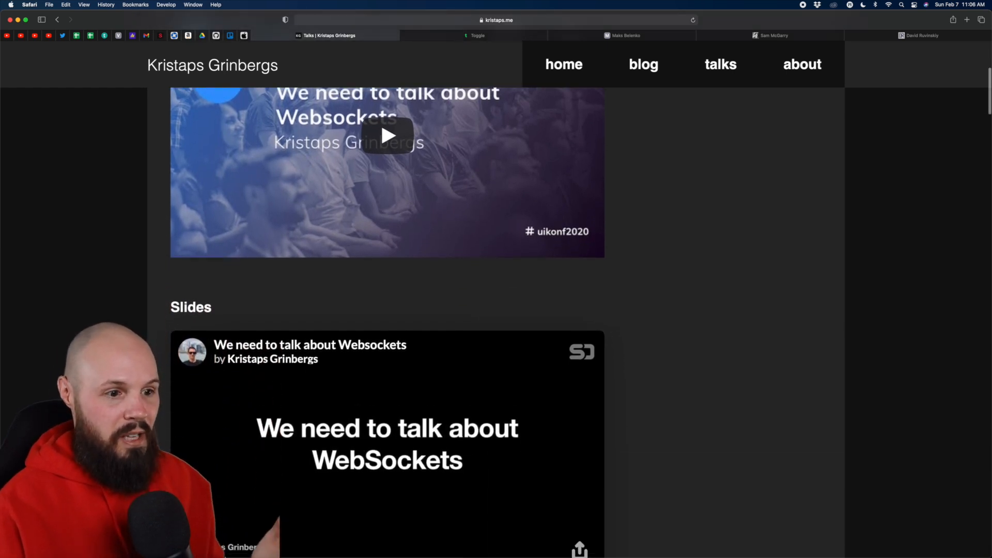
# Review the talk slides, then switch over to the Toggle portfolio tab.
pyautogui.scroll(-3)
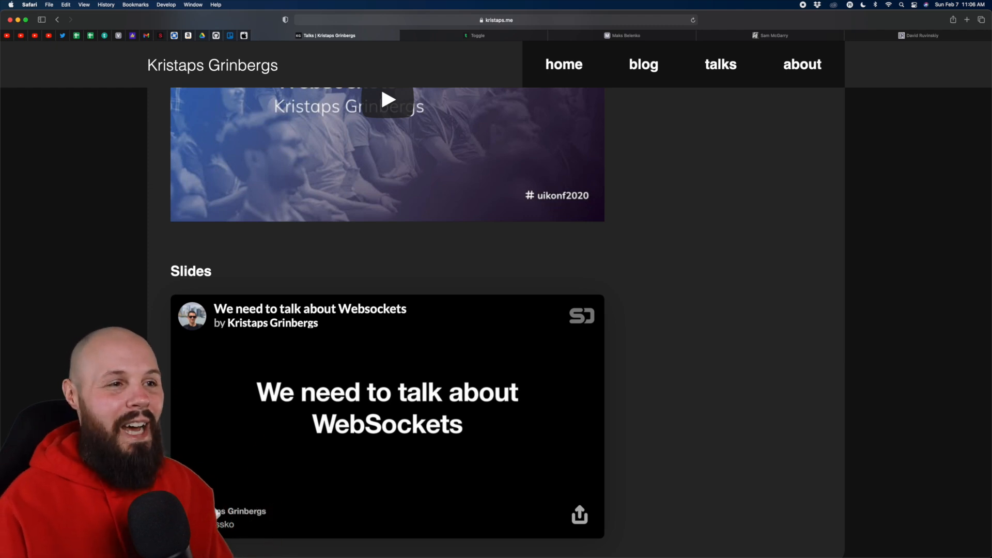
pyautogui.scroll(3)
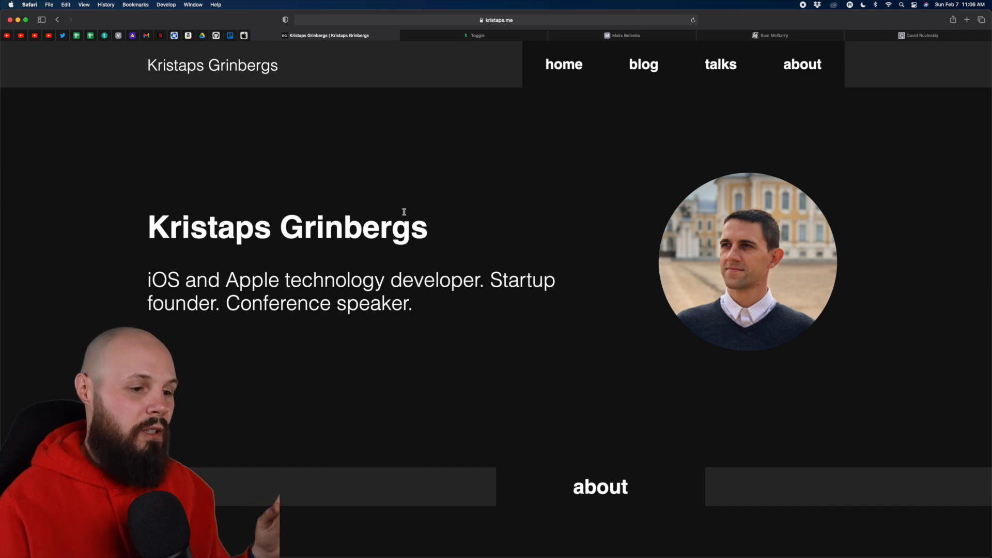
pyautogui.scroll(-3)
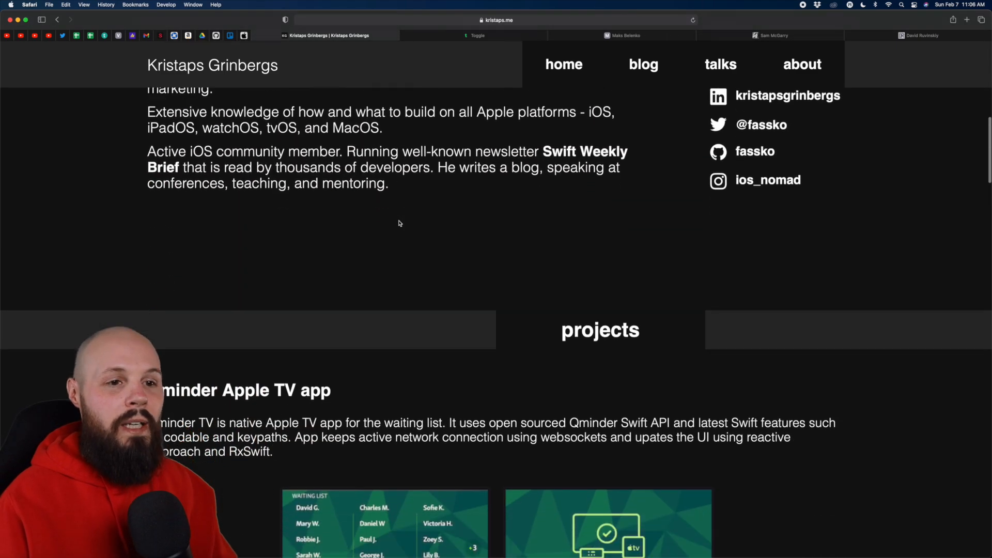
pyautogui.click(475, 35)
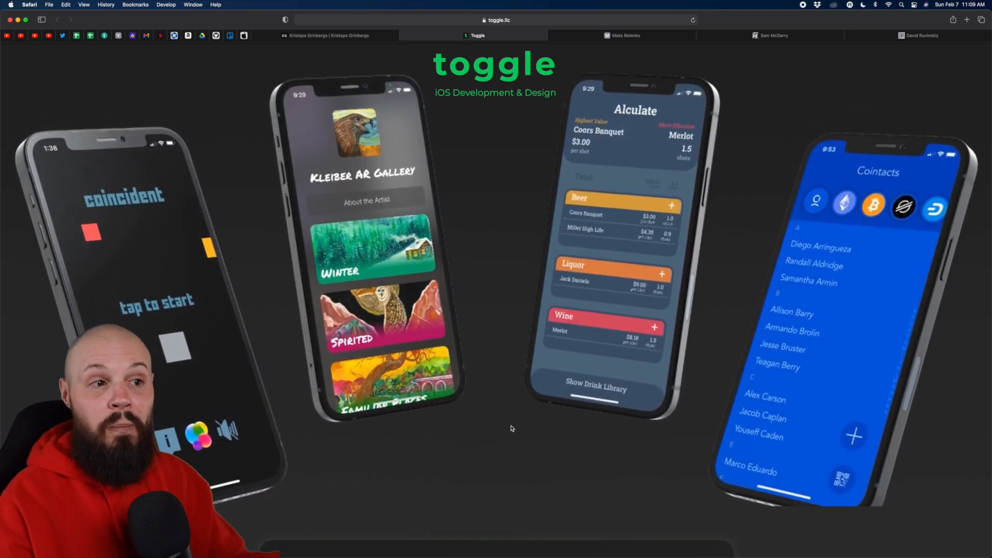
# Scroll down the Toggle iOS Development & Design landing page past its tilted phone mockups.
pyautogui.scroll(-3)
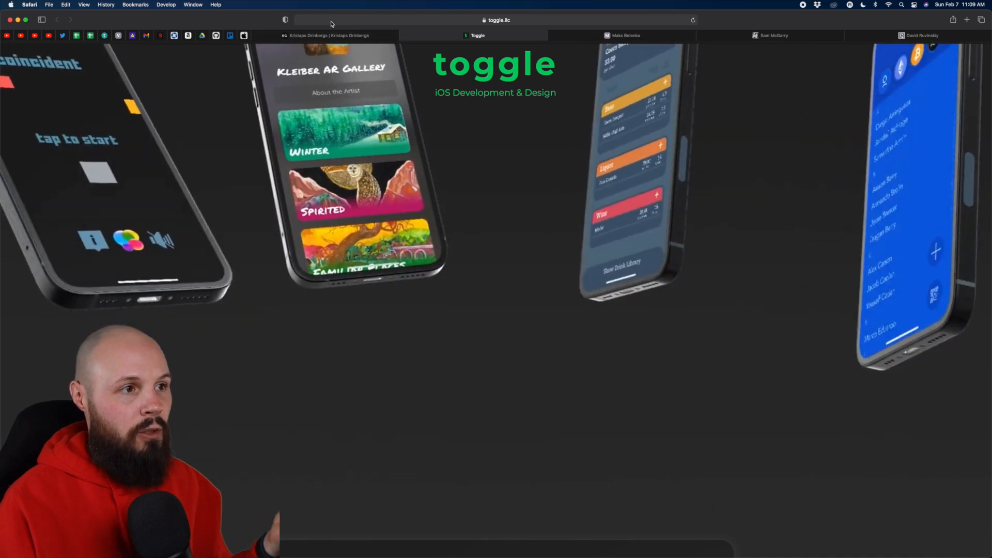
# Glance through the Augi & Draugi project on kristaps.me, then return to the Toggle tab.
pyautogui.click(328, 36)
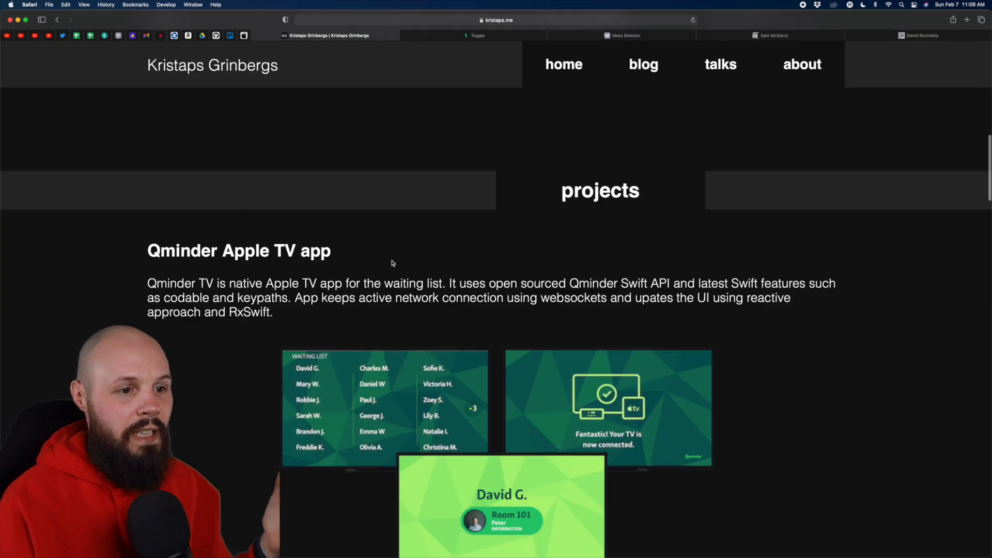
pyautogui.scroll(-3)
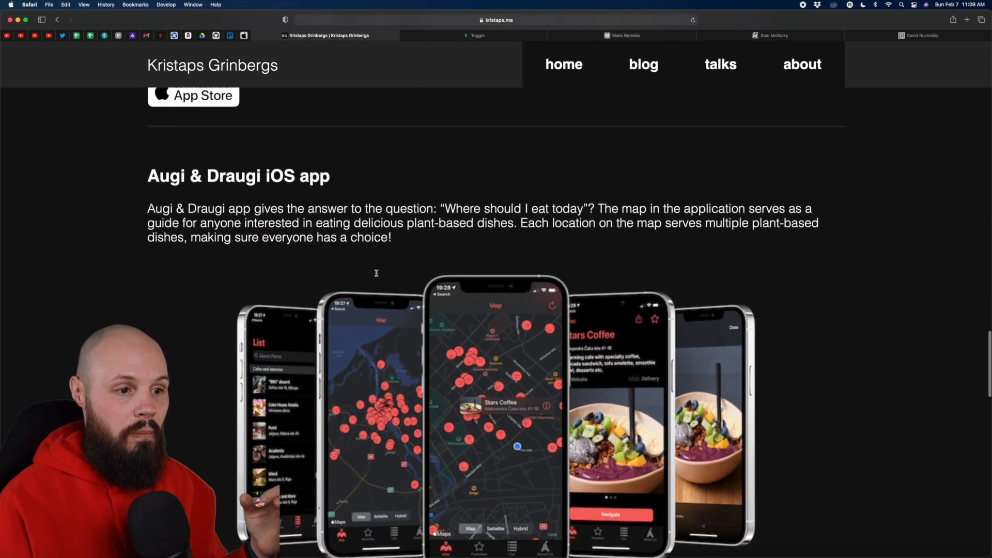
pyautogui.scroll(-3)
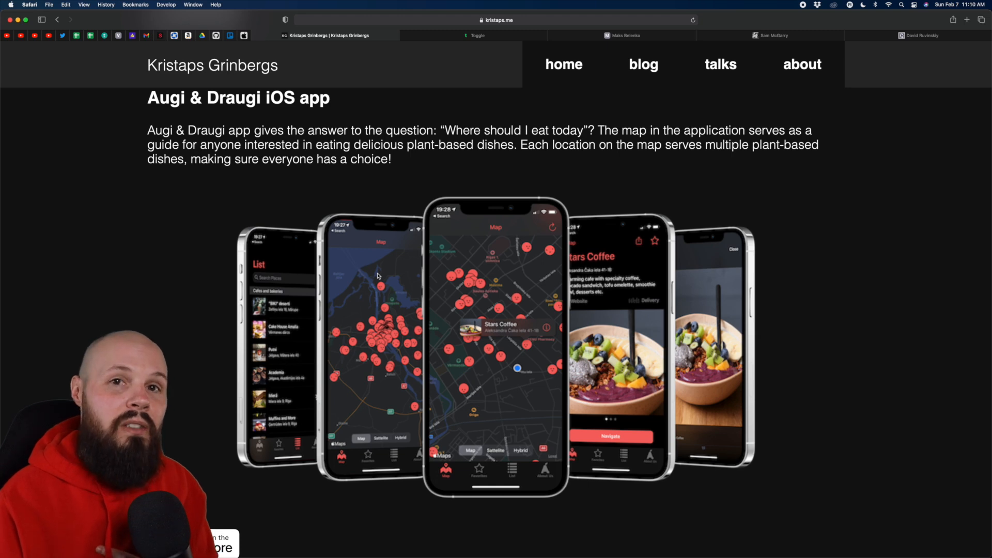
pyautogui.moveTo(479, 55)
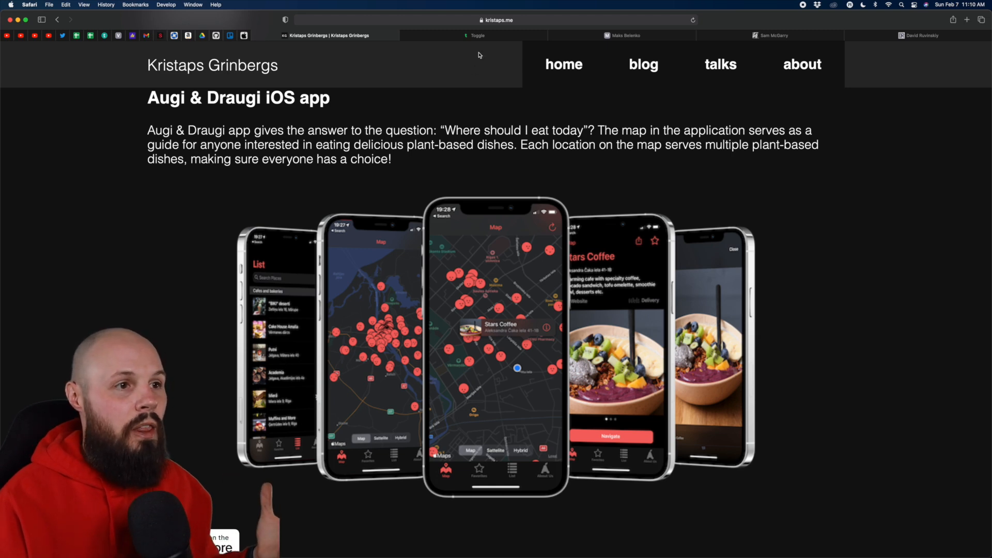
pyautogui.click(476, 35)
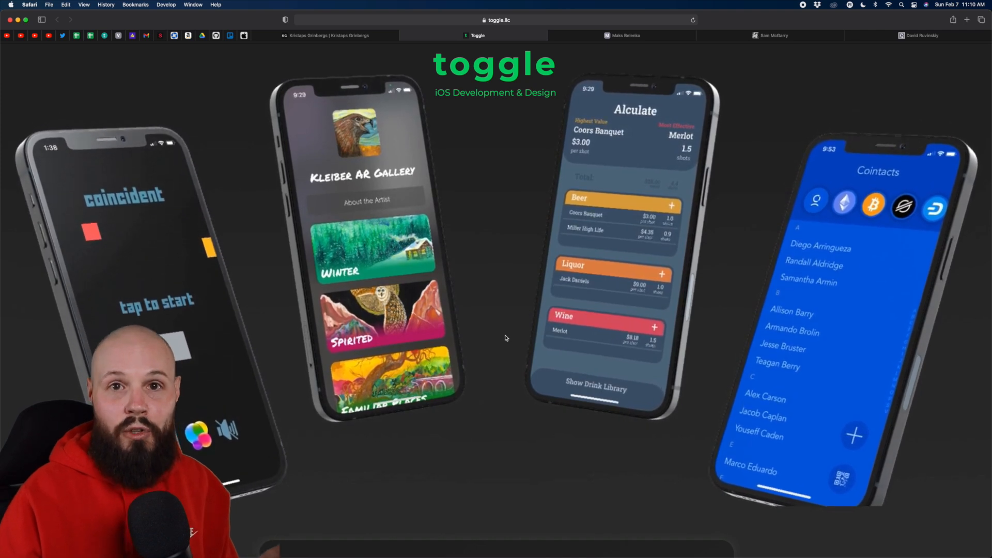
pyautogui.scroll(-3)
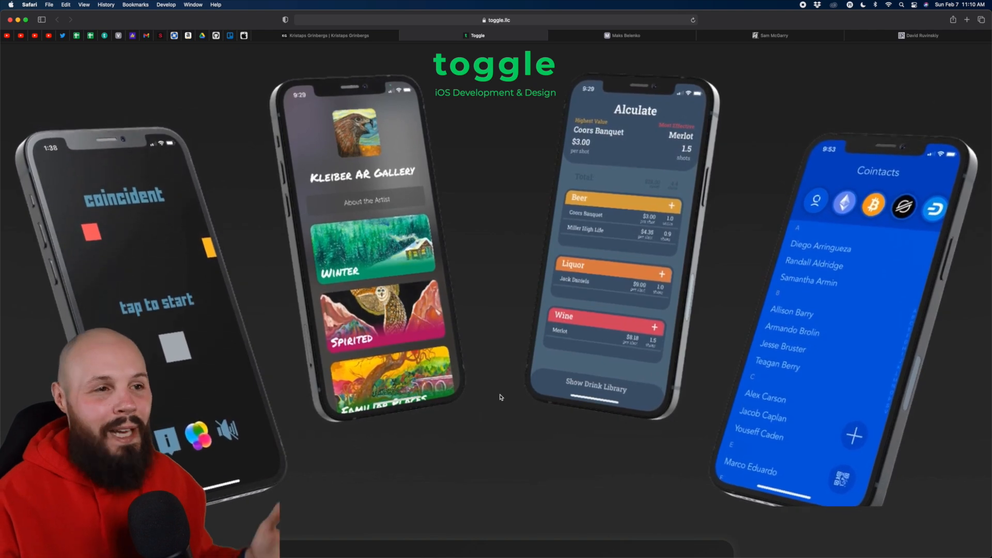
pyautogui.scroll(-3)
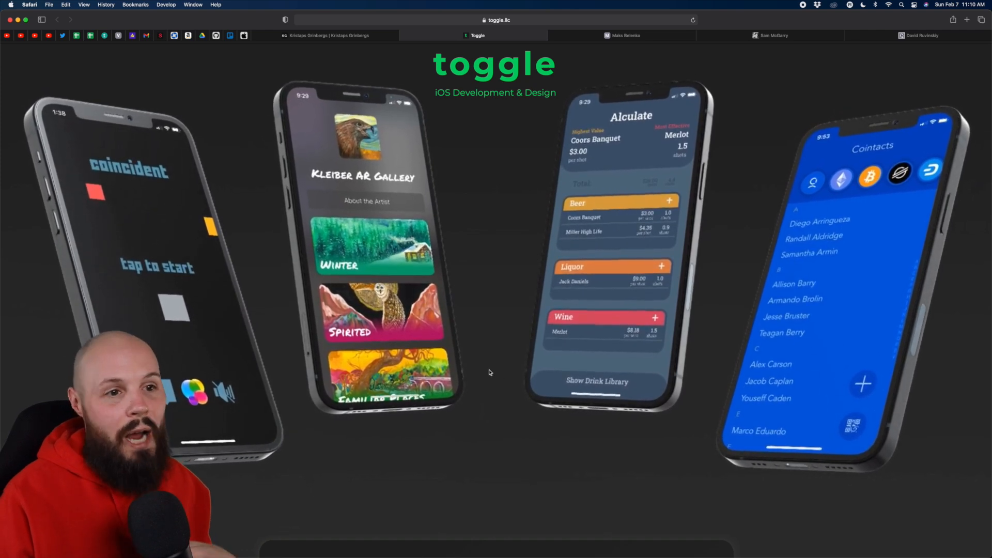
pyautogui.scroll(-3)
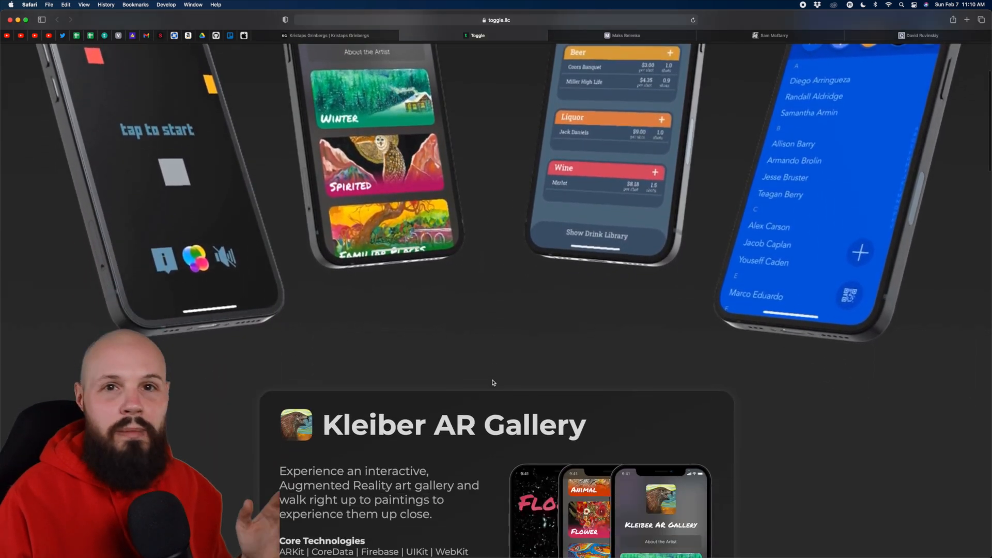
pyautogui.scroll(3)
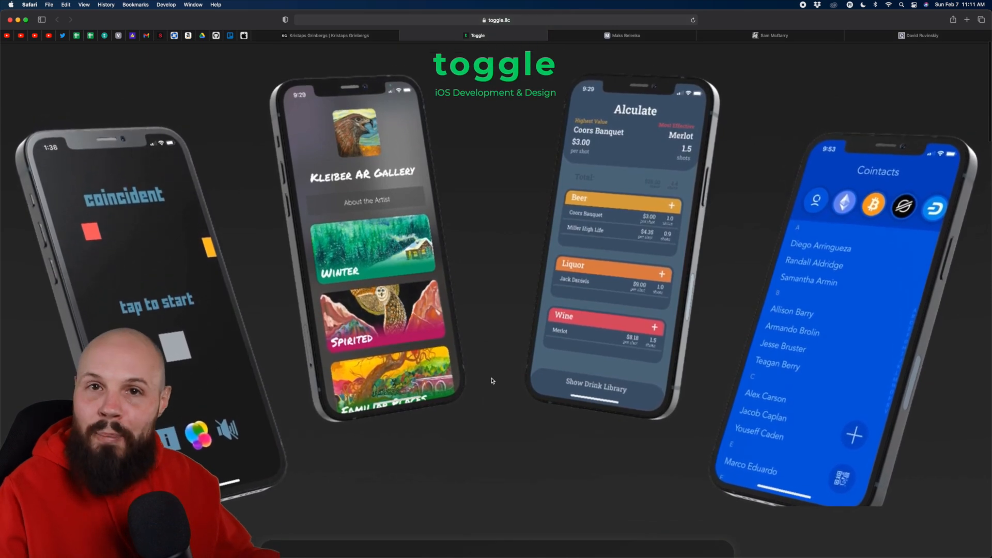
pyautogui.scroll(-3)
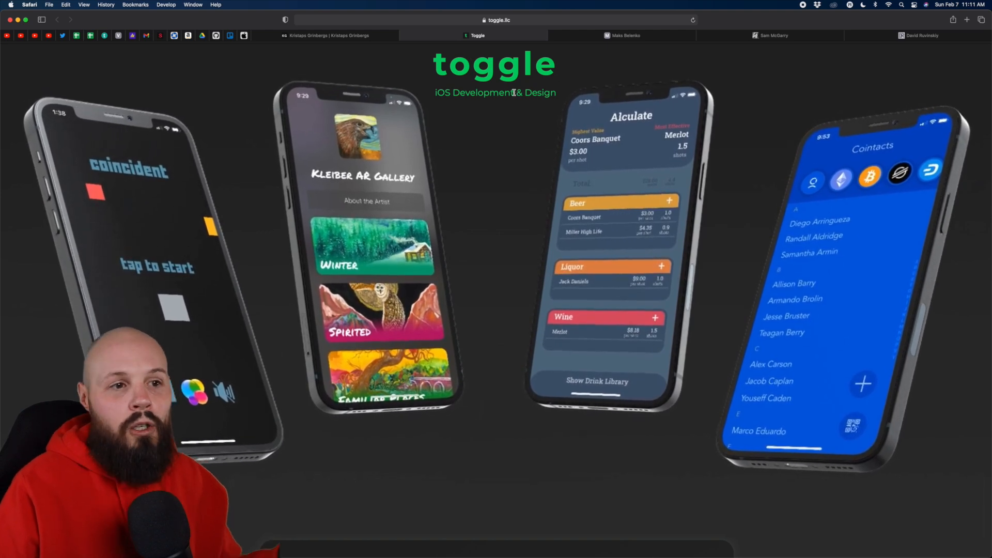
pyautogui.scroll(-3)
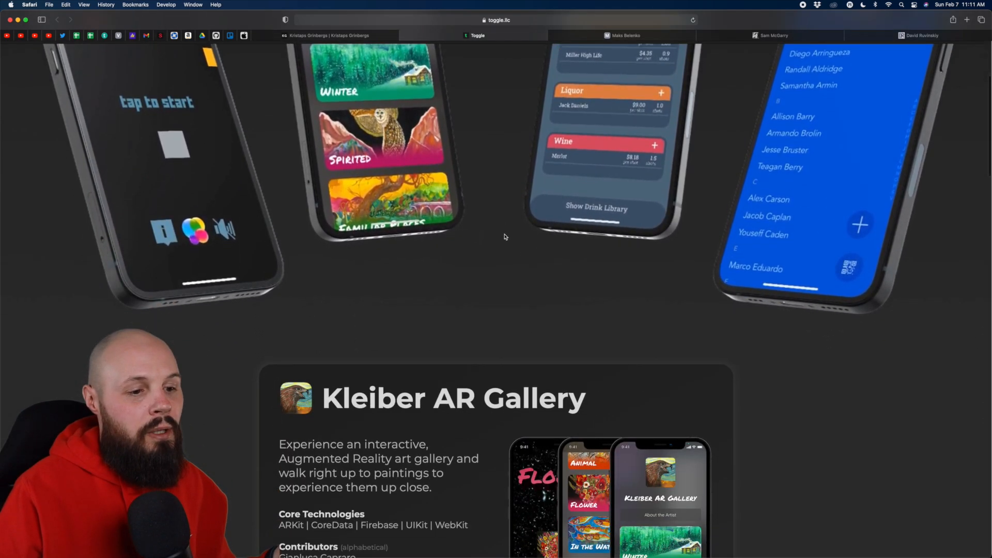
pyautogui.scroll(-3)
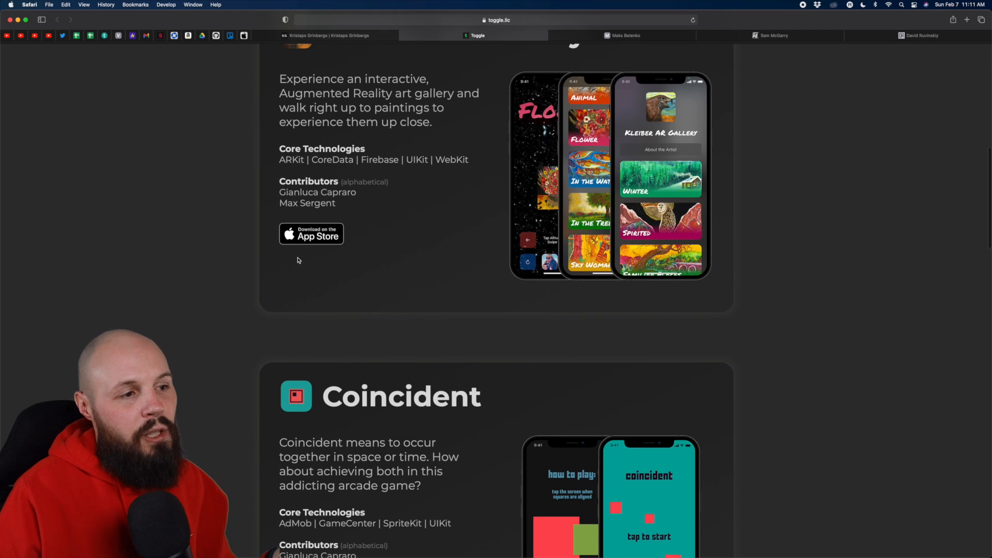
pyautogui.moveTo(456, 310)
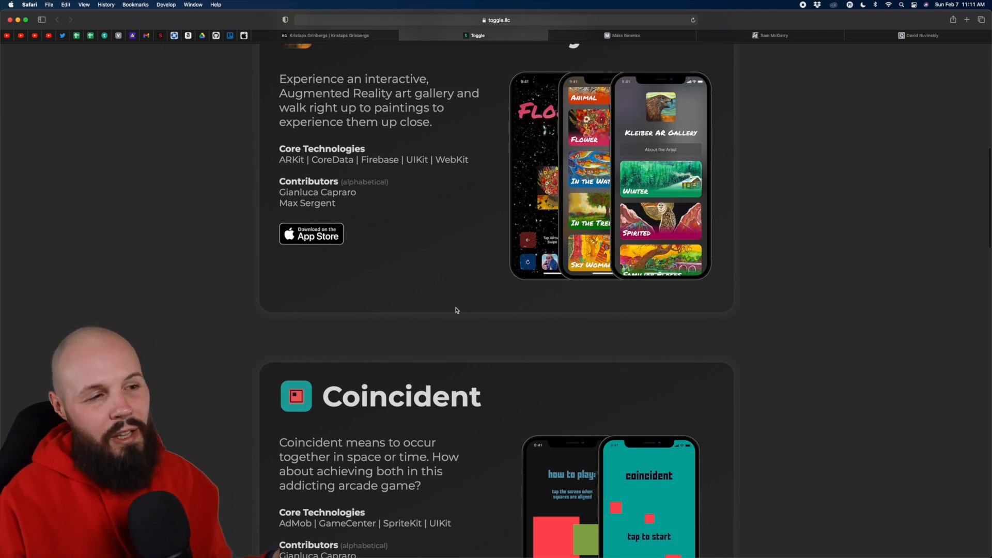
pyautogui.scroll(-3)
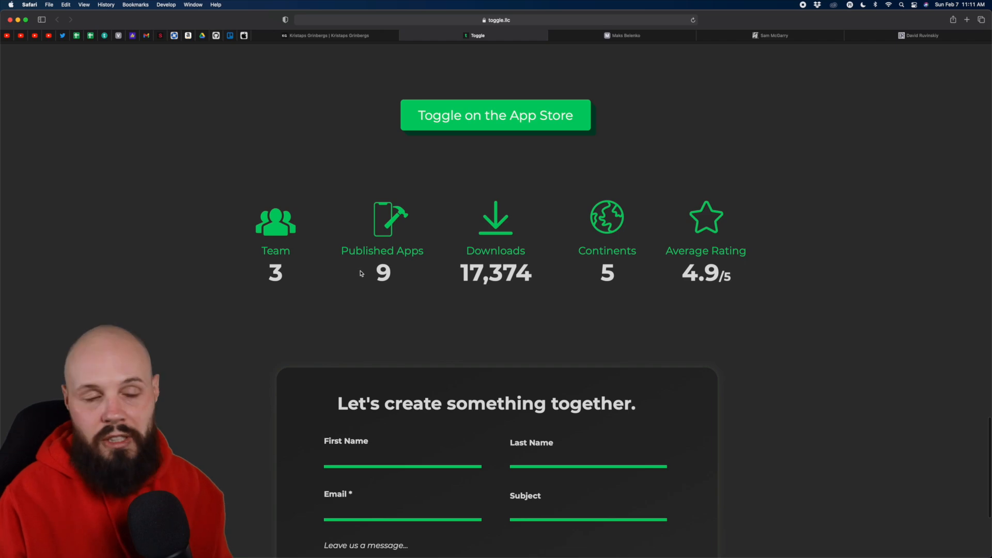
pyautogui.scroll(3)
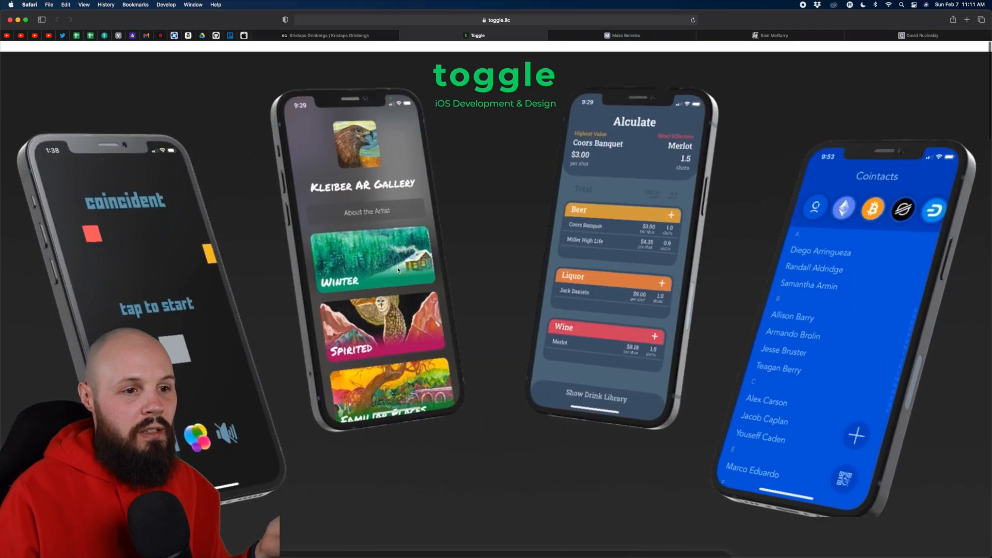
pyautogui.scroll(-3)
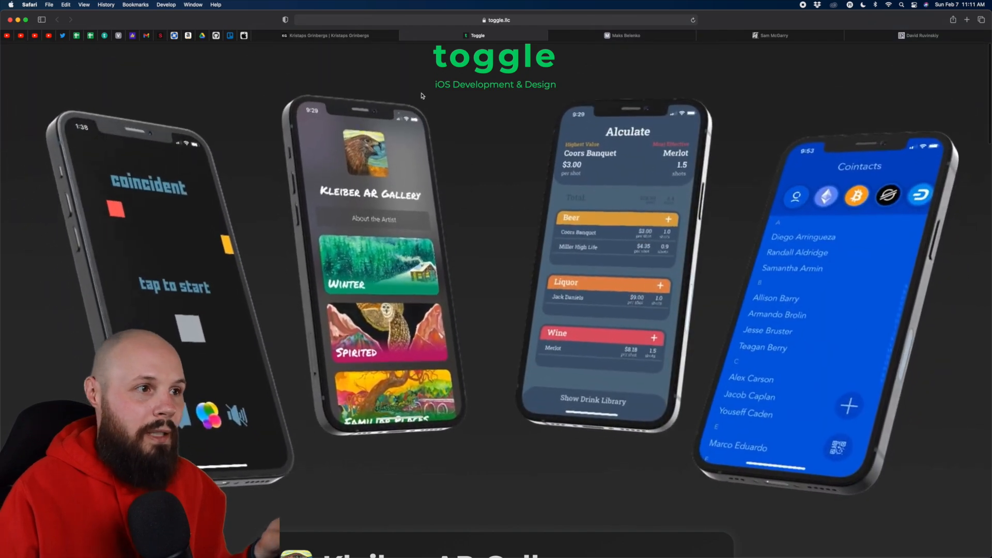
pyautogui.click(328, 35)
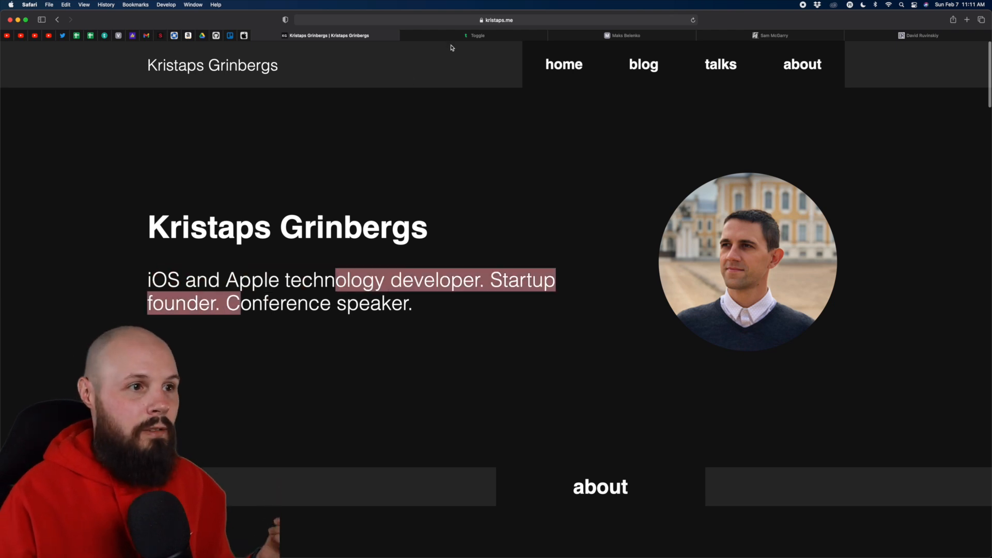
pyautogui.click(475, 35)
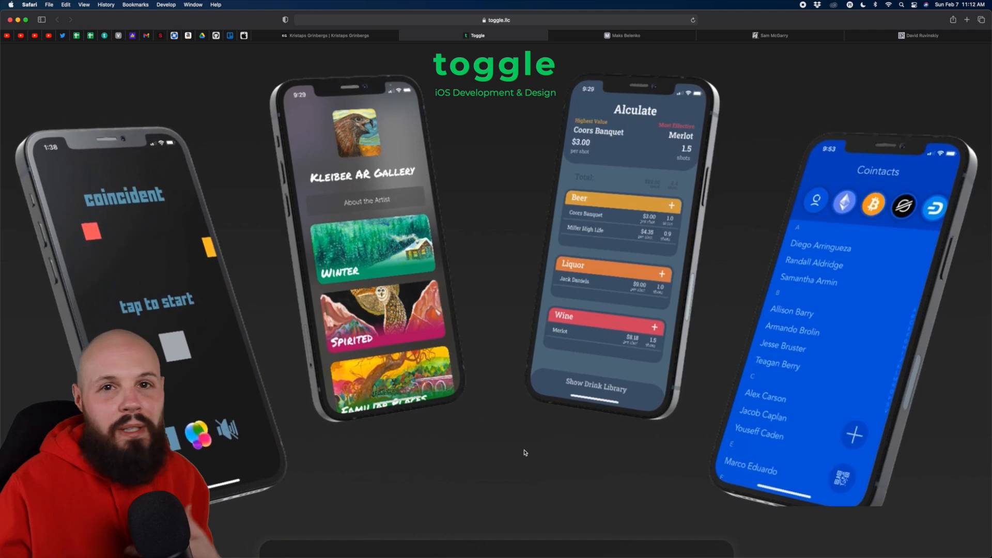
pyautogui.scroll(-3)
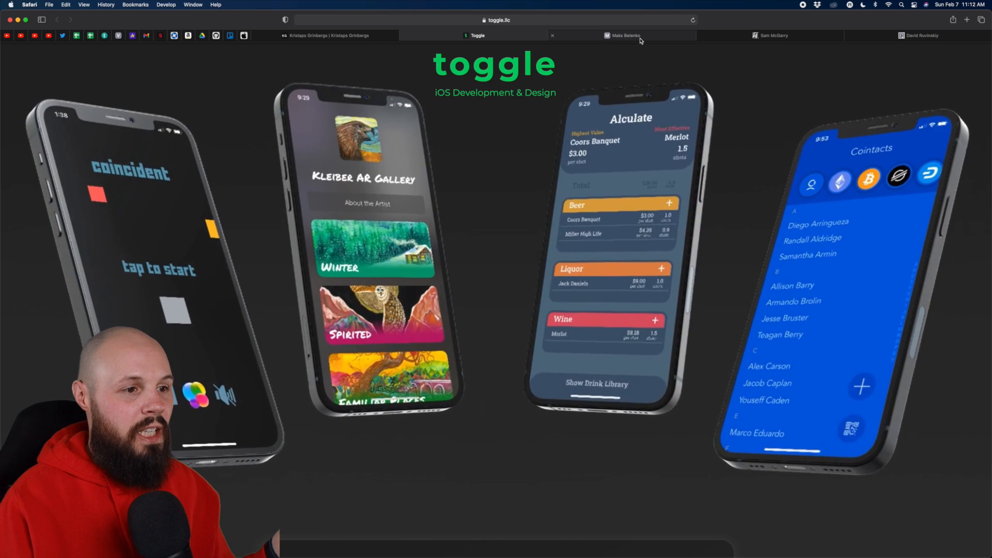
pyautogui.click(623, 35)
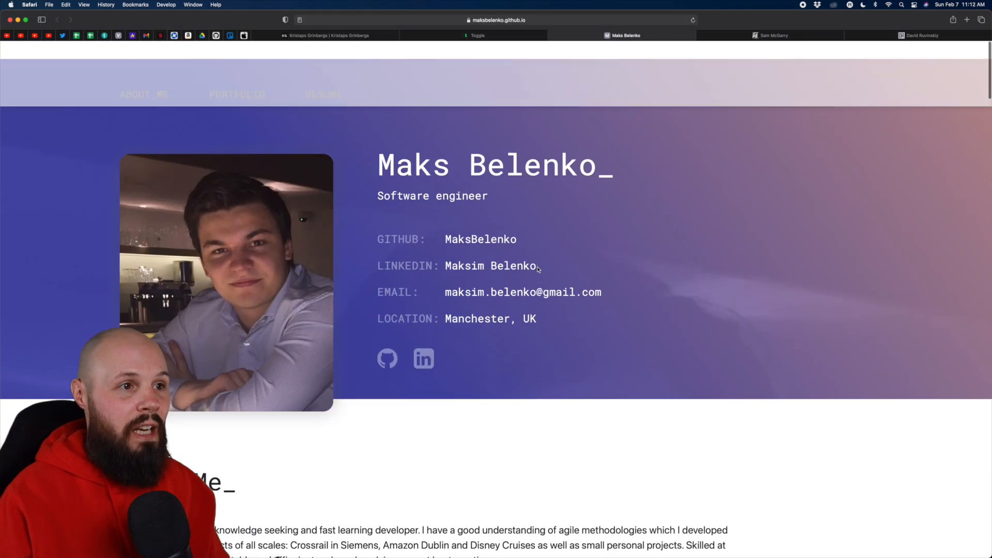
pyautogui.click(475, 35)
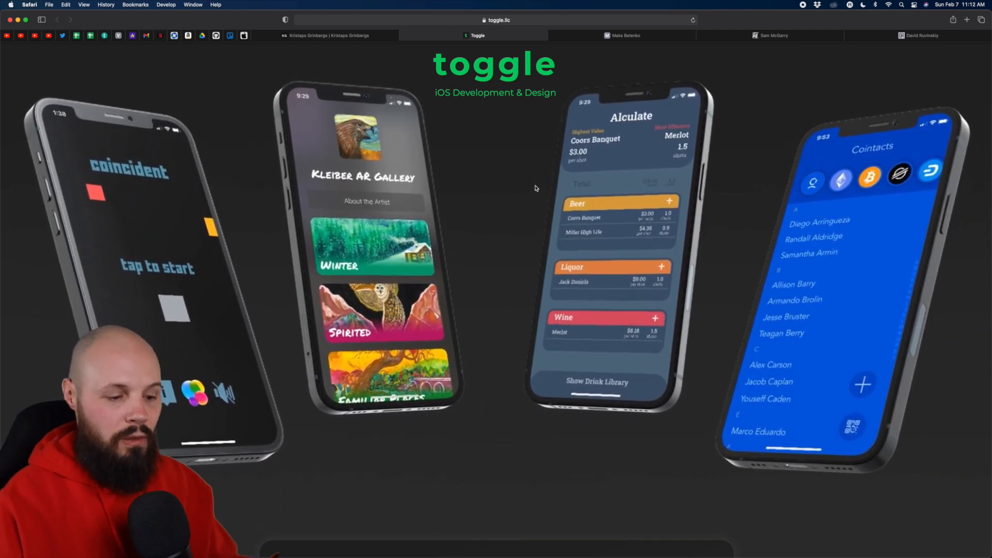
pyautogui.scroll(-3)
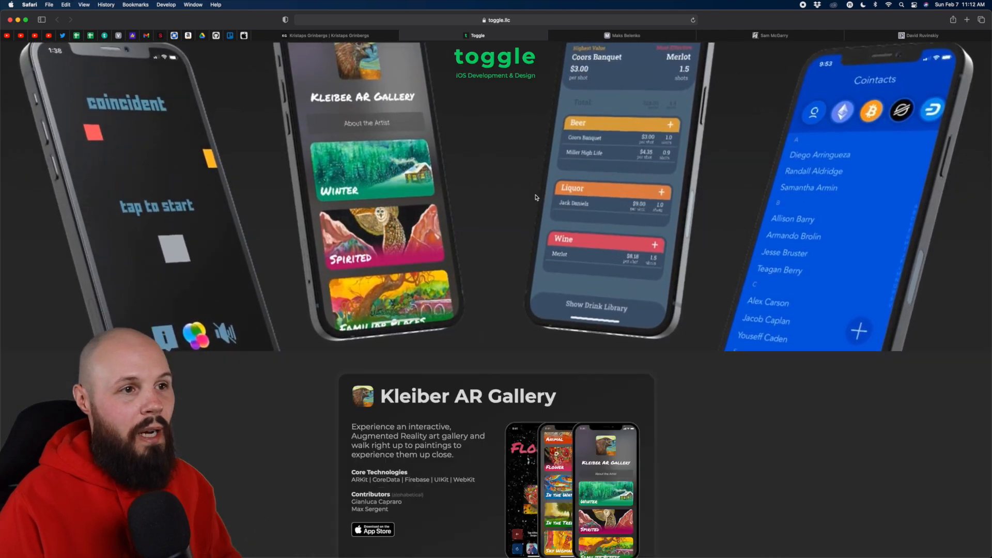
pyautogui.scroll(-3)
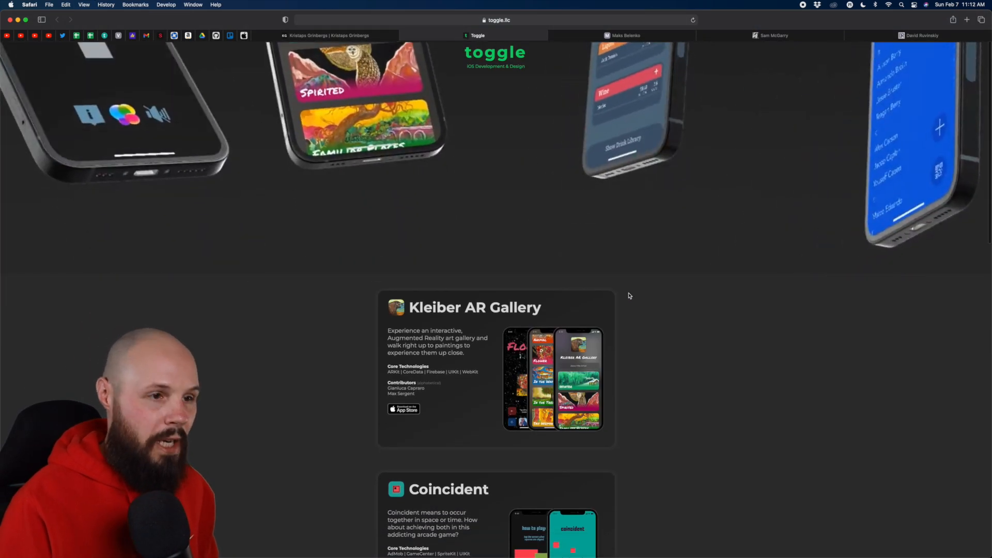
pyautogui.scroll(3)
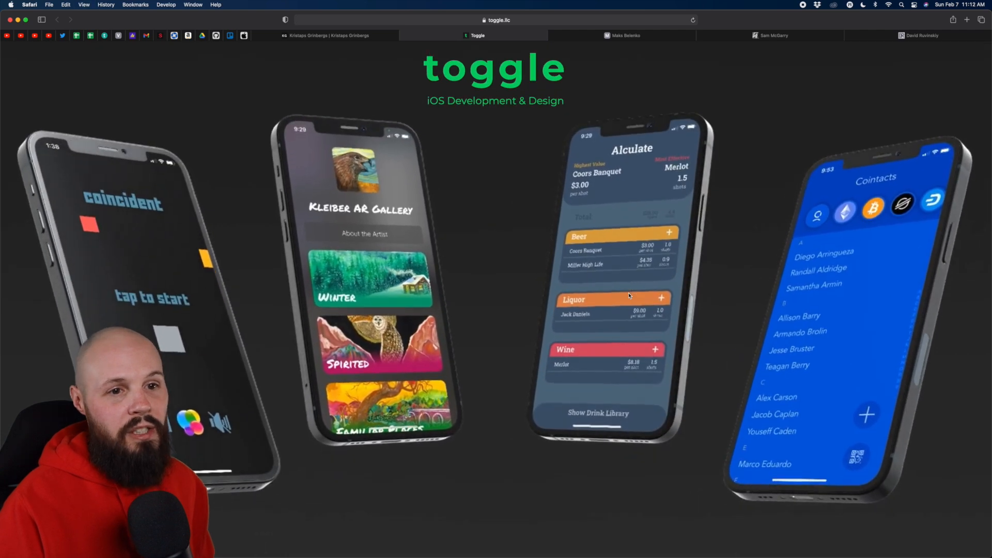
pyautogui.scroll(-3)
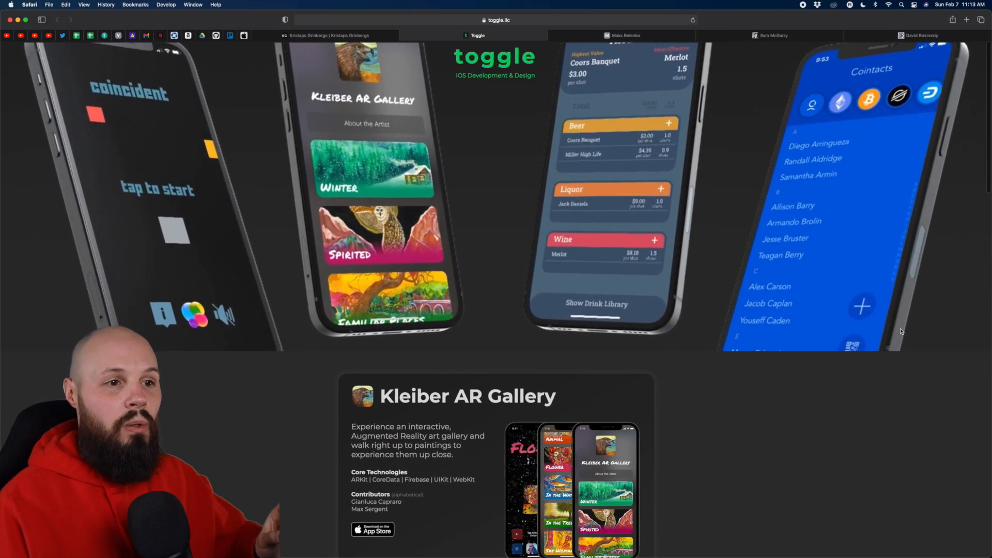
pyautogui.scroll(-3)
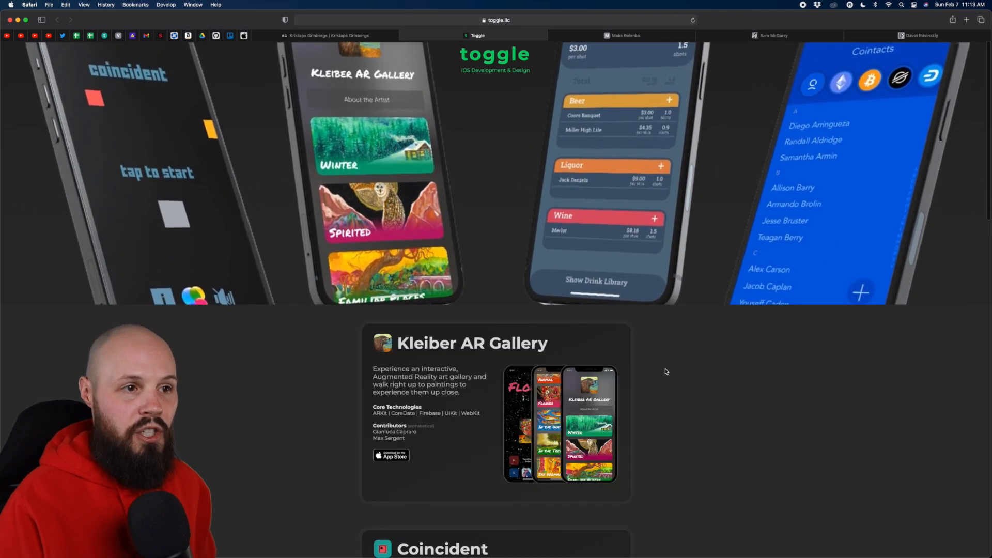
pyautogui.scroll(3)
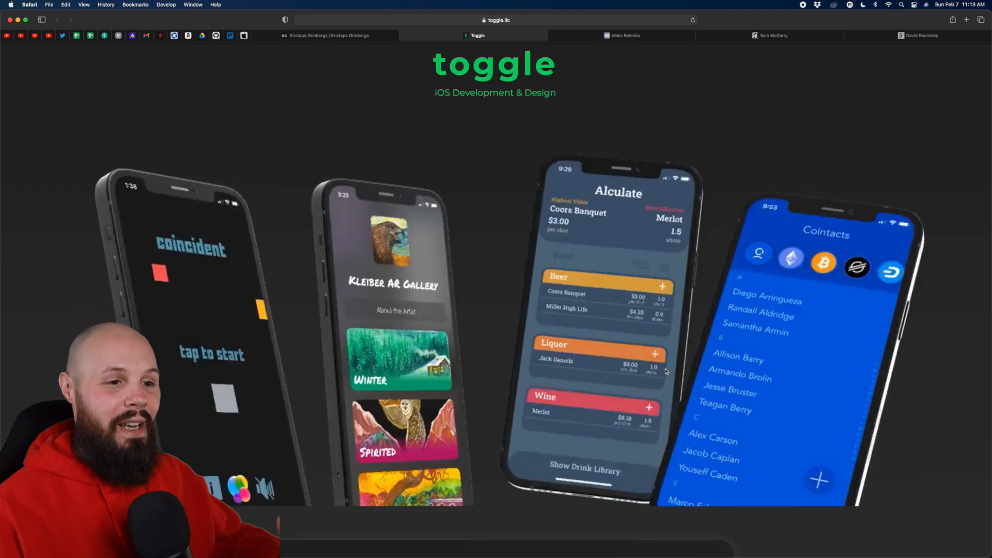
pyautogui.scroll(-3)
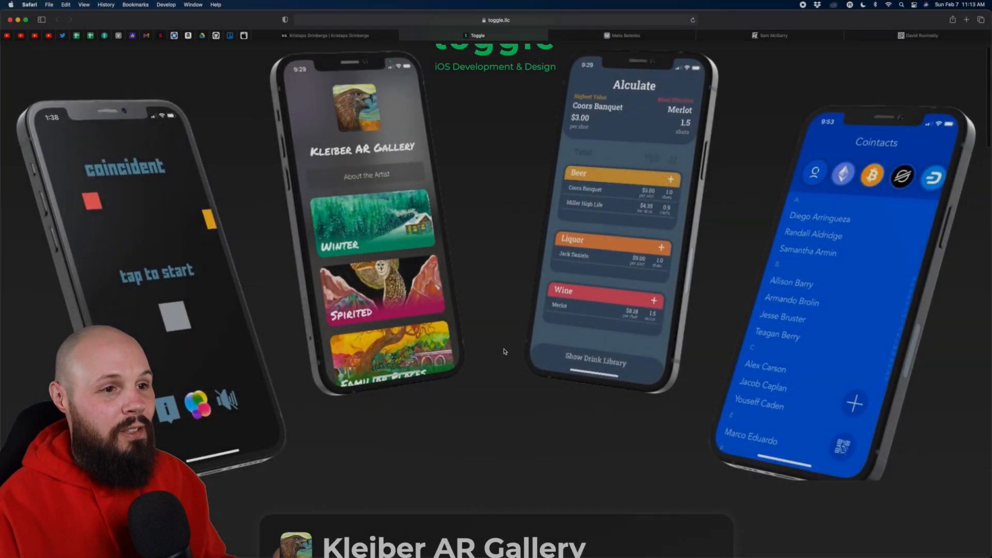
pyautogui.scroll(3)
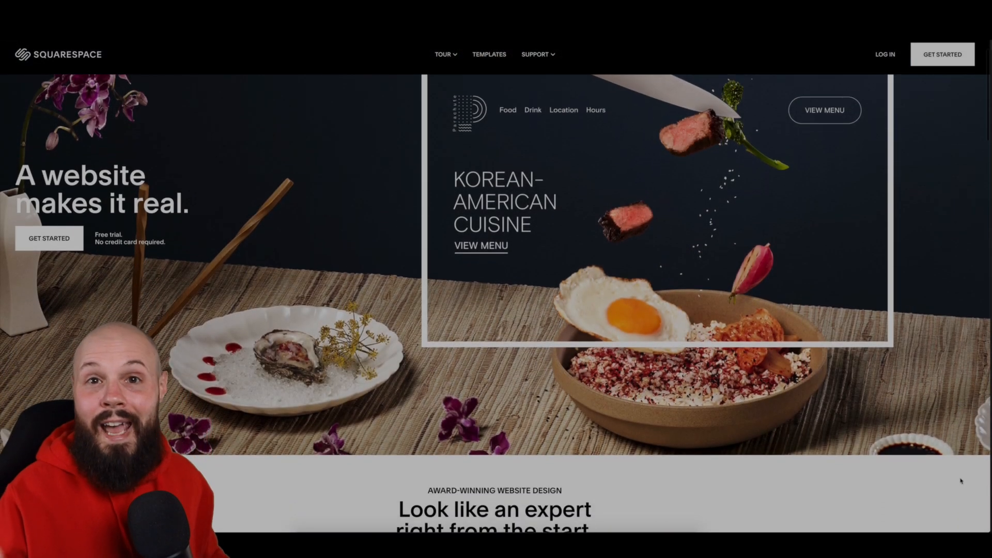
# Scroll down through Squarespace's Popular Designs template grid of many website designs.
pyautogui.scroll(-3)
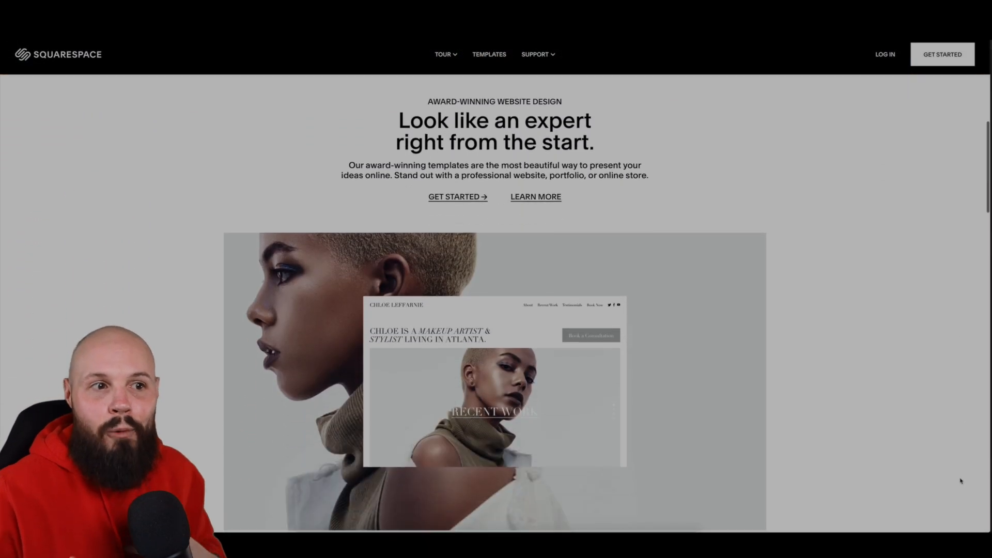
pyautogui.scroll(-3)
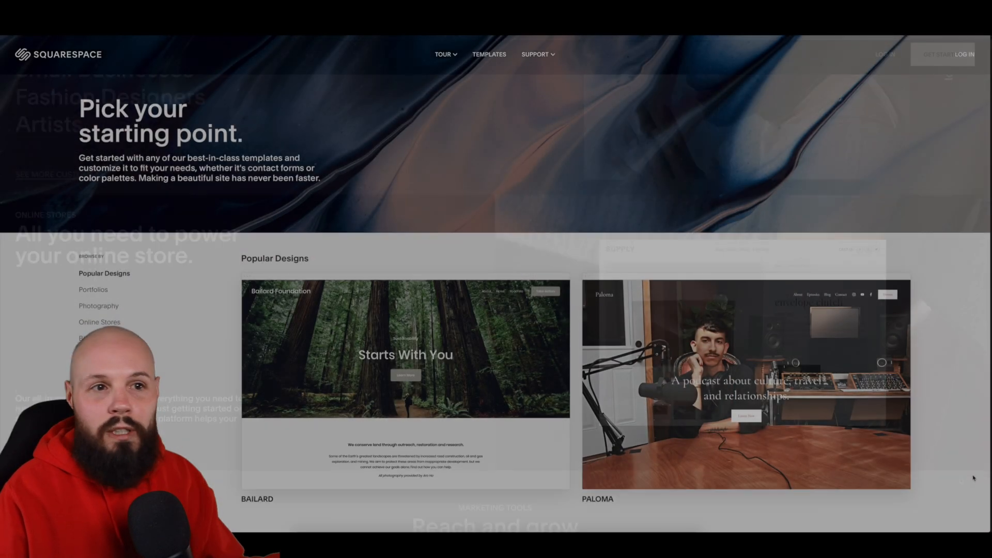
pyautogui.scroll(-3)
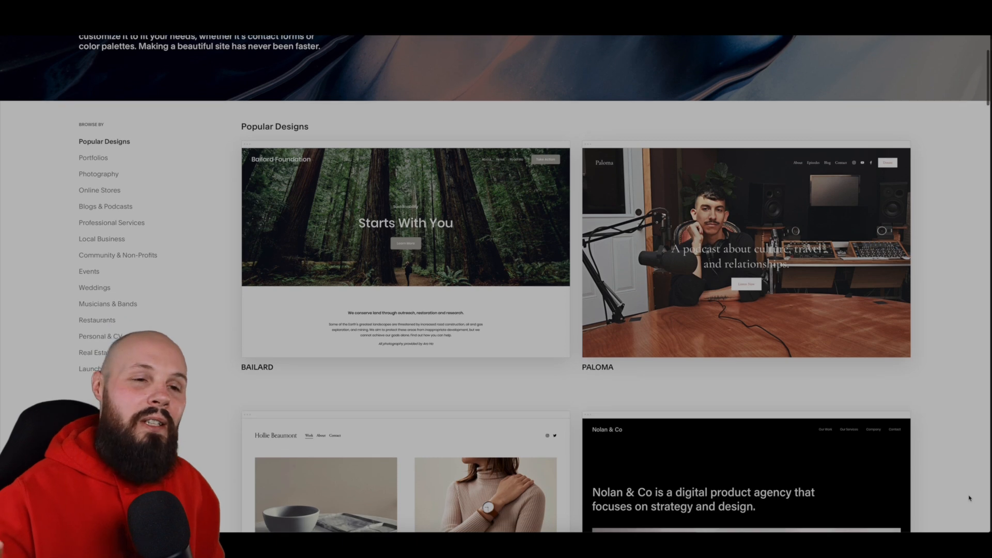
pyautogui.scroll(-3)
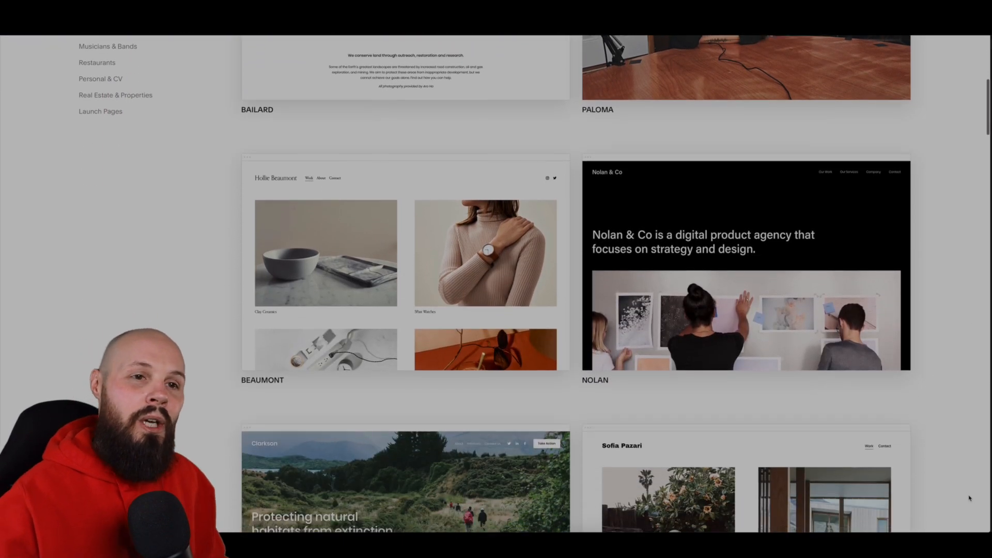
pyautogui.scroll(-3)
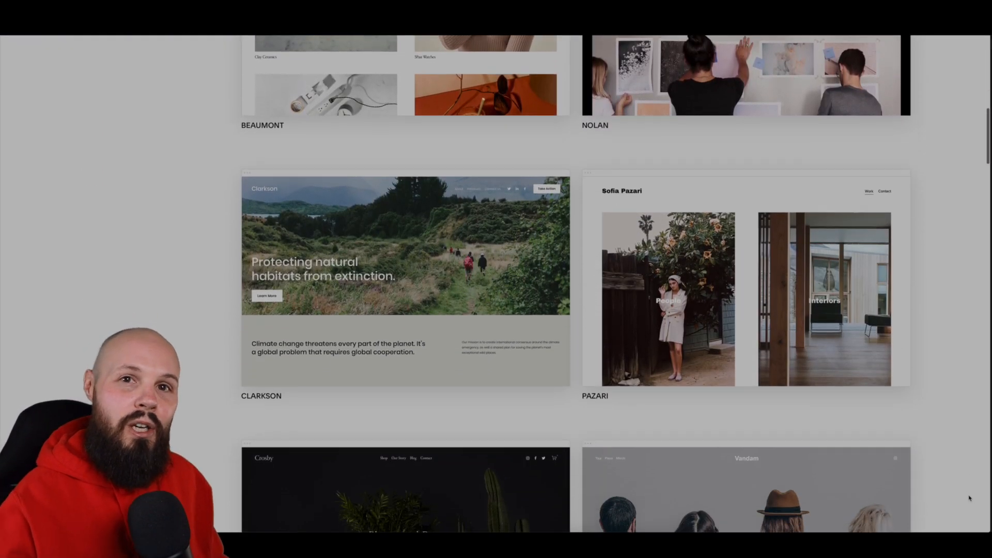
pyautogui.scroll(-3)
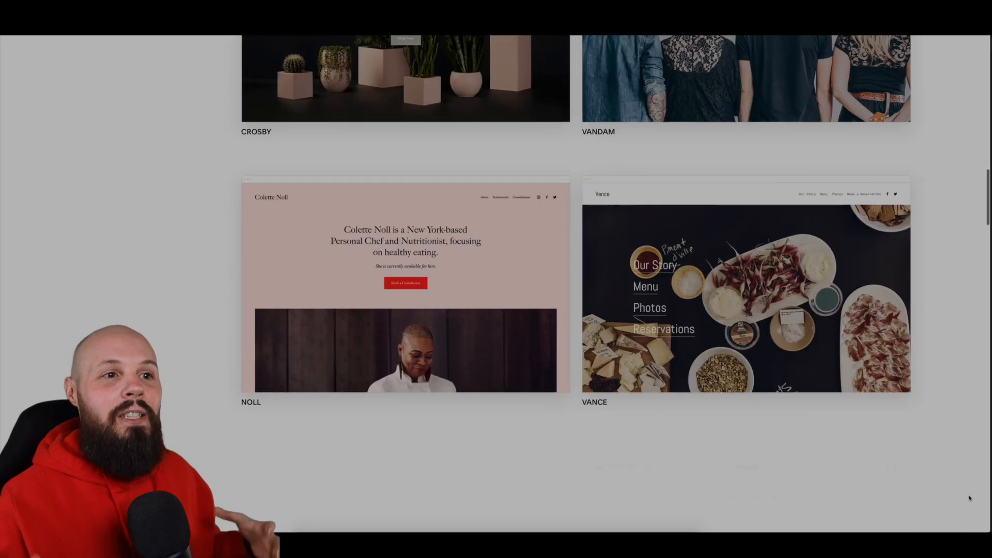
pyautogui.scroll(-3)
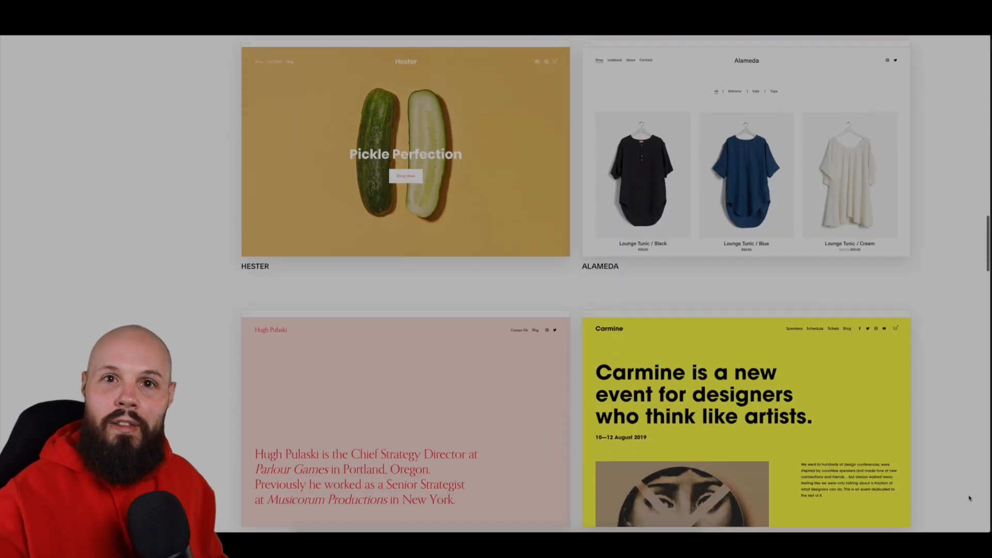
pyautogui.scroll(-3)
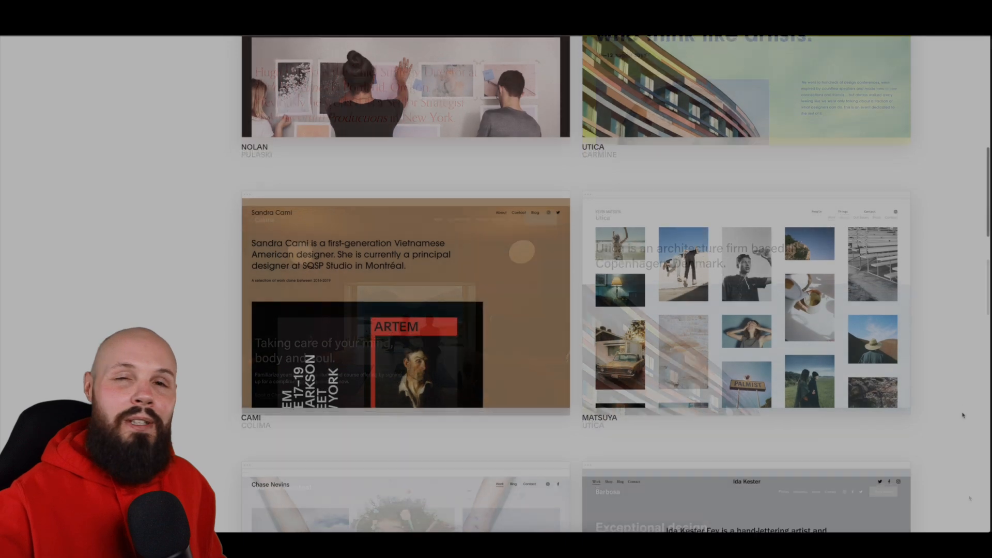
pyautogui.scroll(-3)
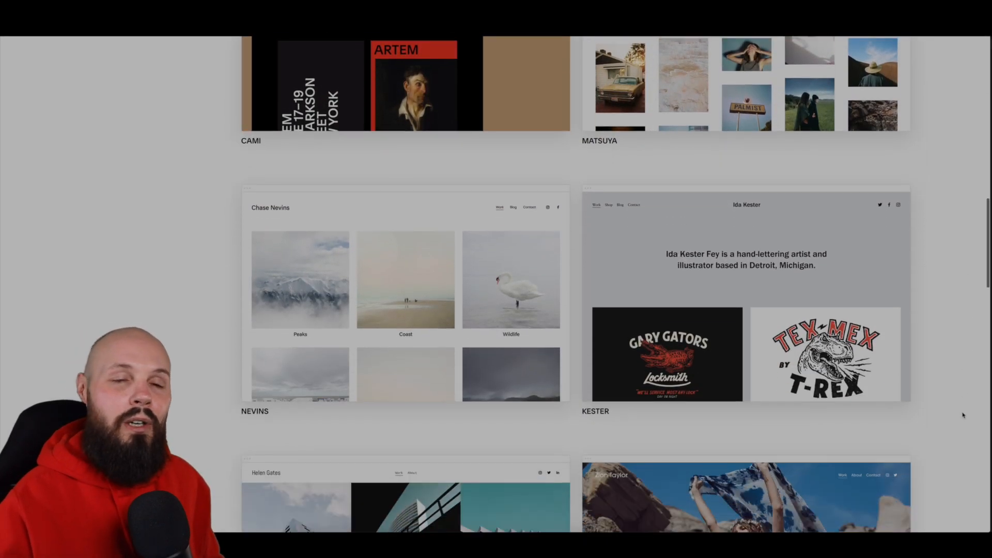
pyautogui.scroll(-3)
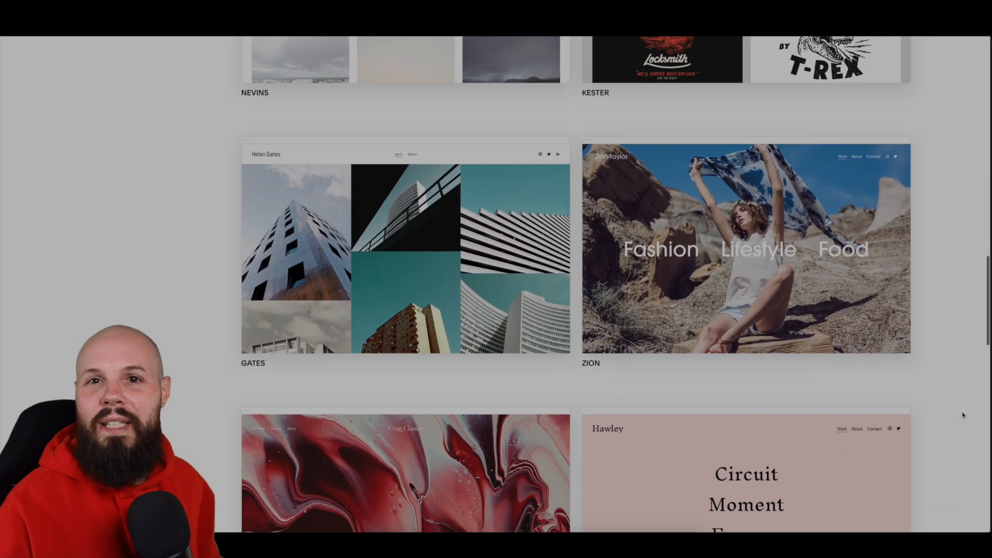
pyautogui.scroll(-3)
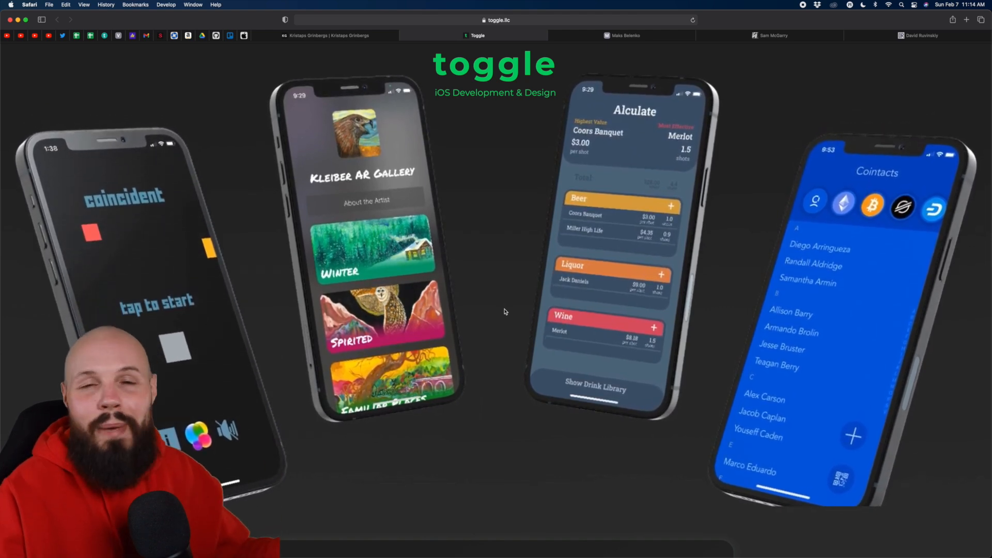
pyautogui.scroll(-3)
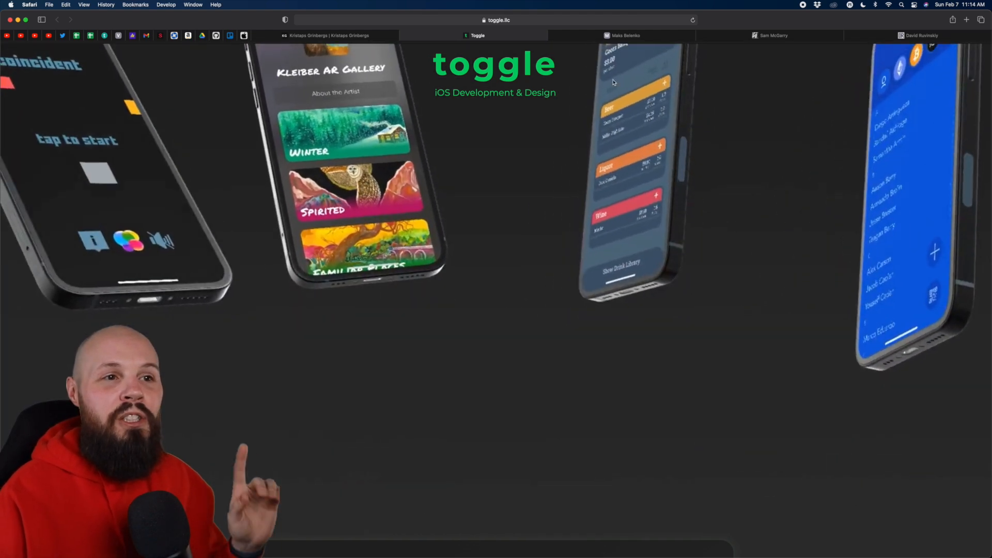
pyautogui.click(623, 35)
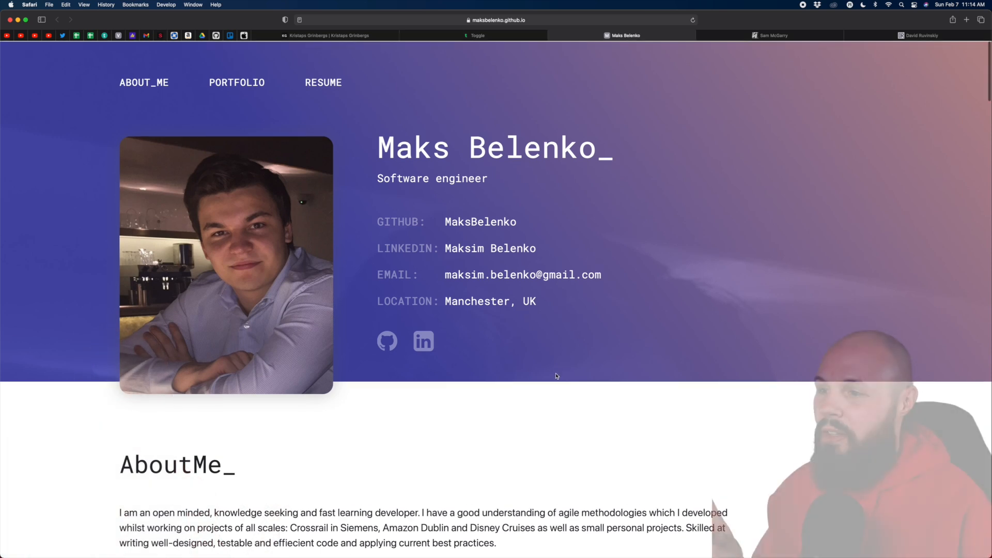
pyautogui.moveTo(520, 384)
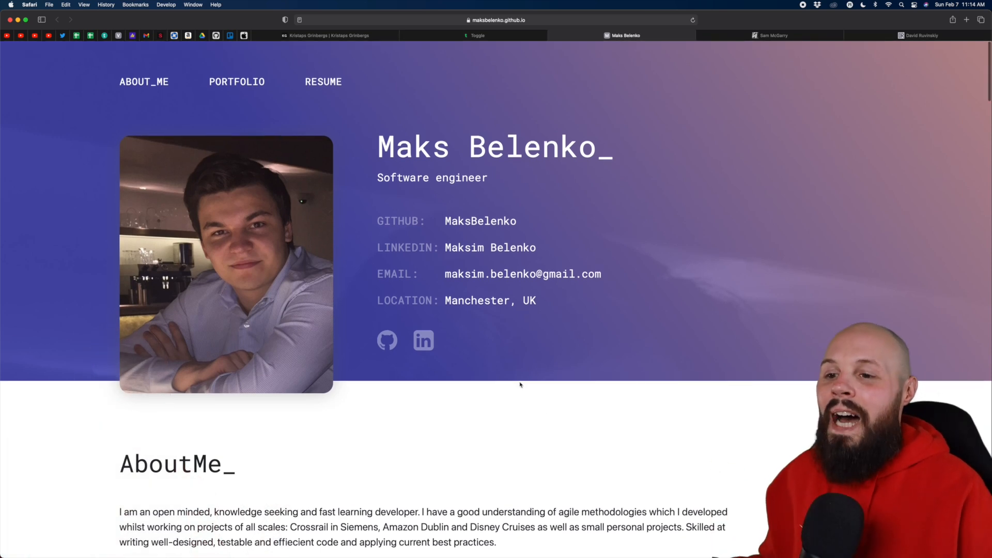
pyautogui.scroll(-3)
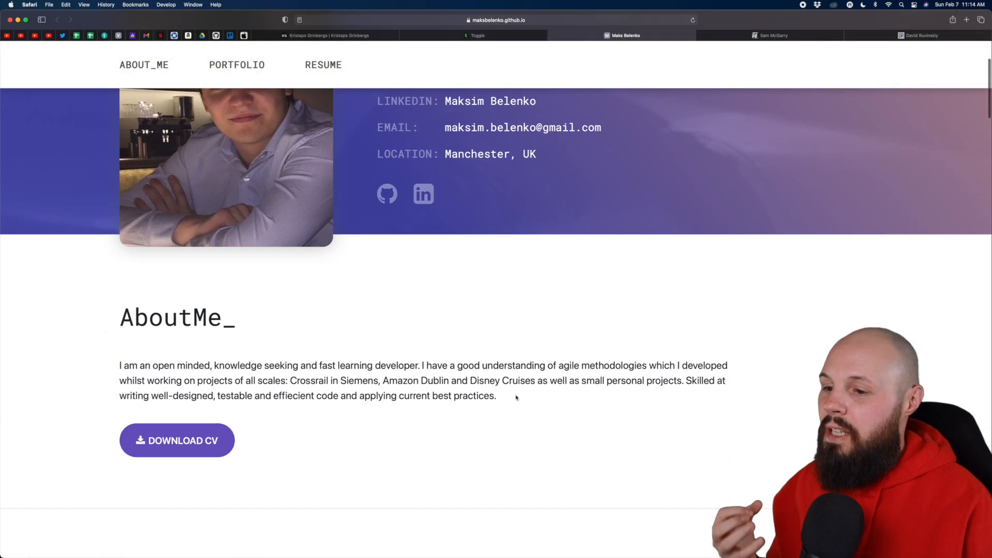
pyautogui.scroll(-3)
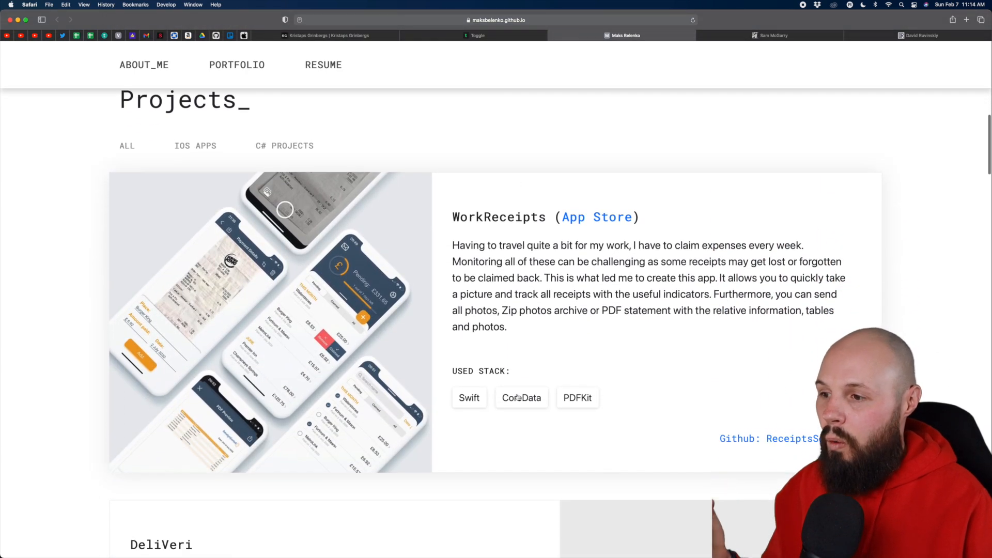
pyautogui.scroll(-3)
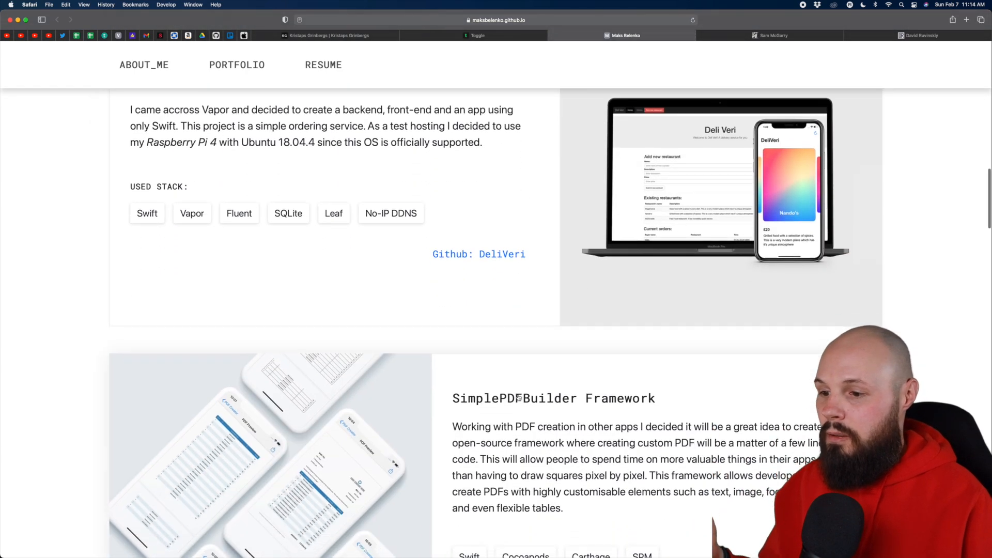
pyautogui.scroll(-3)
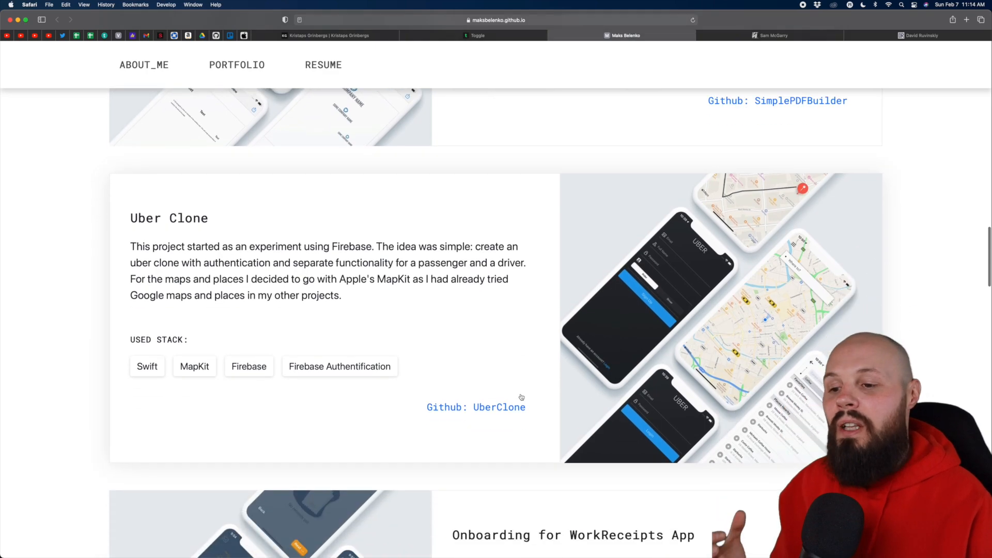
pyautogui.scroll(-3)
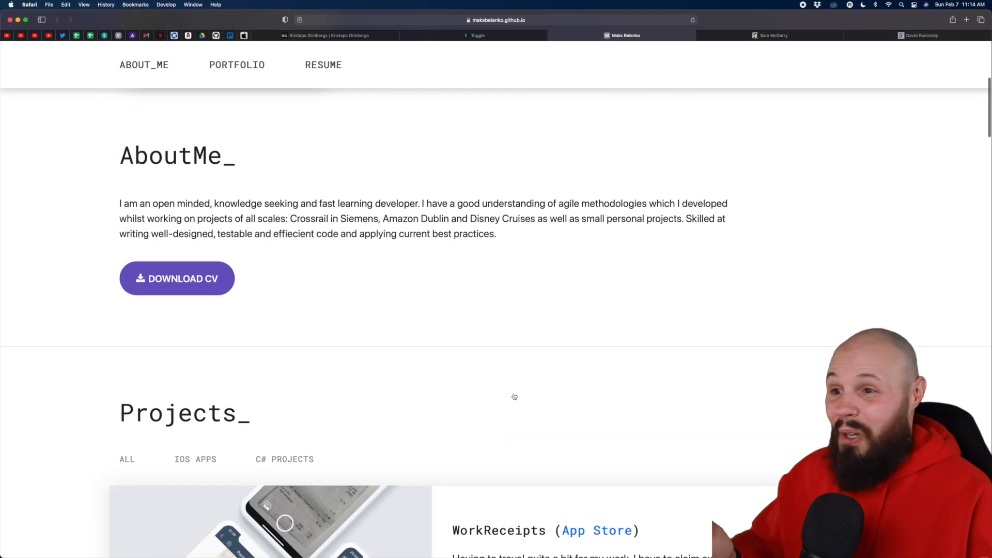
# Return to the top of maksbelenko.github.io and scroll back down past About Me.
pyautogui.scroll(3)
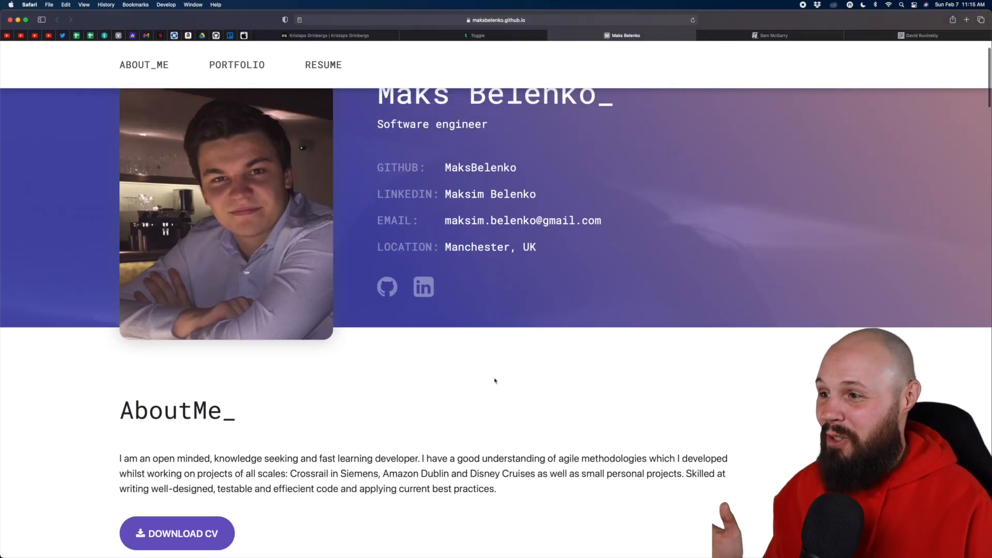
pyautogui.scroll(3)
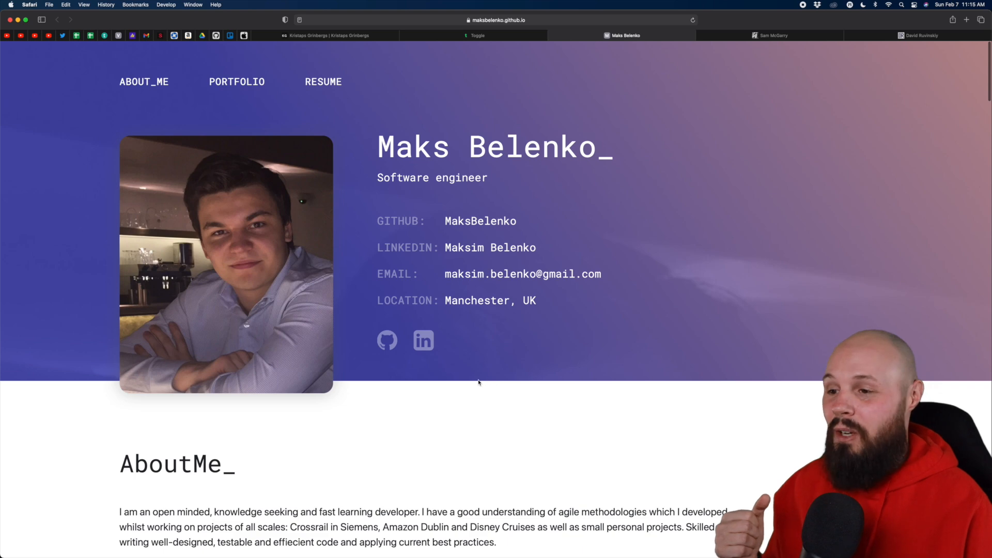
pyautogui.scroll(-3)
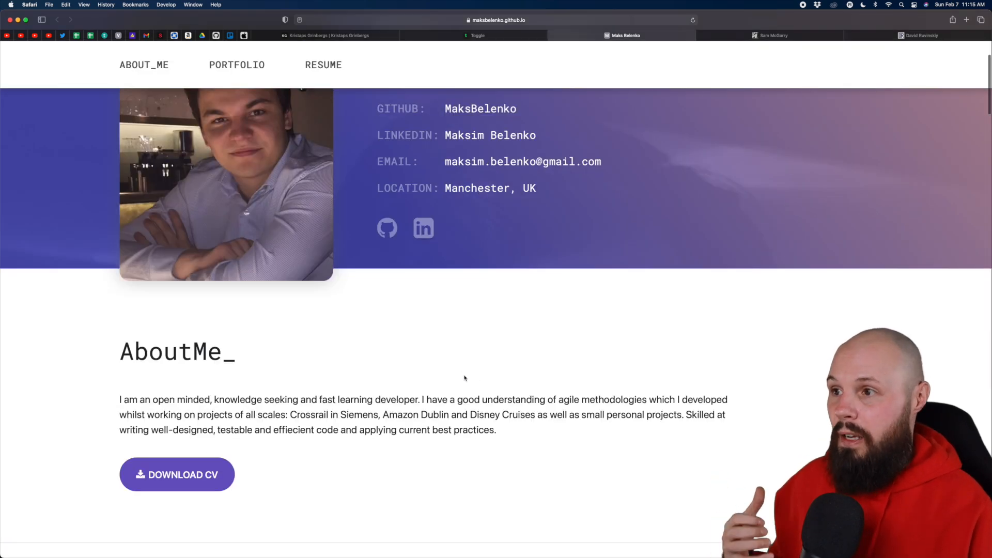
pyautogui.scroll(-3)
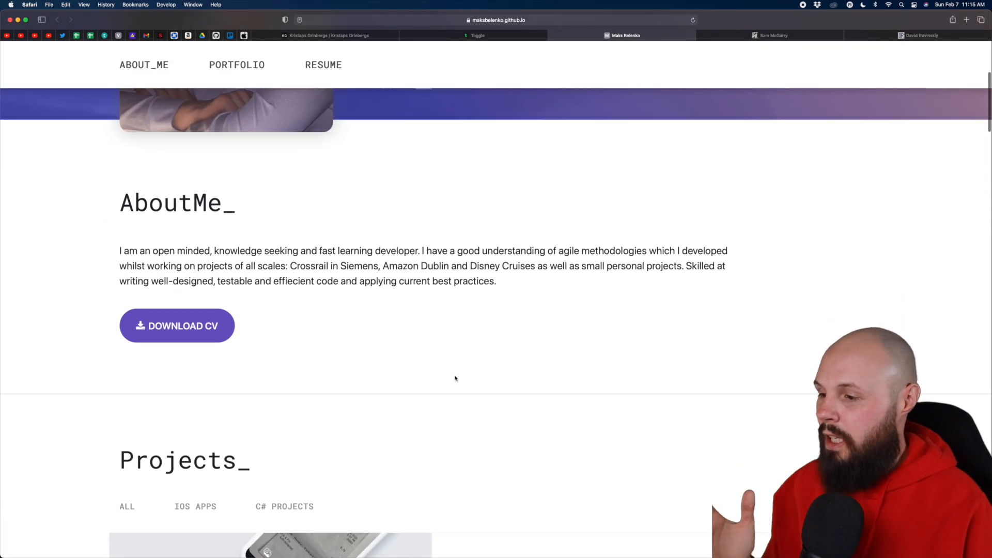
pyautogui.scroll(-3)
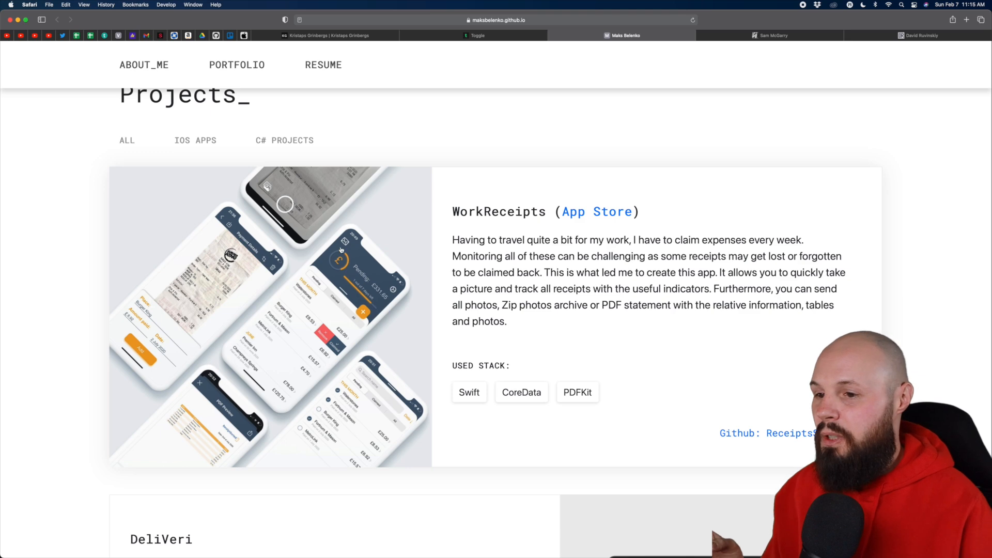
# Go through the Projects cards and back up over a few entries for a second look.
pyautogui.scroll(-3)
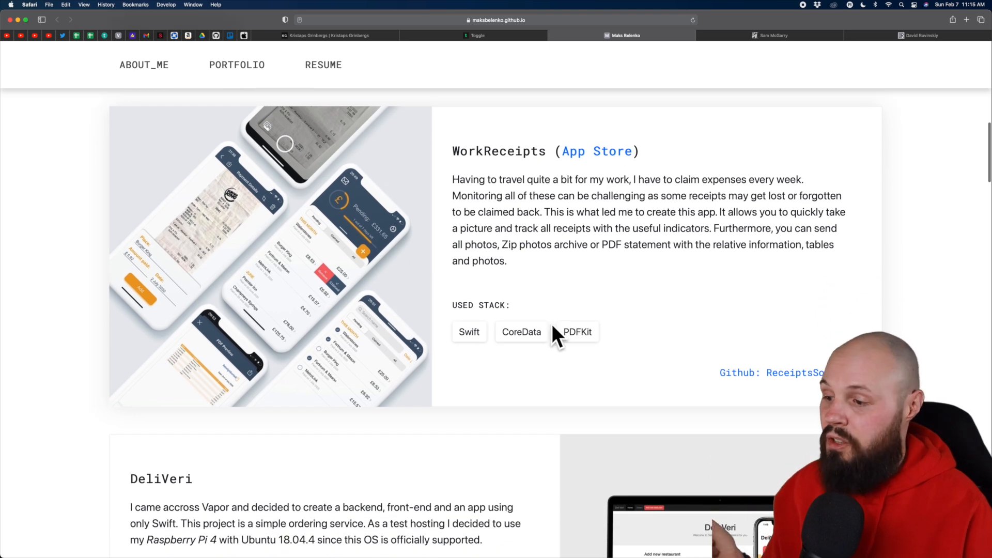
pyautogui.scroll(-3)
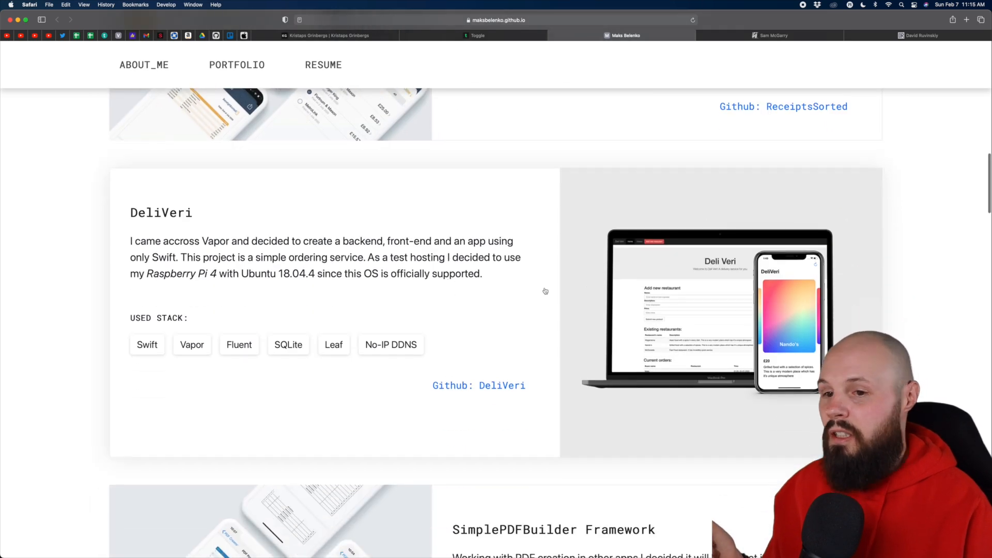
pyautogui.scroll(-3)
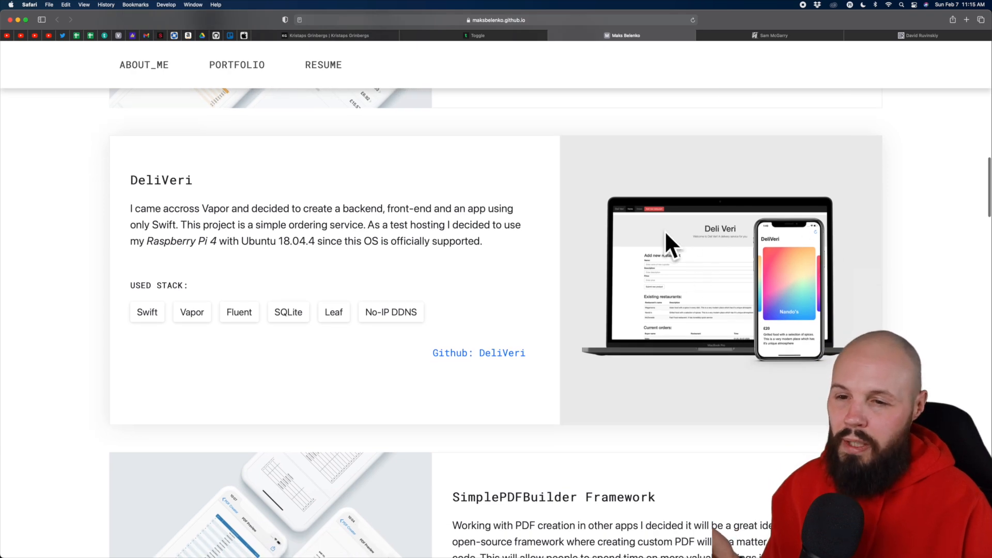
pyautogui.scroll(-3)
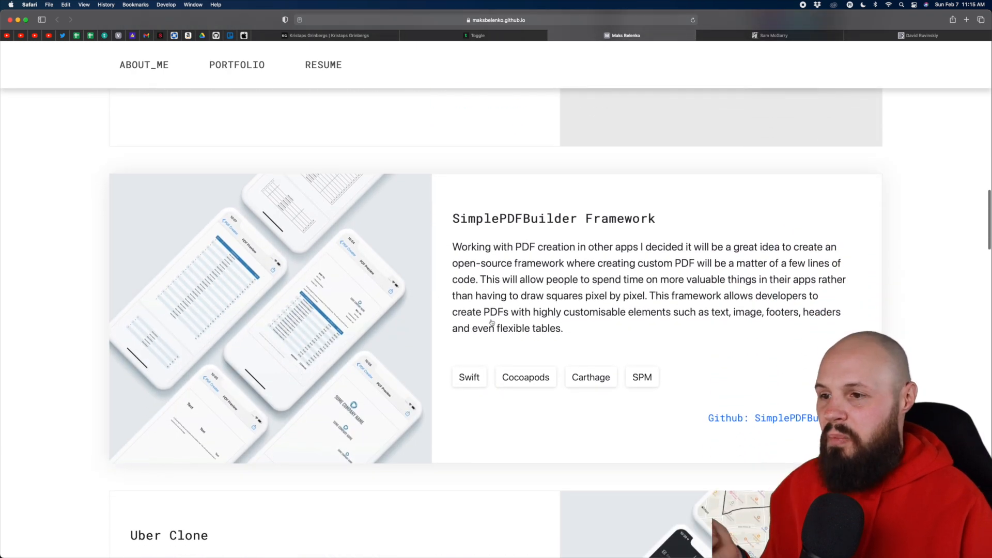
pyautogui.scroll(-3)
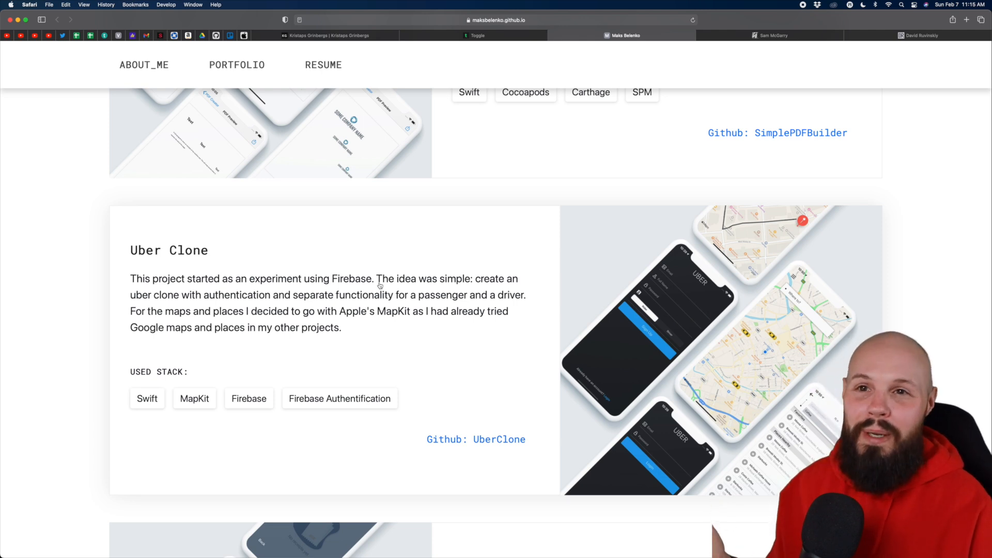
pyautogui.scroll(3)
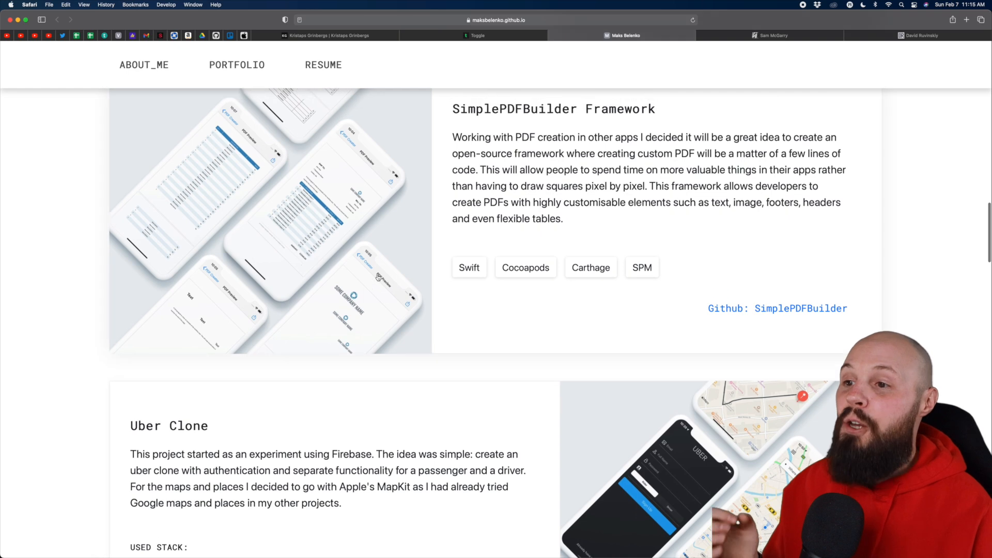
pyautogui.scroll(-3)
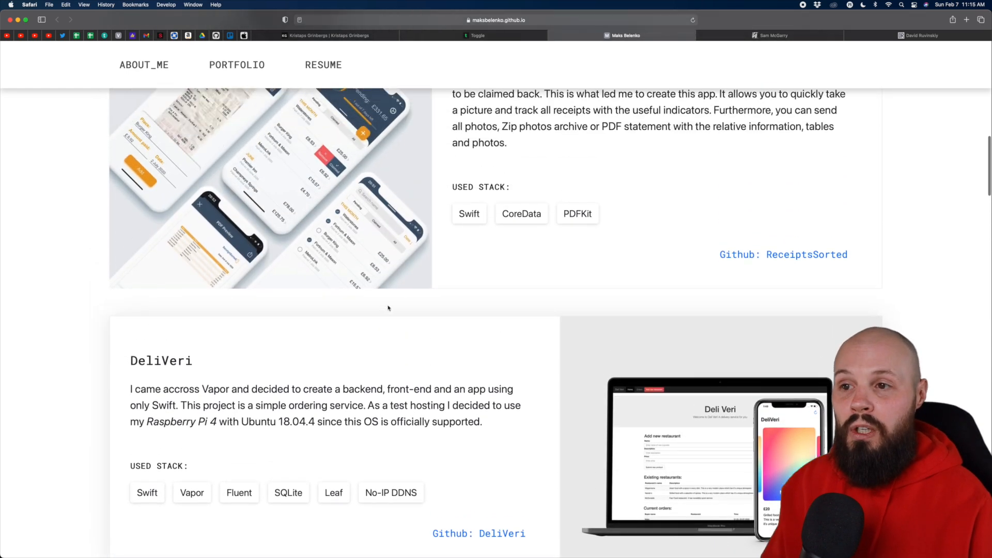
pyautogui.scroll(3)
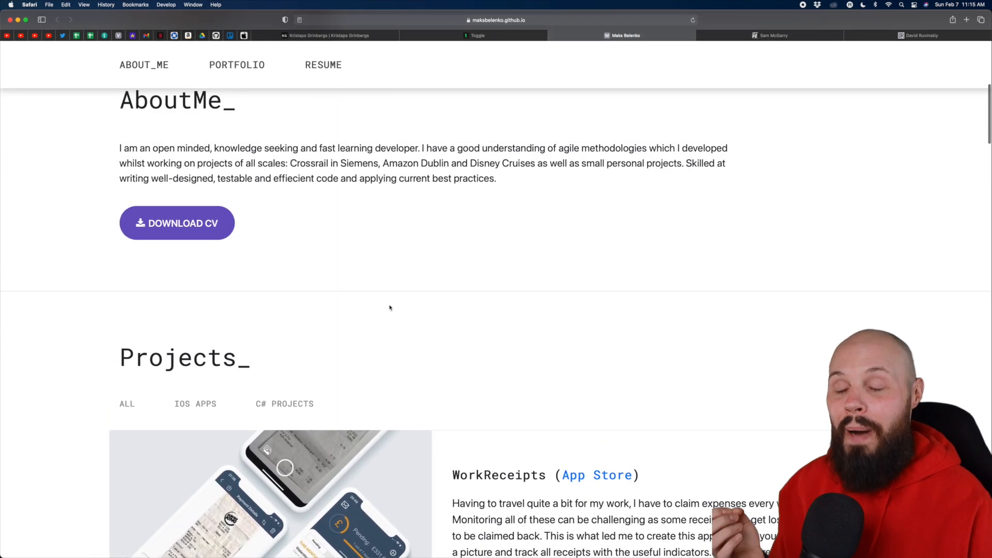
pyautogui.scroll(3)
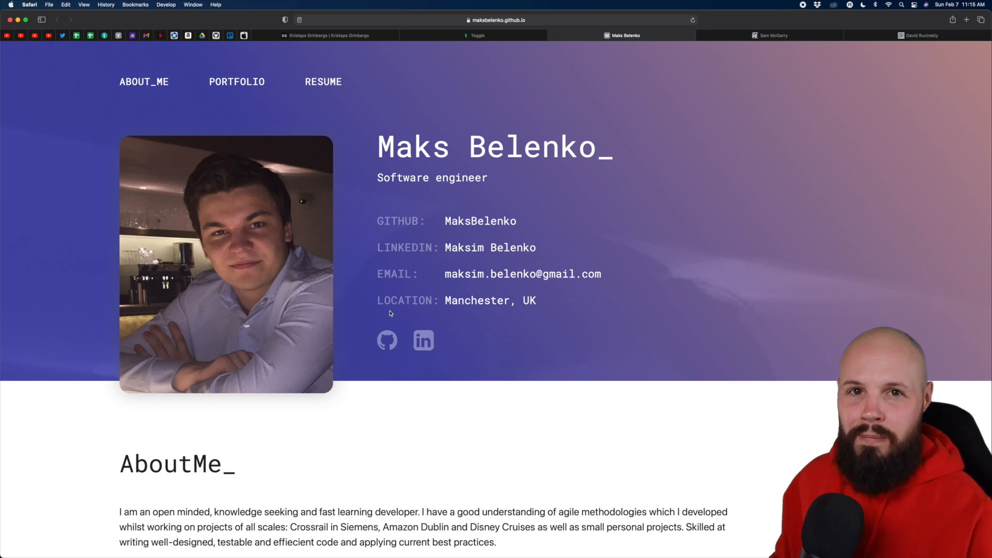
pyautogui.moveTo(467, 423)
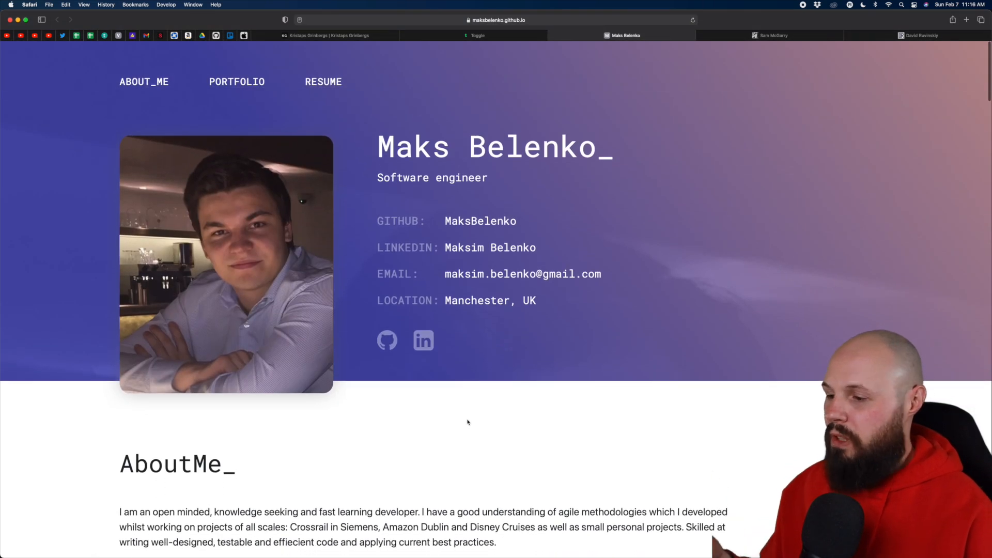
# Scroll down to the SimplePDFBuilder Framework entry, then switch to Sam McGarry's portfolio tab.
pyautogui.scroll(-3)
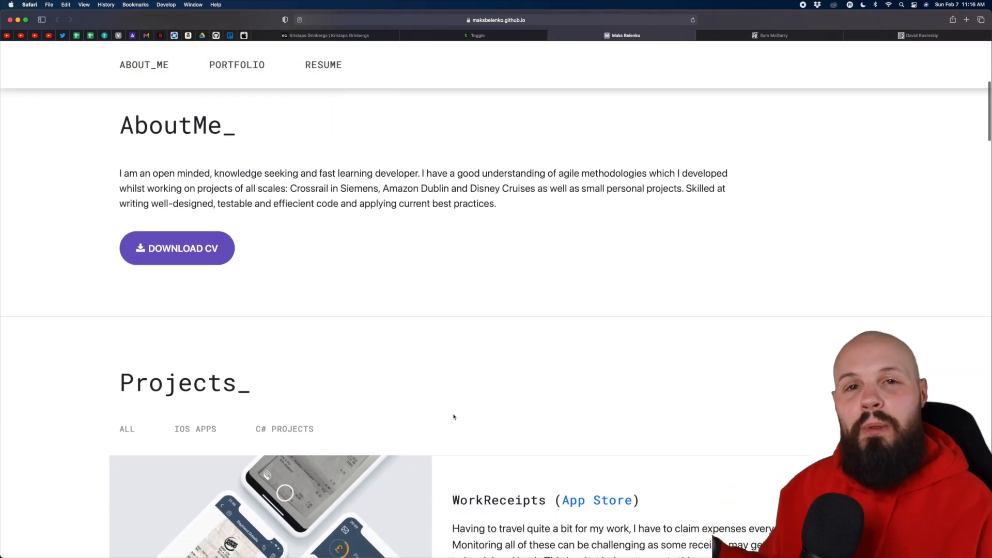
pyautogui.scroll(-3)
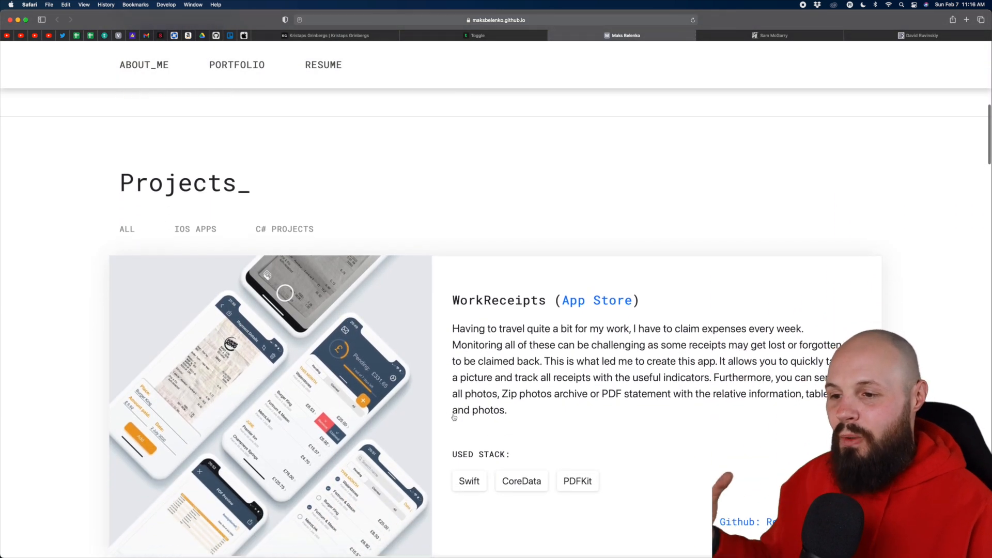
pyautogui.scroll(-3)
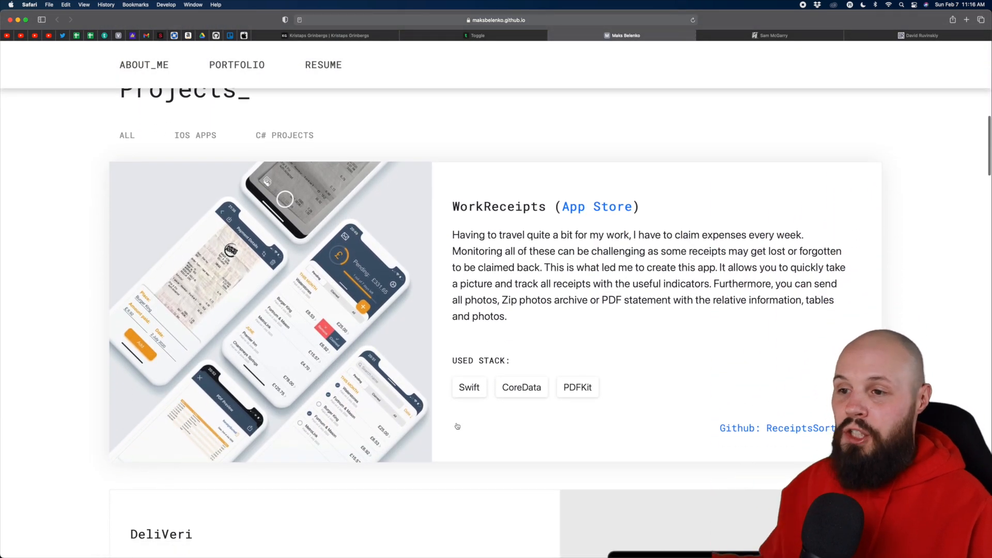
pyautogui.scroll(-3)
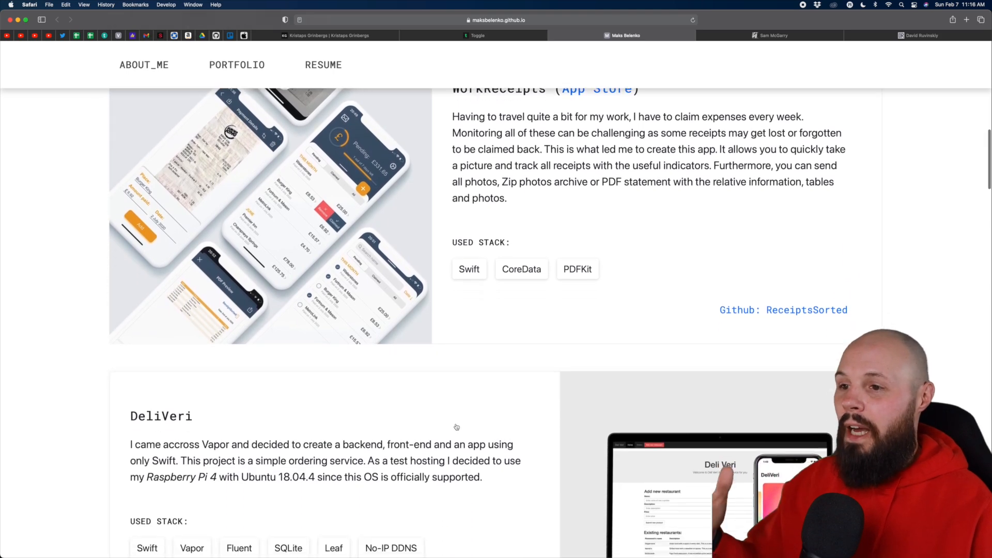
pyautogui.scroll(-3)
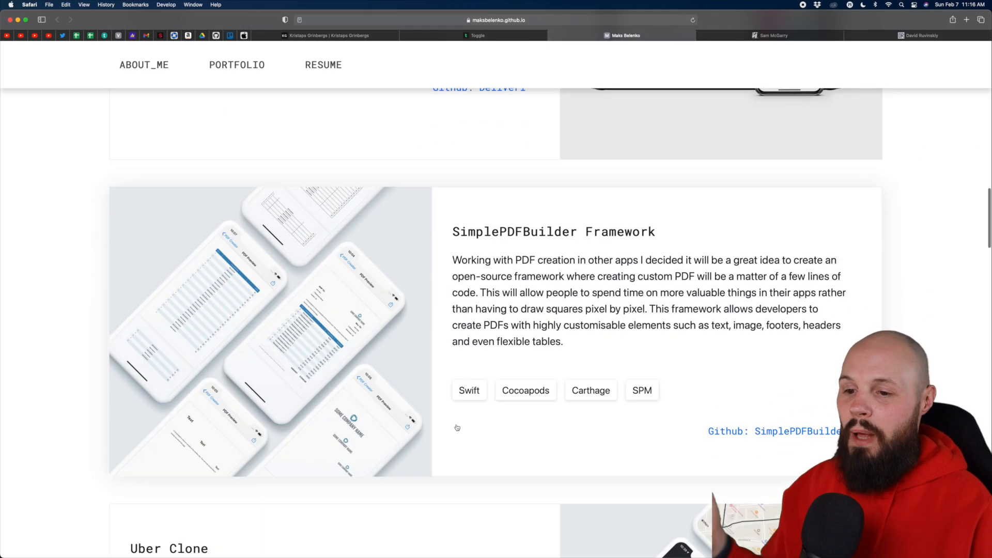
pyautogui.click(771, 35)
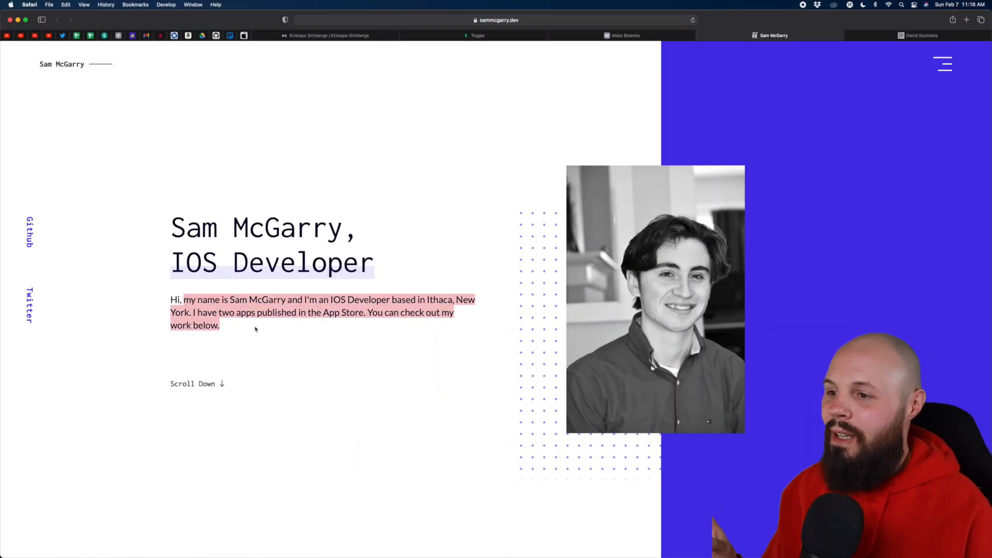
pyautogui.click(374, 329)
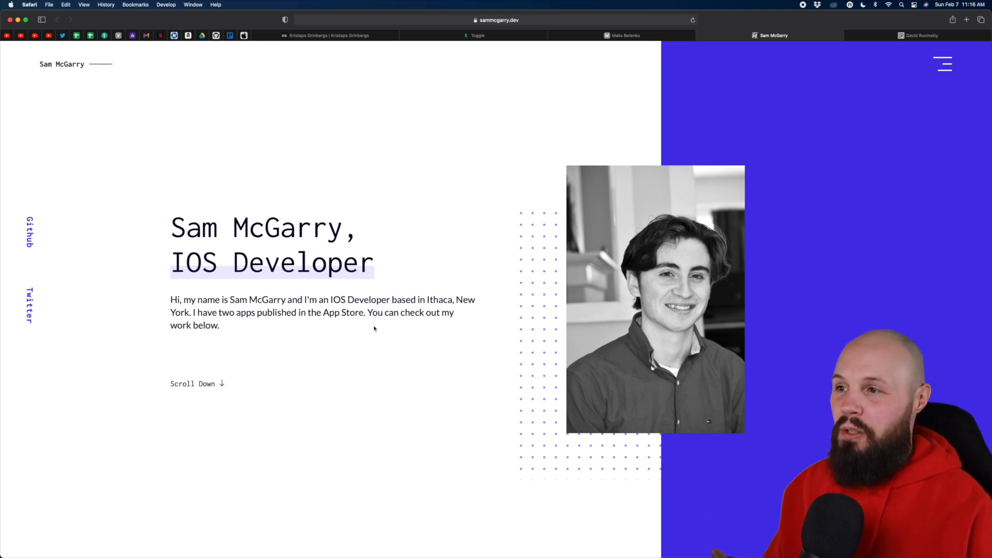
pyautogui.moveTo(223, 120)
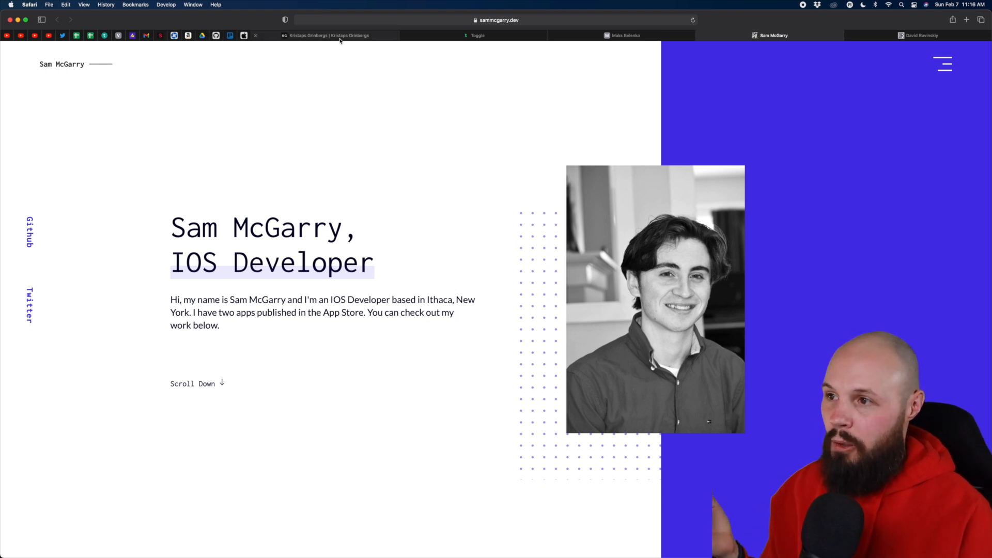
pyautogui.click(328, 36)
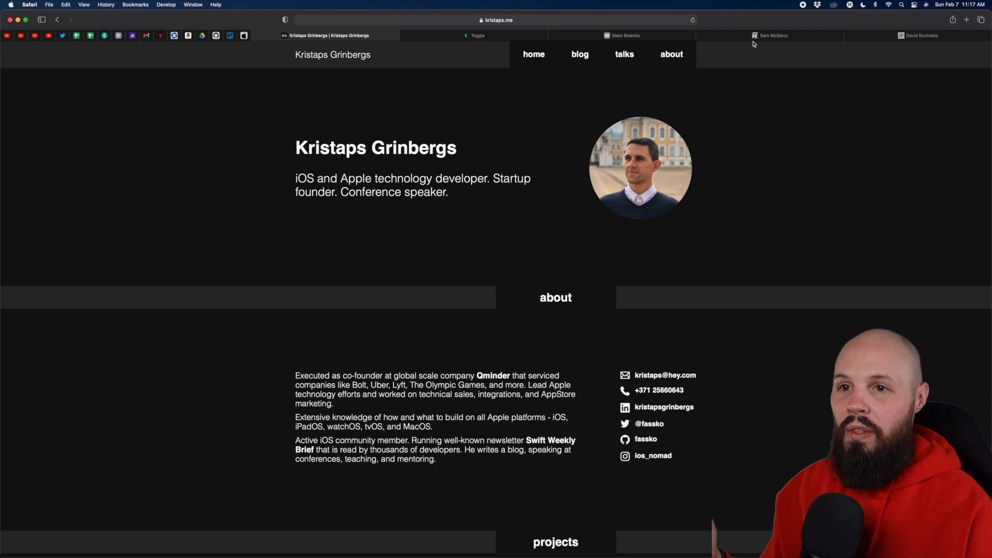
pyautogui.click(770, 35)
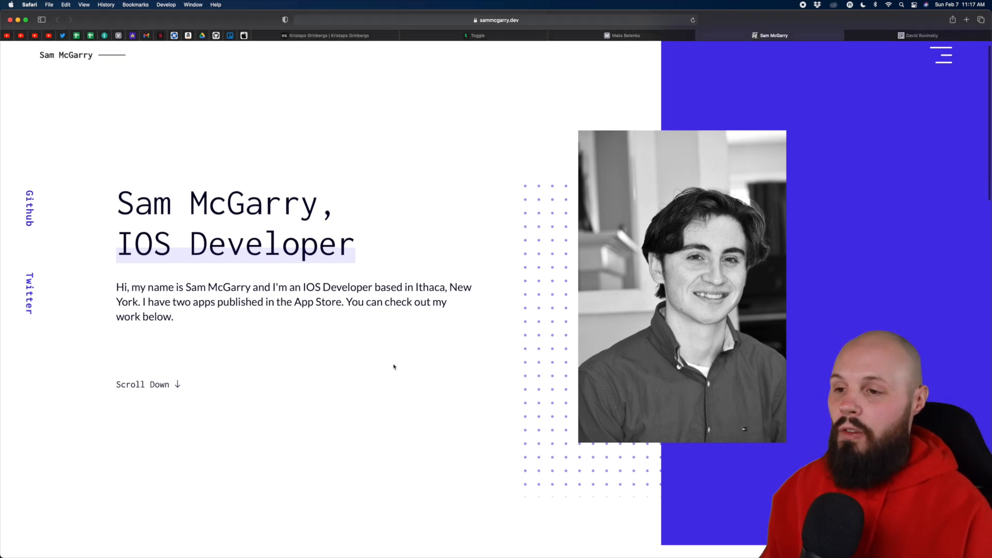
pyautogui.scroll(-3)
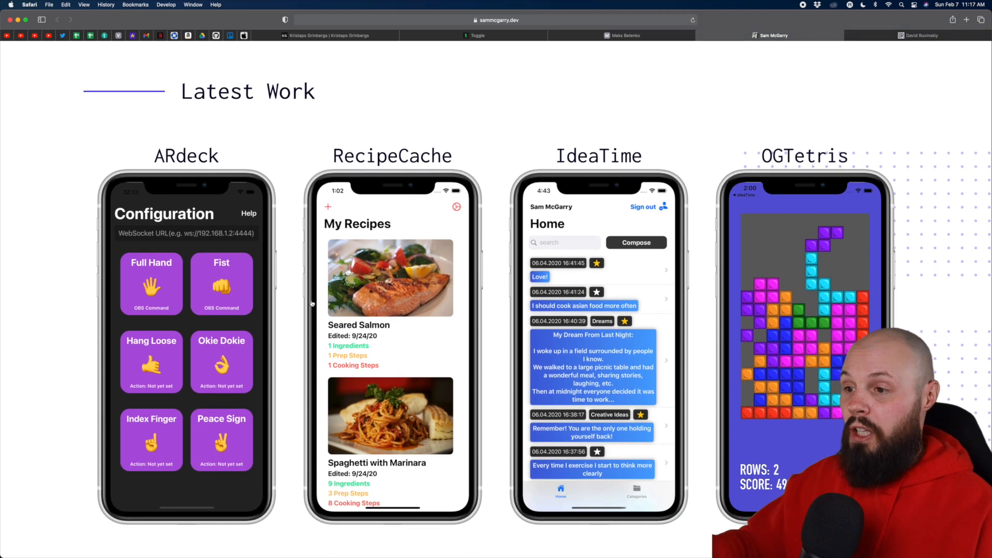
# Scroll down Sam McGarry's portfolio to the Latest Work section with the RecipeCache mockup.
pyautogui.scroll(-3)
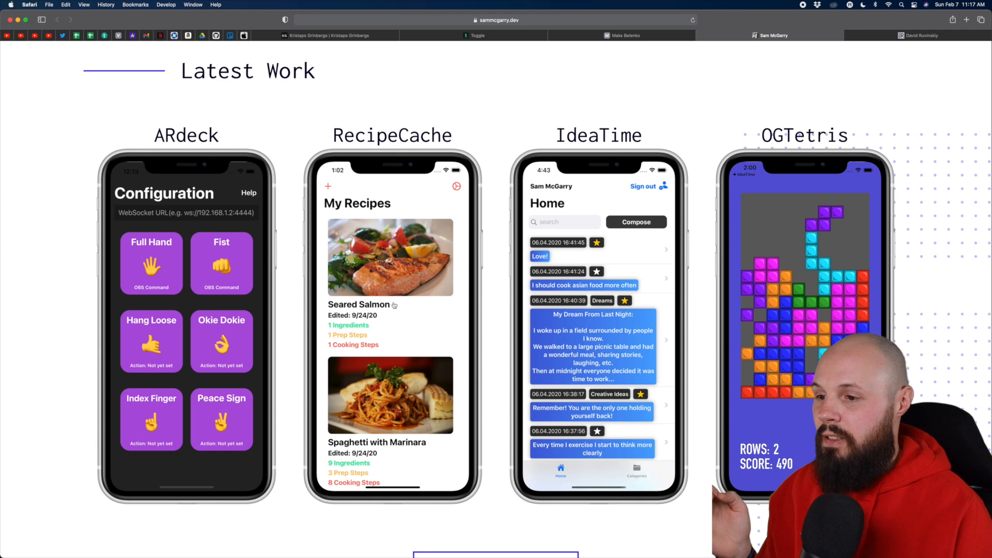
pyautogui.scroll(-3)
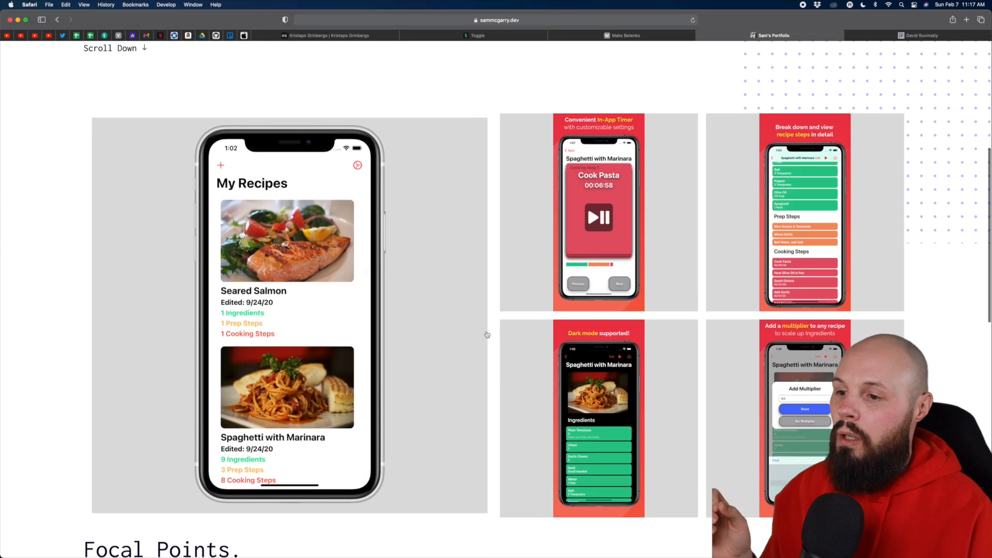
pyautogui.scroll(-3)
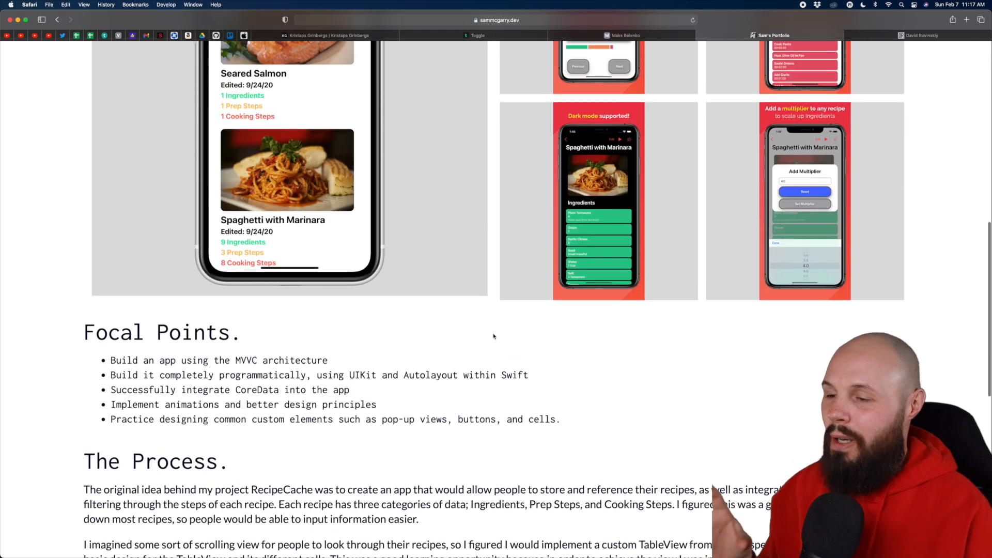
pyautogui.scroll(3)
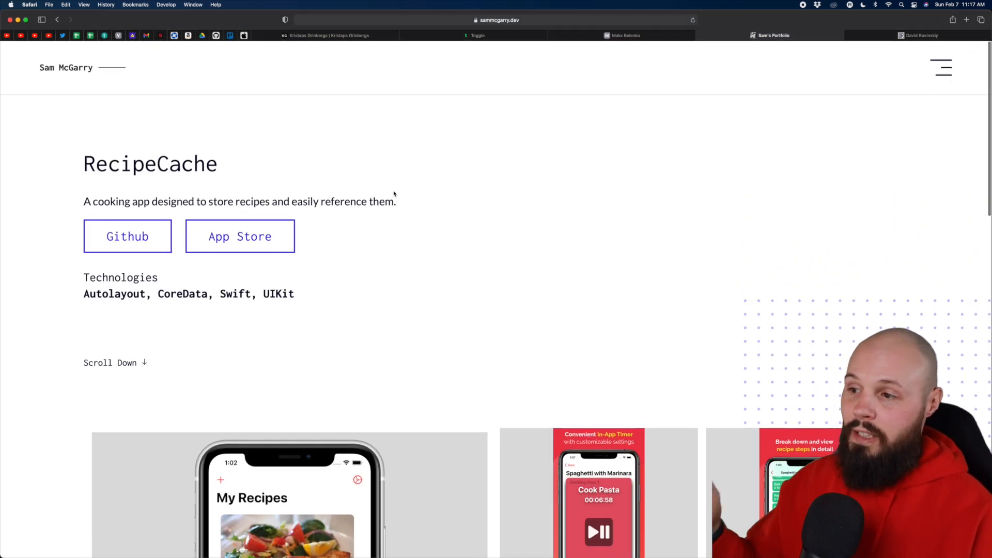
pyautogui.scroll(-3)
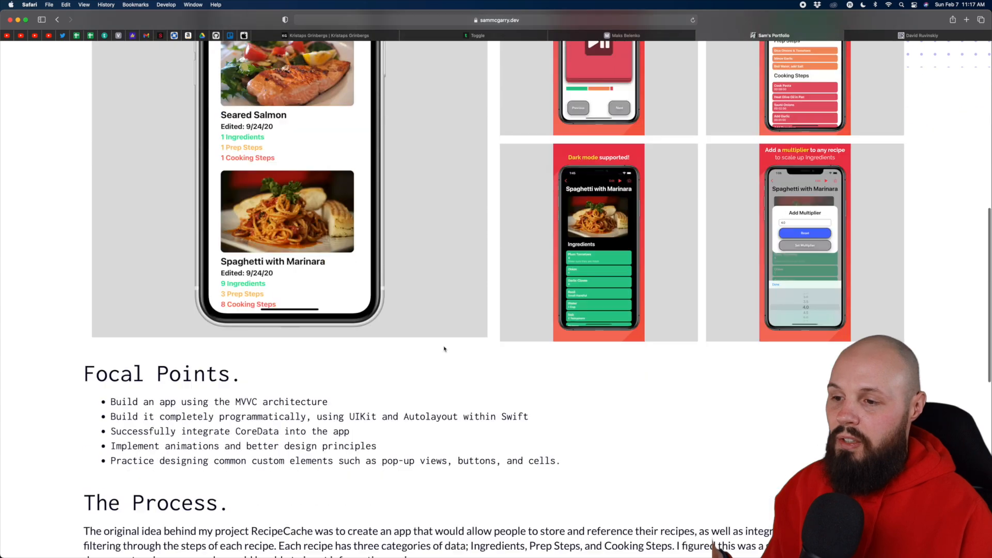
# Read the RecipeCache project's focal points and process write-up down to the app screenshots.
pyautogui.scroll(-3)
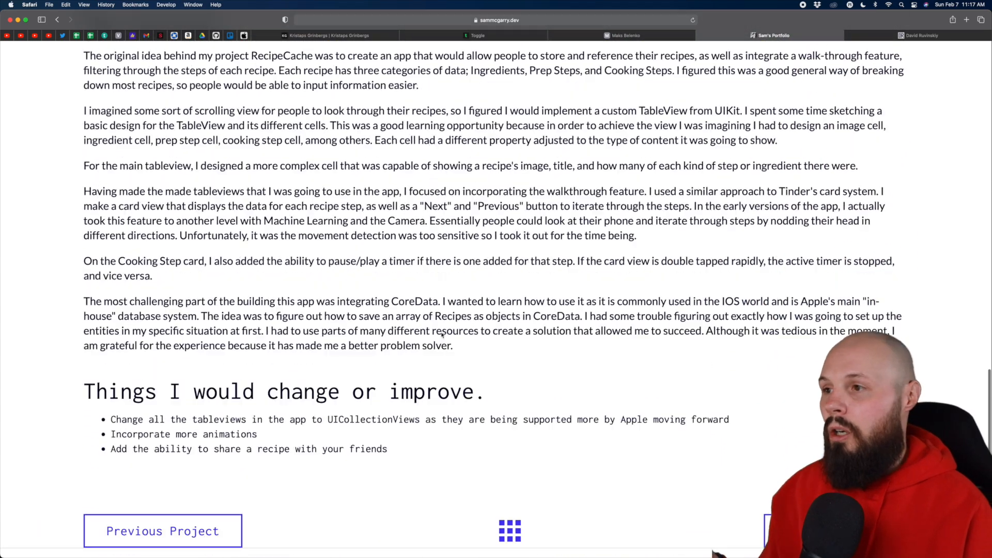
pyautogui.scroll(3)
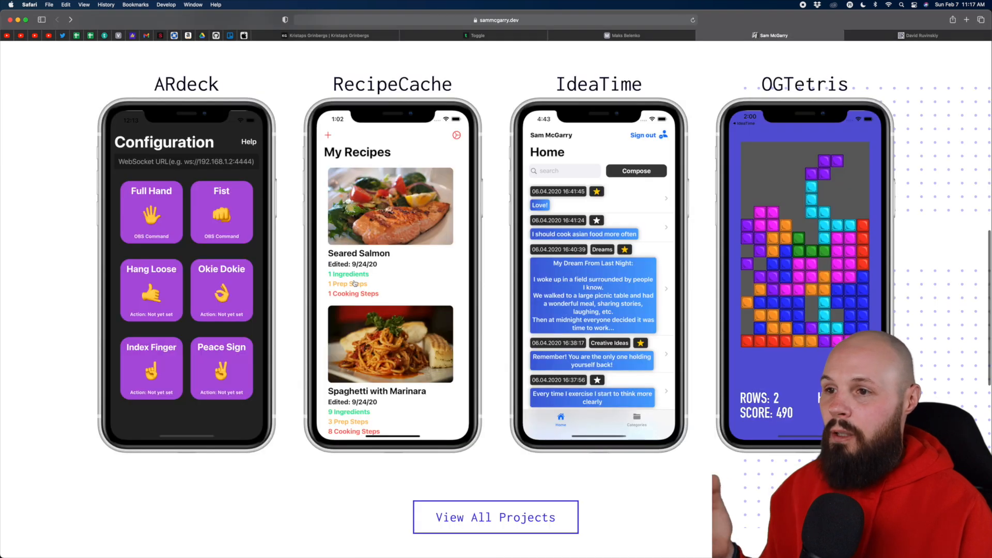
pyautogui.scroll(-3)
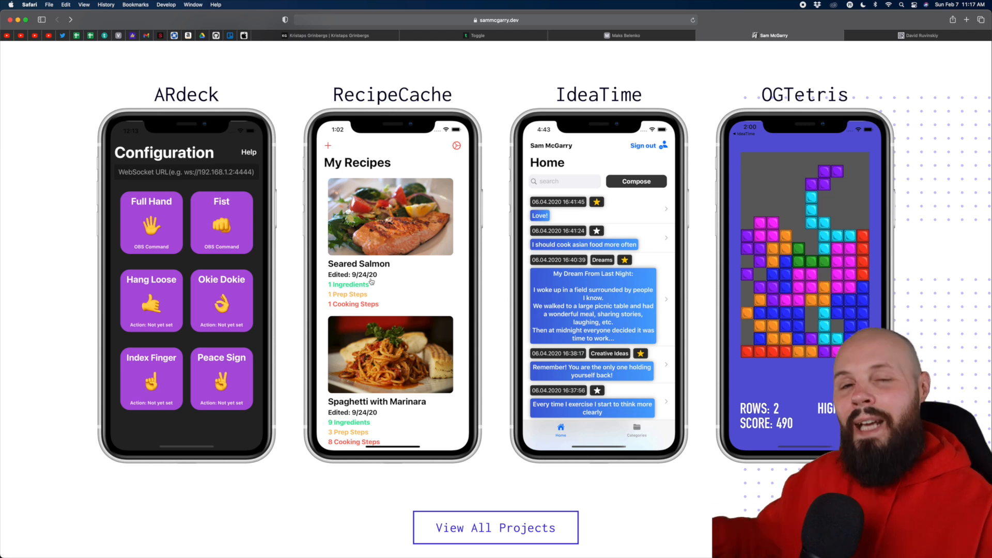
pyautogui.moveTo(283, 300)
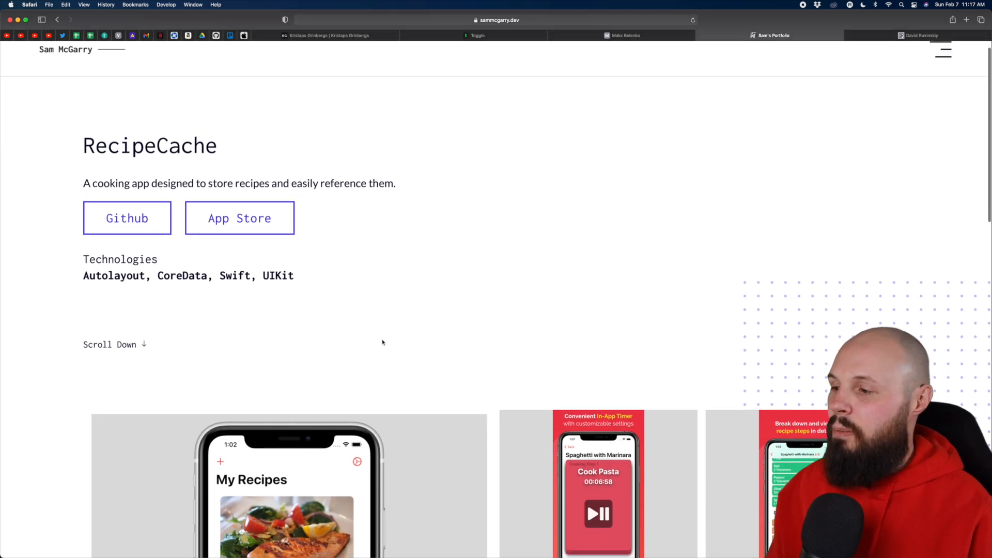
pyautogui.scroll(-3)
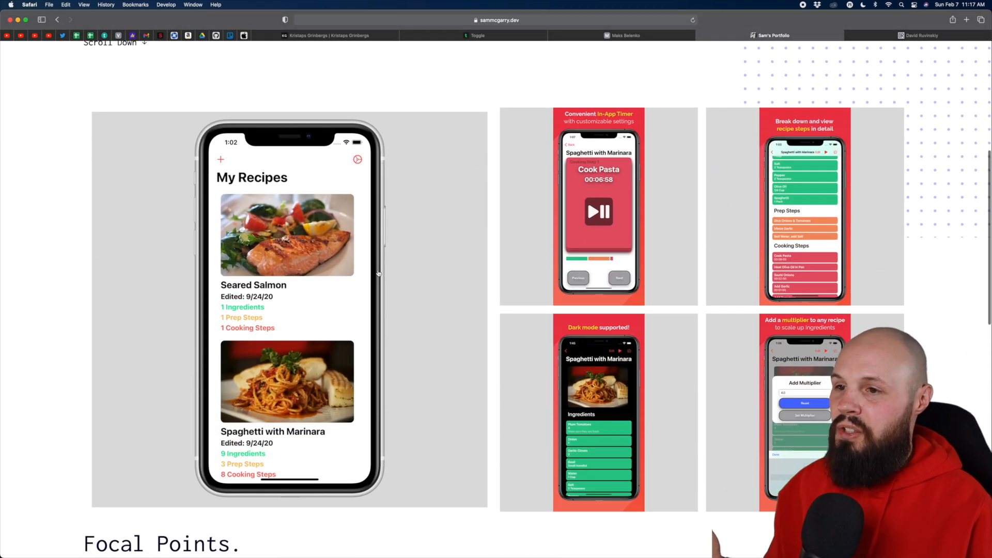
# Read further down the RecipeCache process write-up toward the bottom of the page.
pyautogui.scroll(3)
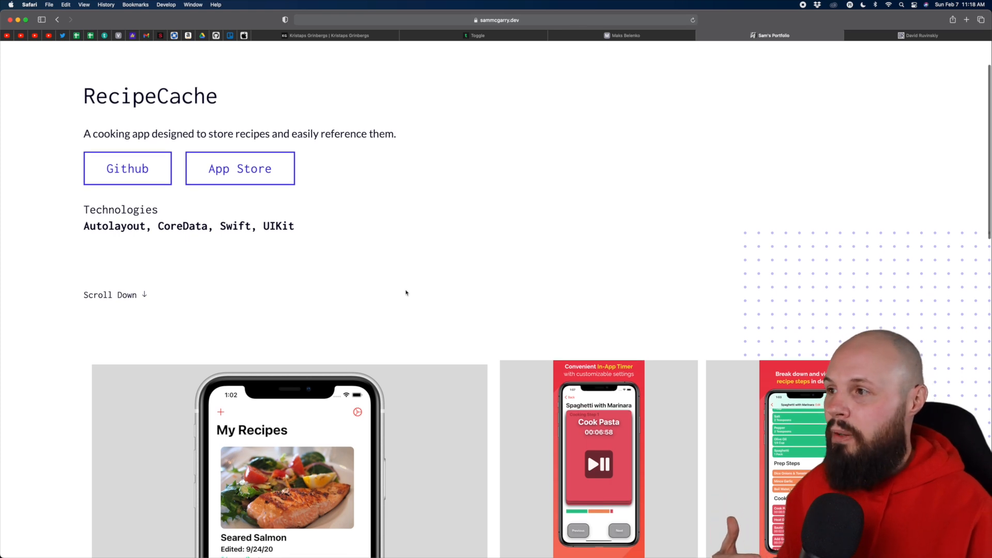
pyautogui.scroll(-3)
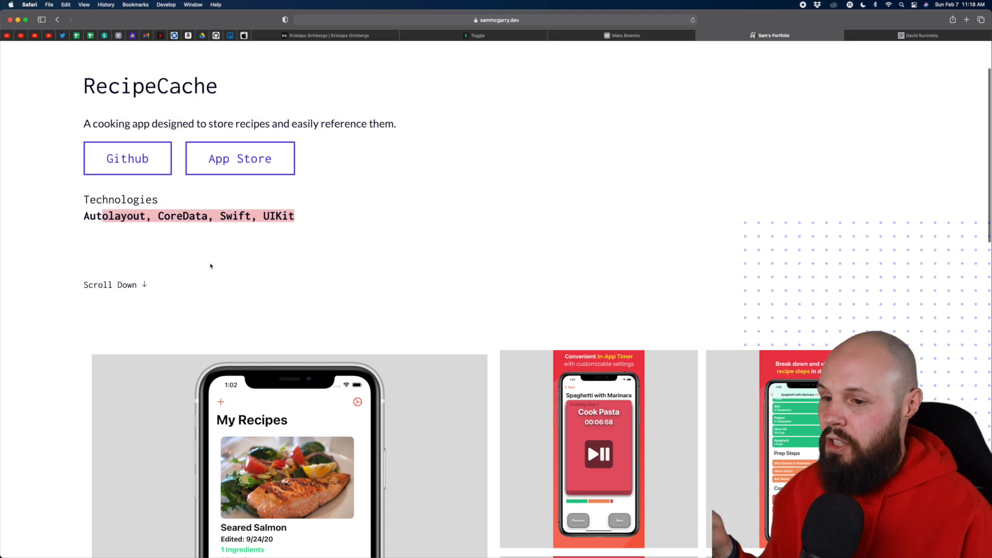
pyautogui.scroll(-3)
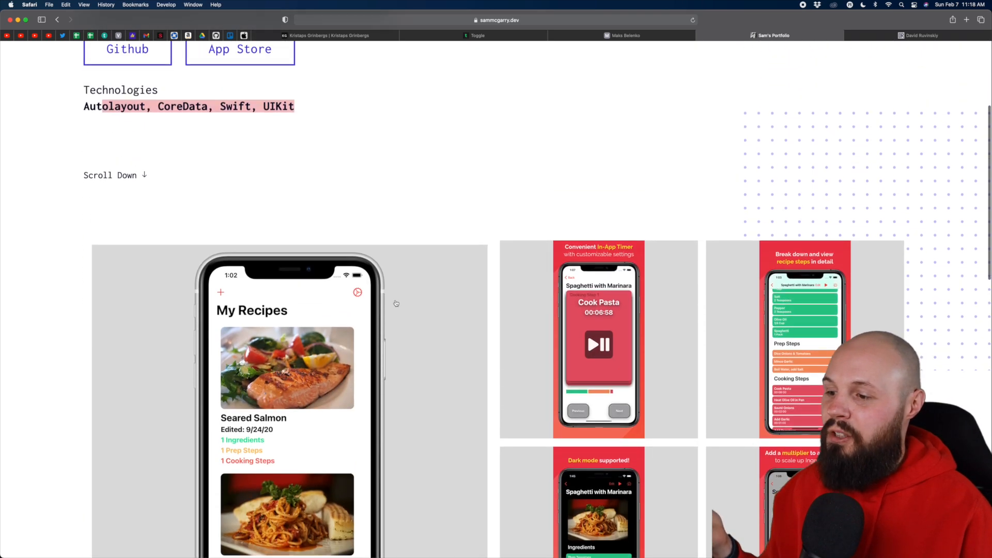
pyautogui.scroll(-3)
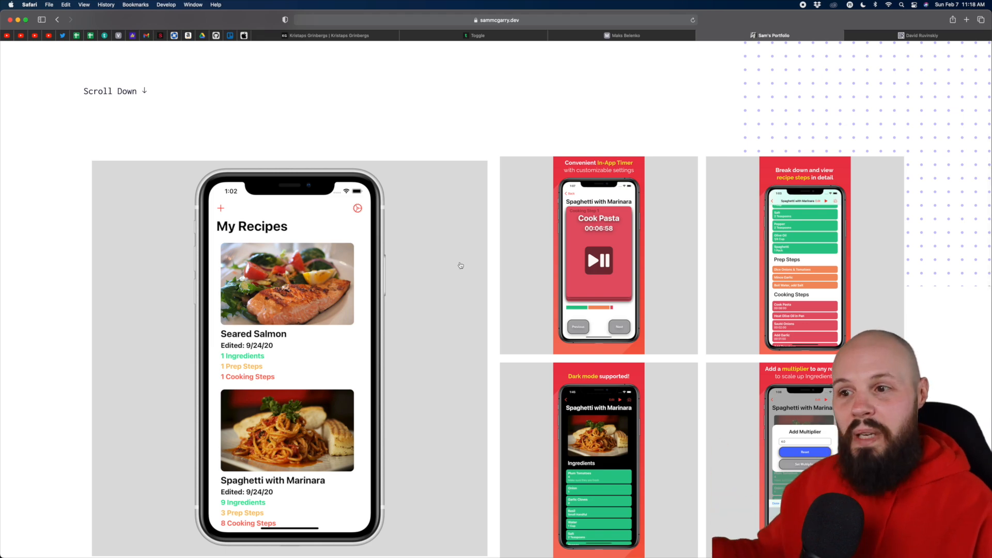
pyautogui.scroll(-3)
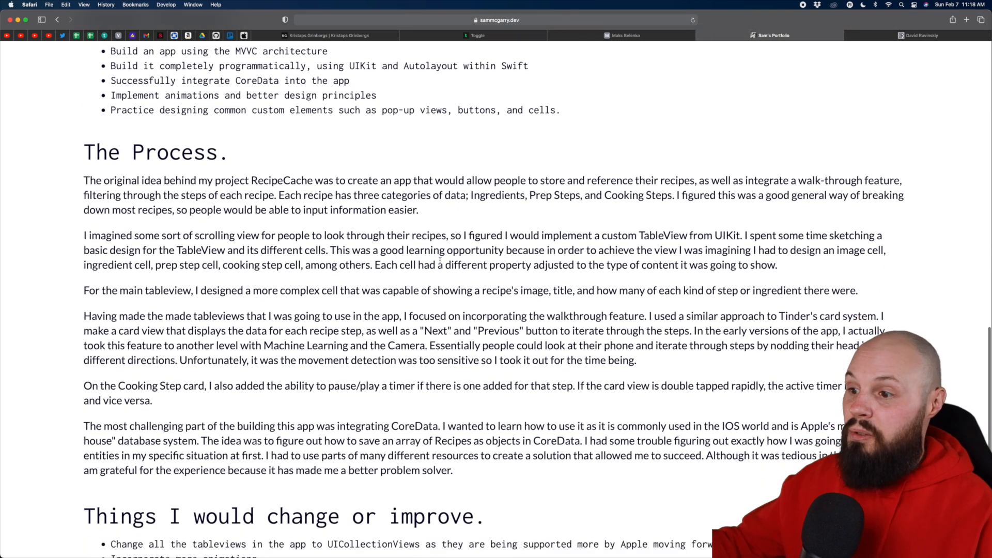
pyautogui.scroll(-3)
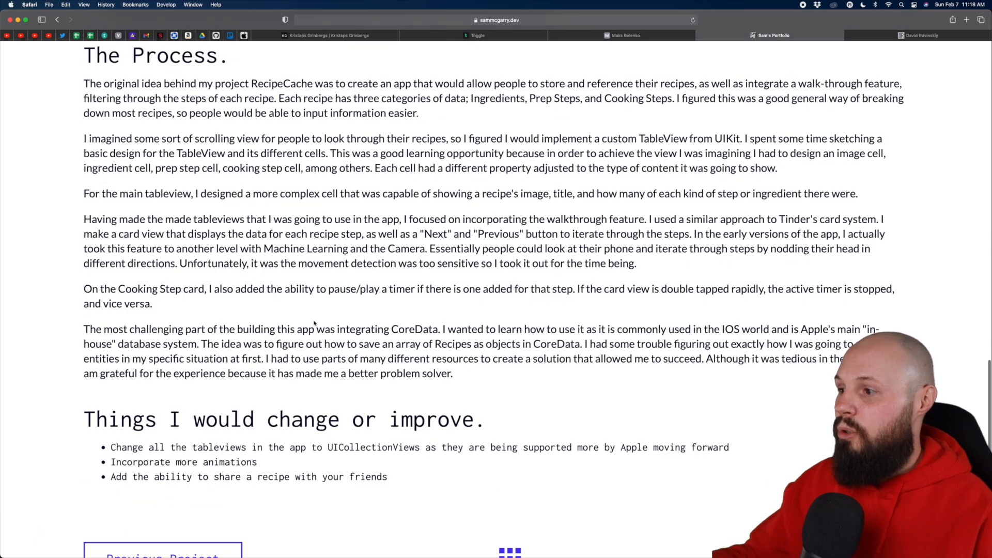
# Revisit the write-up and reach the 'Things I would change or improve' list.
pyautogui.scroll(3)
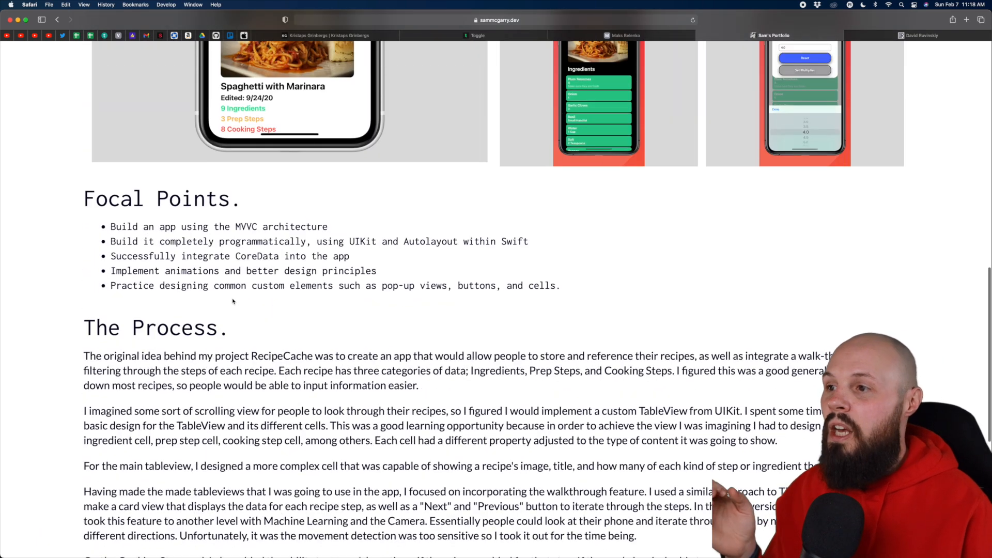
pyautogui.scroll(3)
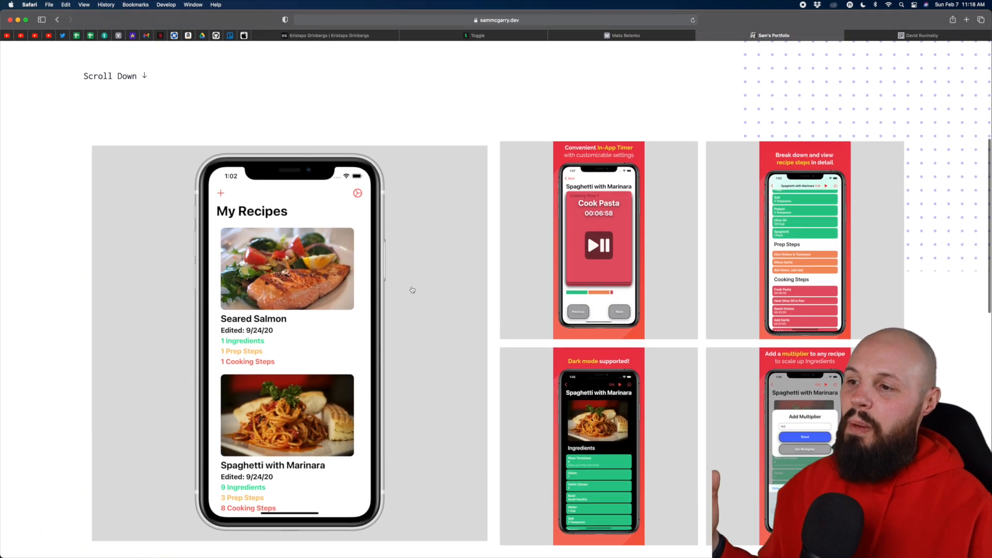
pyautogui.scroll(3)
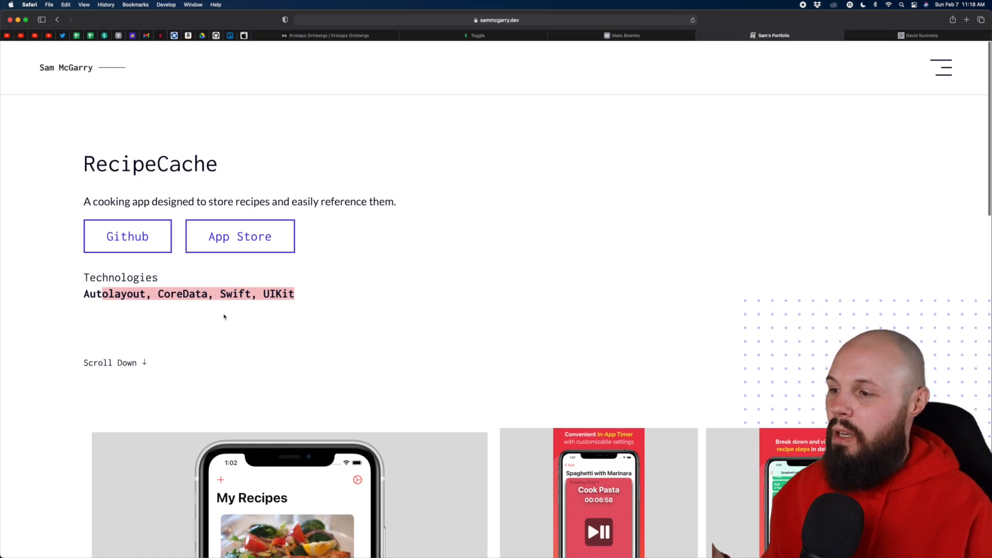
pyautogui.scroll(-3)
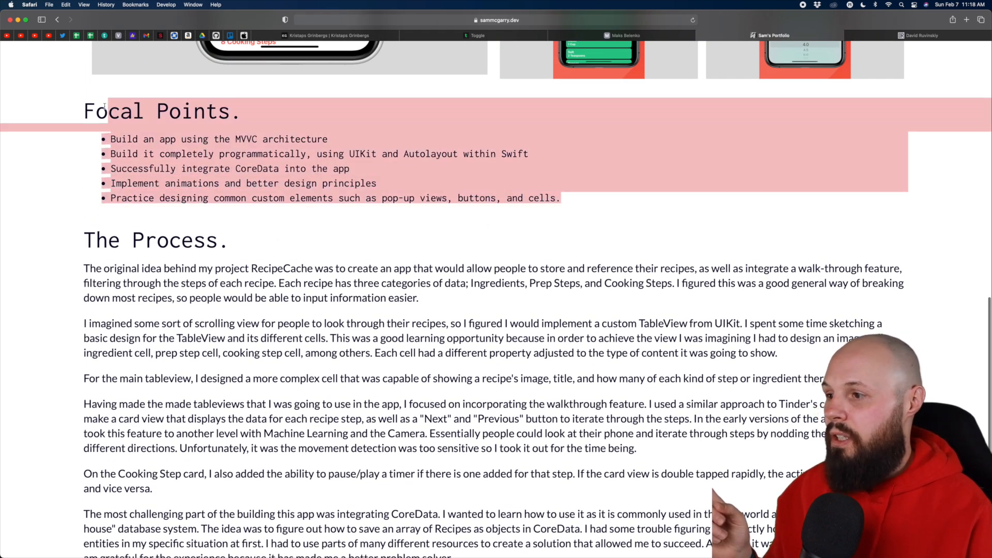
pyautogui.scroll(-3)
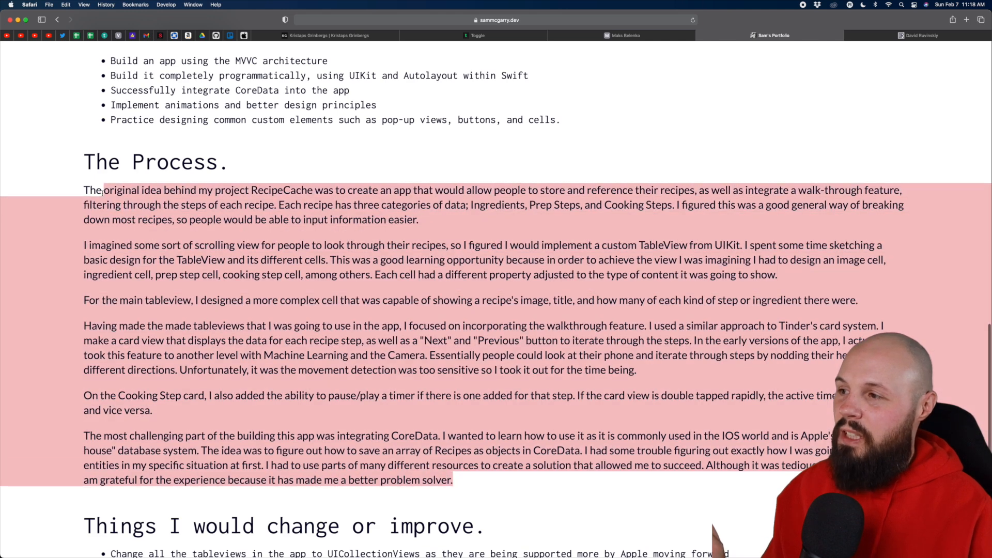
# Move on to the OGTetris project page and skim its opening section.
pyautogui.click(465, 483)
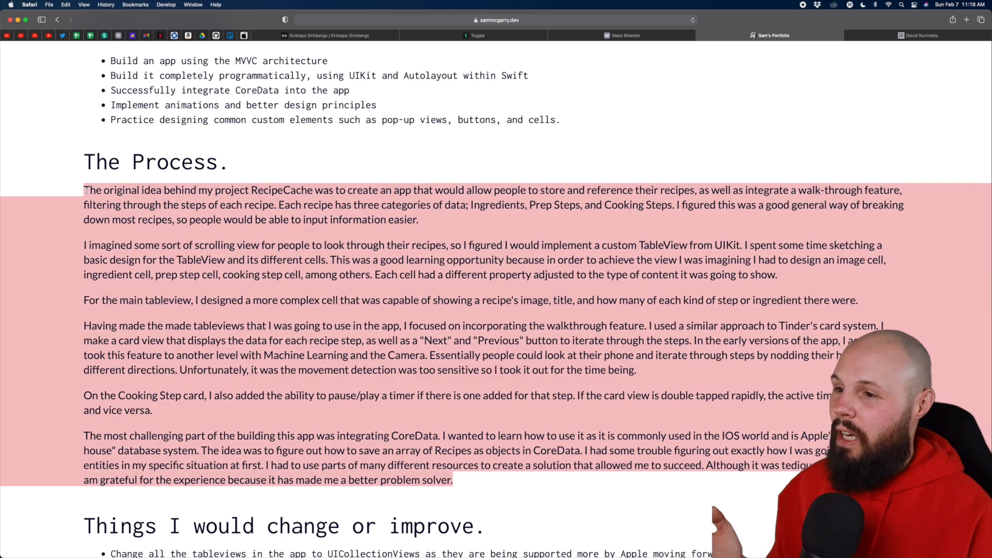
pyautogui.click(435, 323)
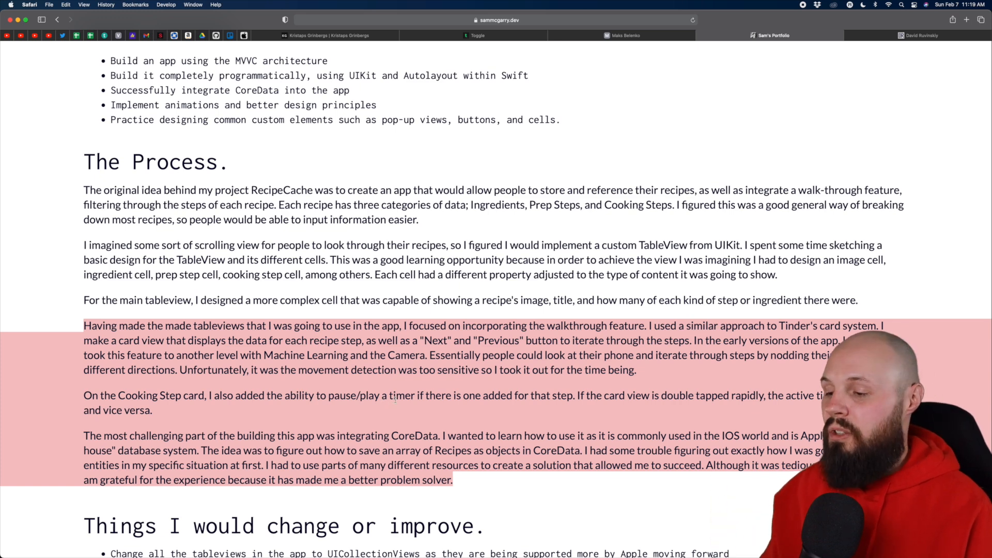
pyautogui.scroll(-3)
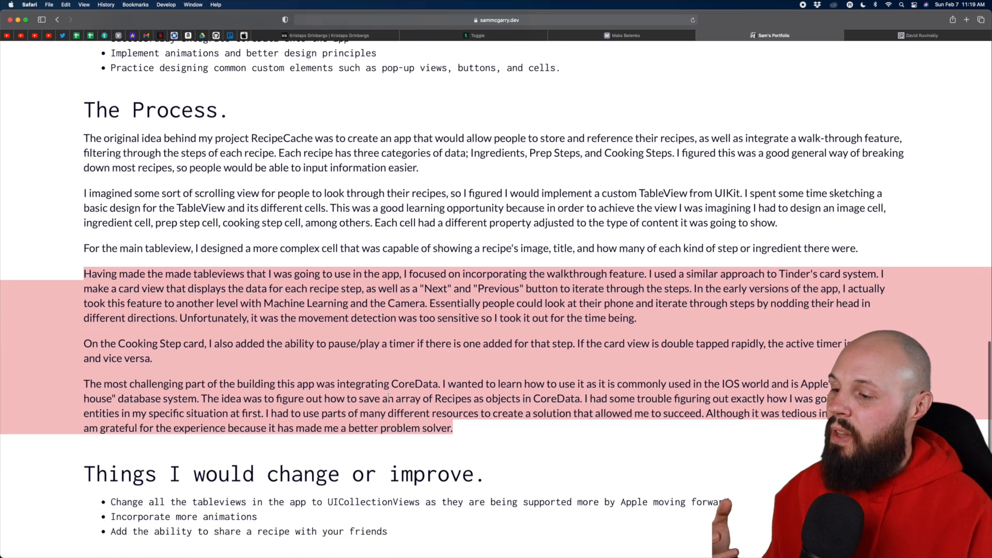
pyautogui.scroll(-3)
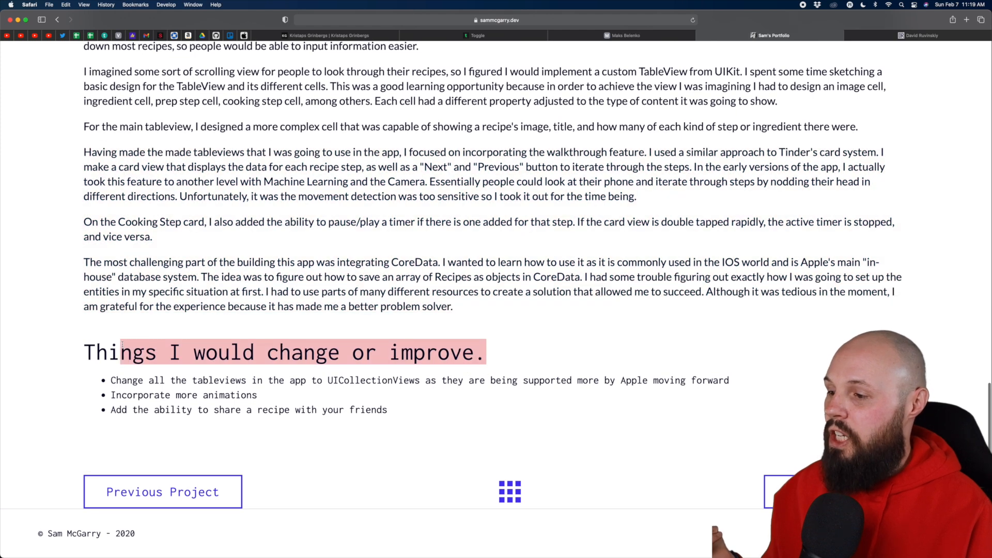
pyautogui.scroll(3)
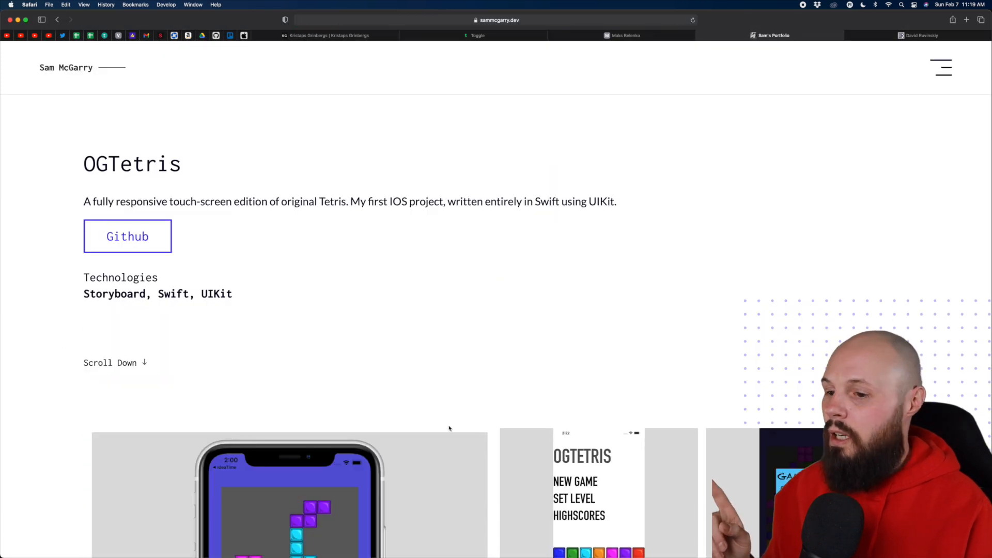
# Scroll through the OGTetris write-up and Sam McGarry's home page to the contact form.
pyautogui.scroll(-3)
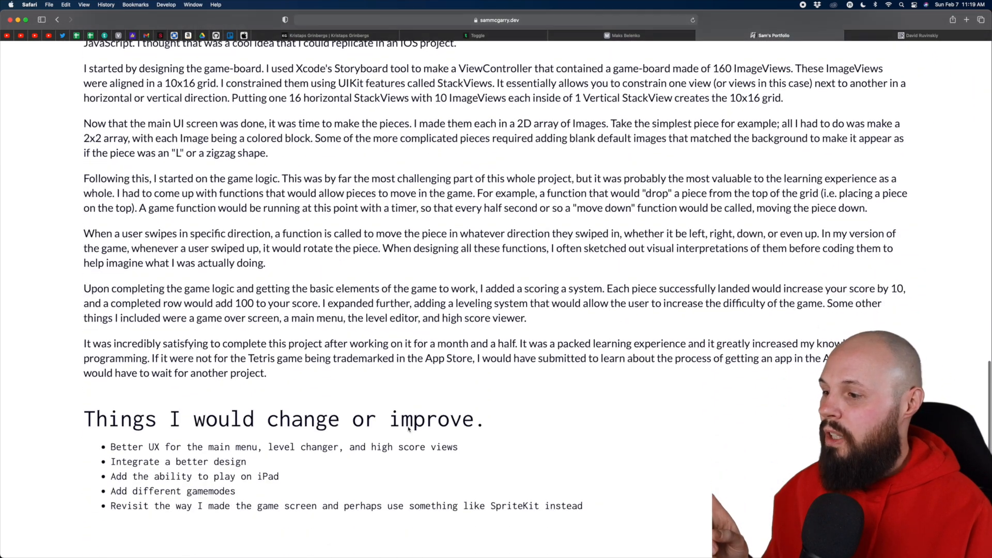
pyautogui.scroll(-3)
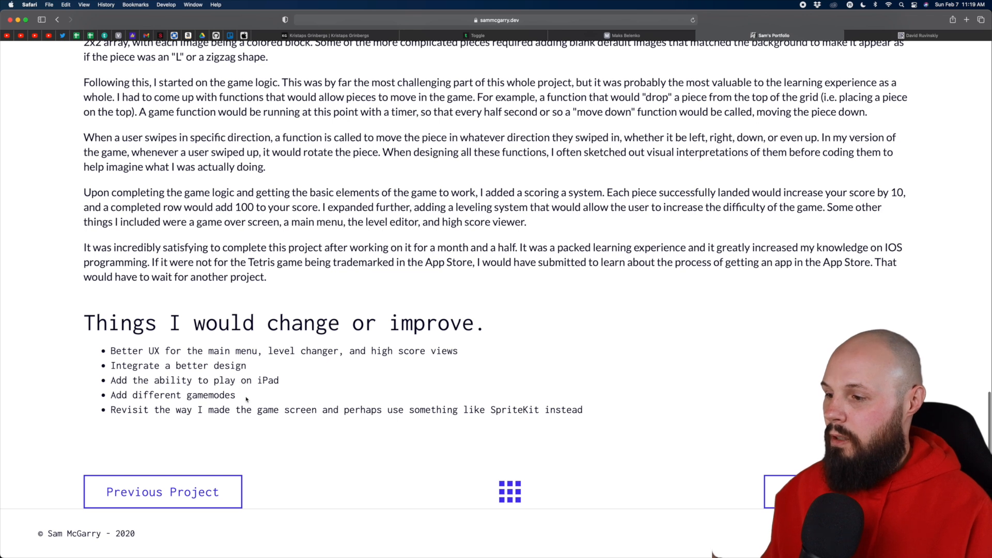
pyautogui.doubleClick(173, 394)
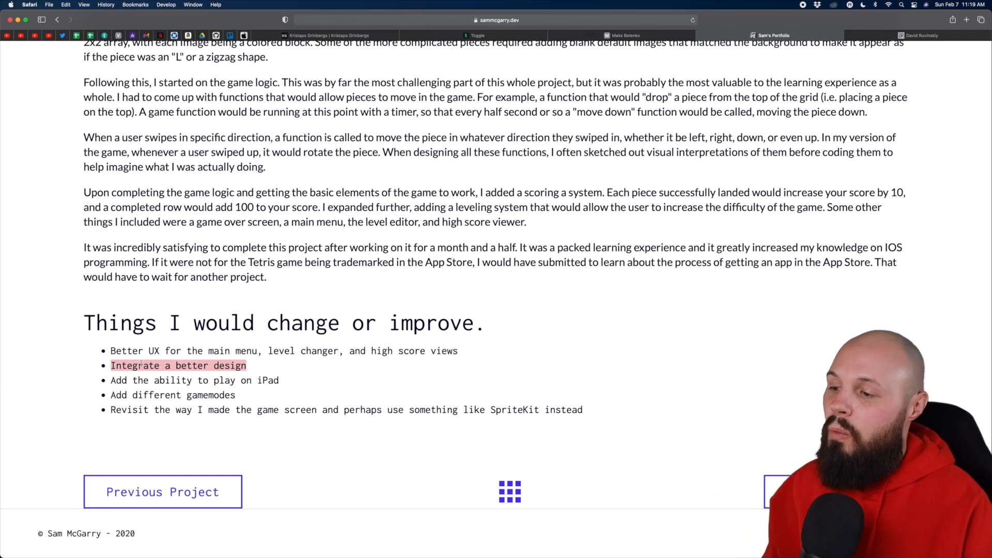
pyautogui.scroll(3)
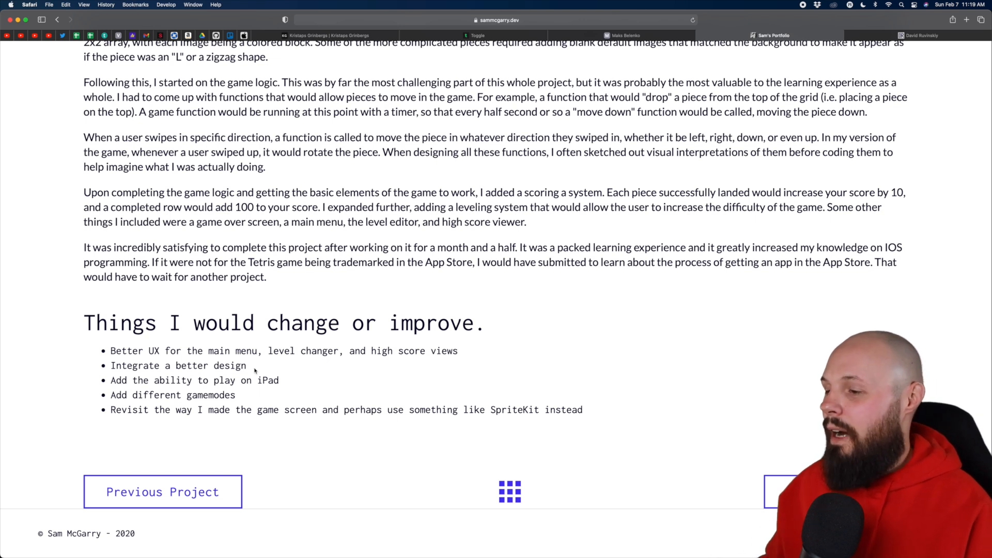
pyautogui.moveTo(244, 398)
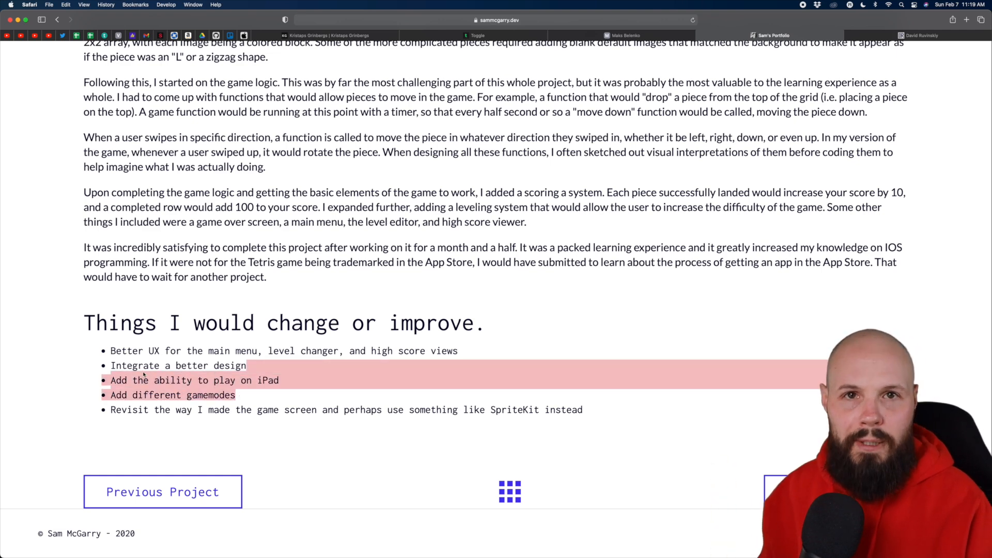
pyautogui.scroll(3)
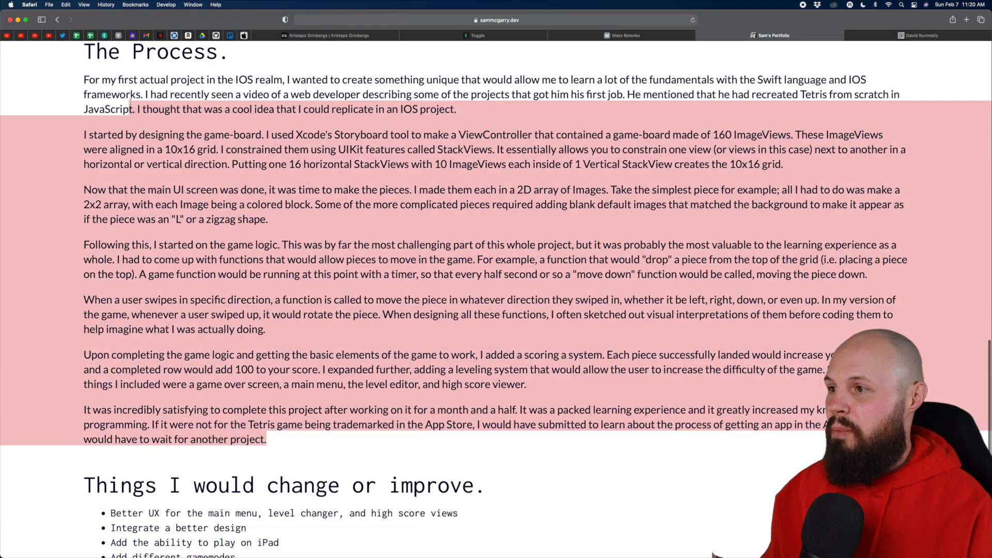
pyautogui.scroll(3)
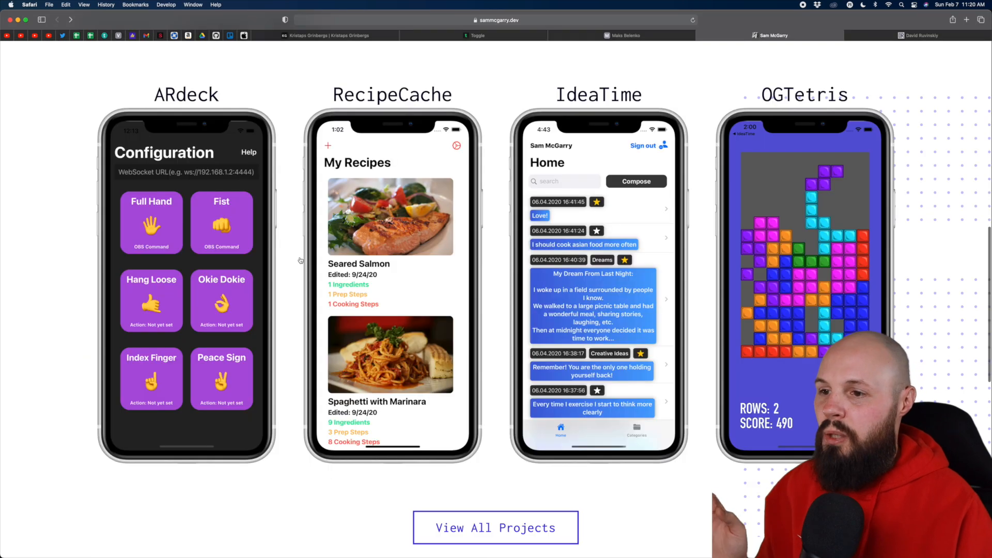
pyautogui.scroll(3)
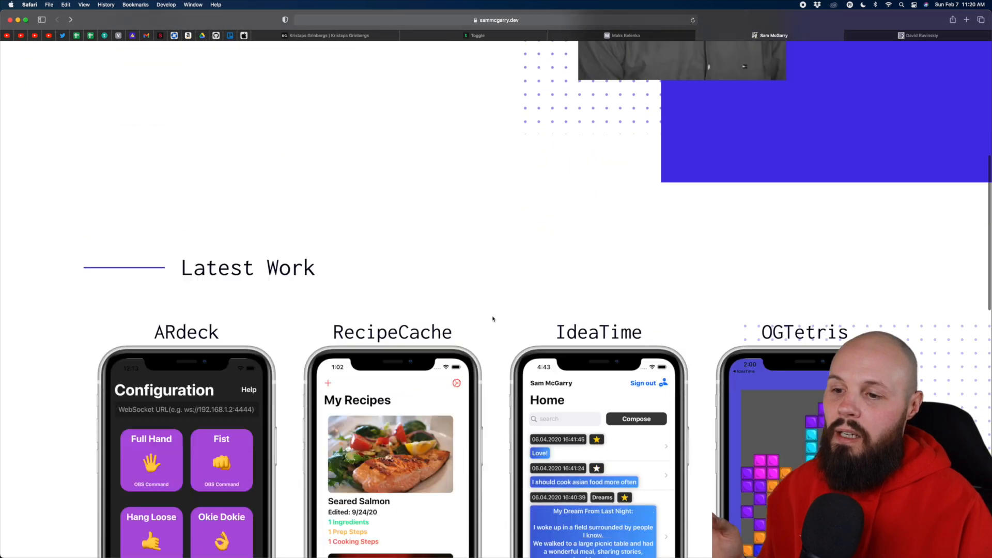
pyautogui.scroll(-3)
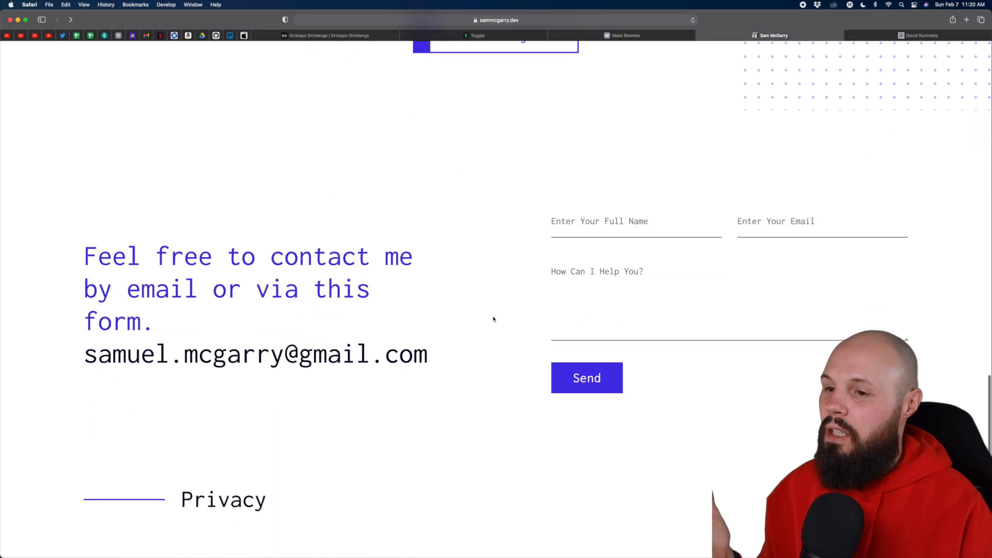
# Switch to the David Ruvinskiy tab, landing on his portfolio's Welcome section.
pyautogui.click(918, 36)
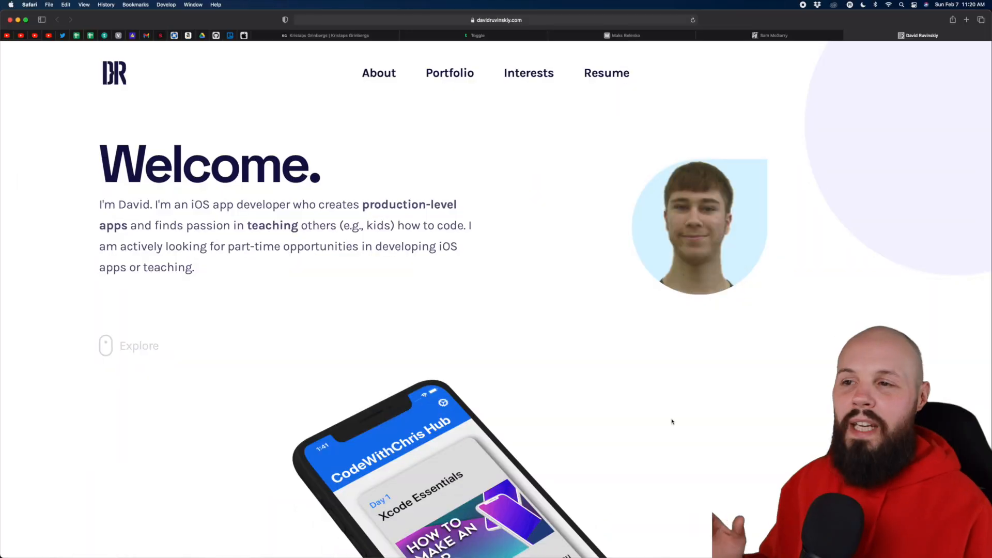
pyautogui.moveTo(608, 363)
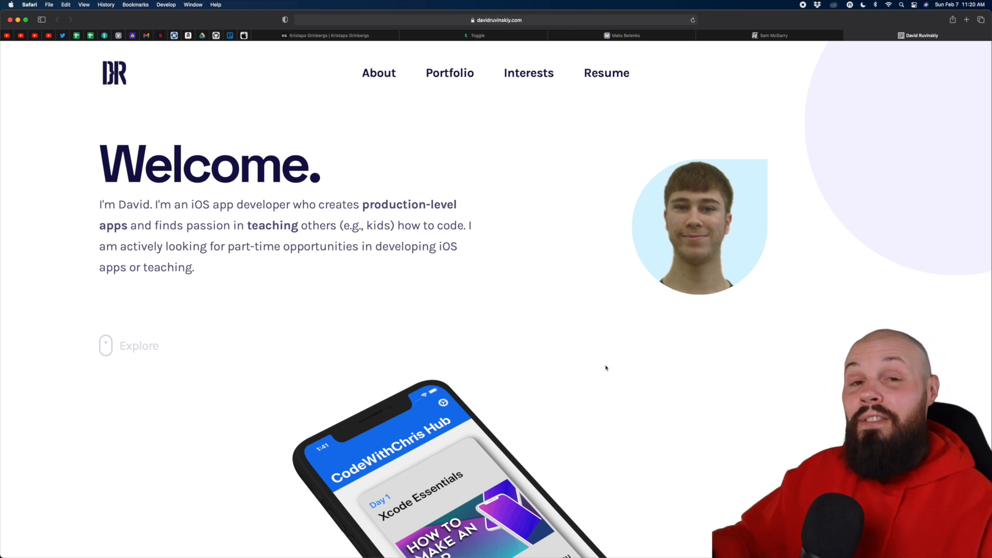
pyautogui.moveTo(583, 393)
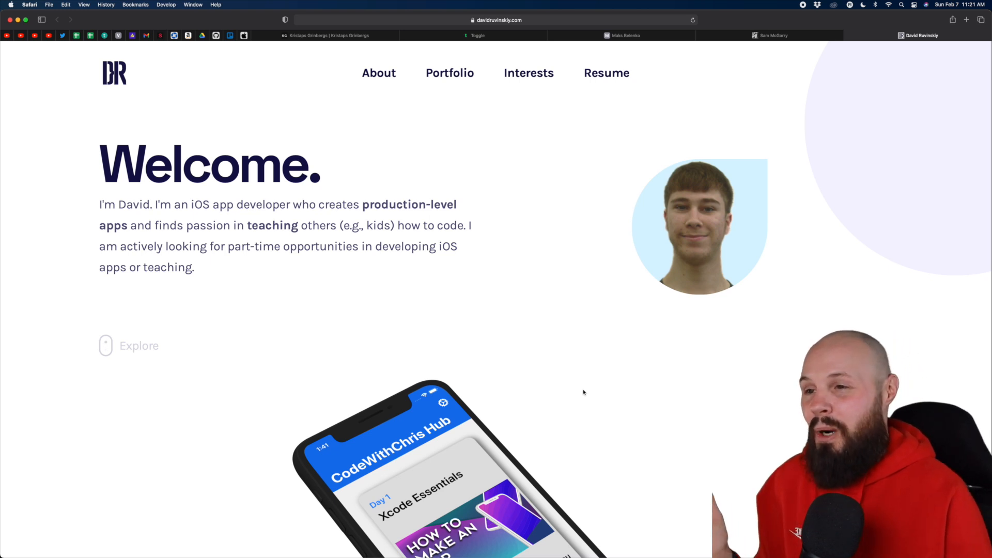
pyautogui.moveTo(549, 390)
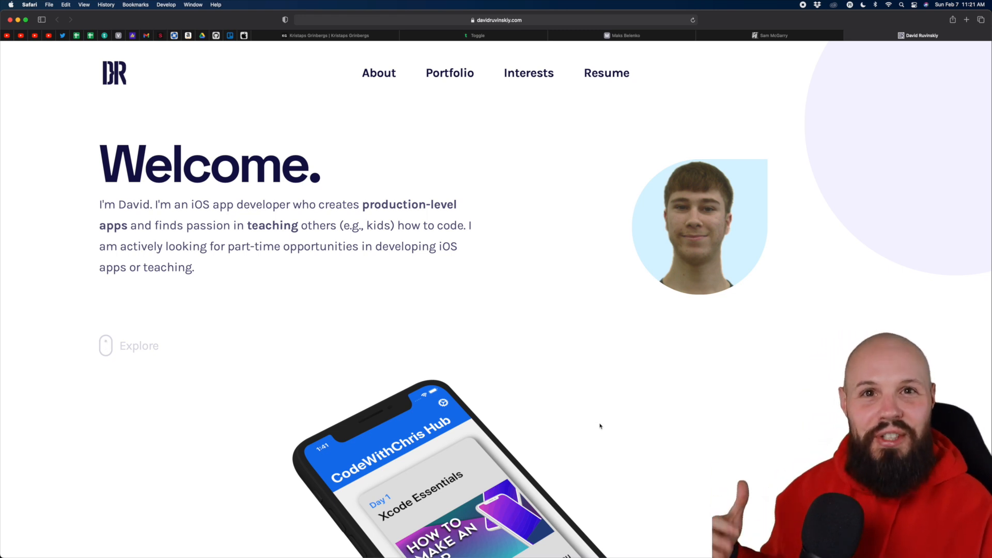
pyautogui.moveTo(714, 196)
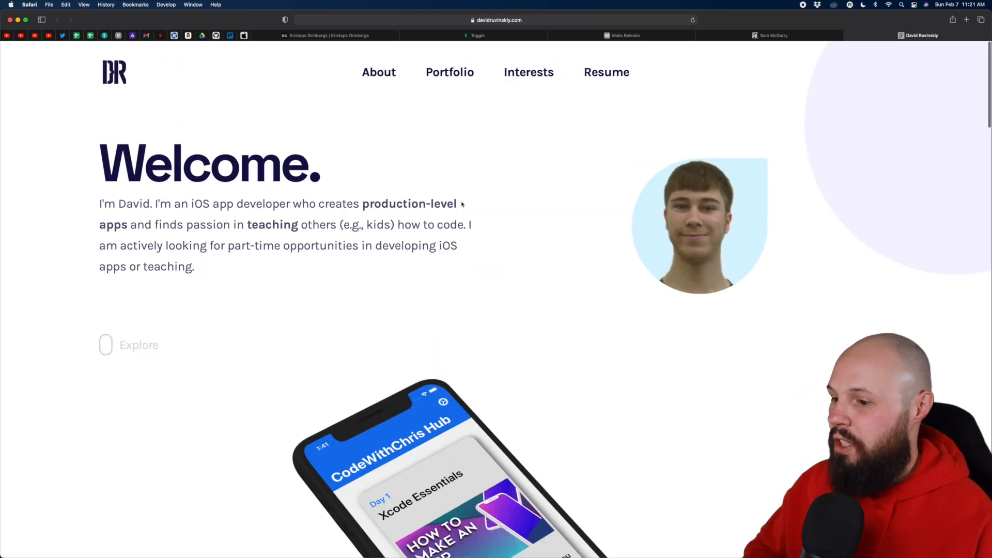
# Scroll past the phone mockup through the 'Hi. Nice to meet you.' bio to the My Apps section.
pyautogui.scroll(-3)
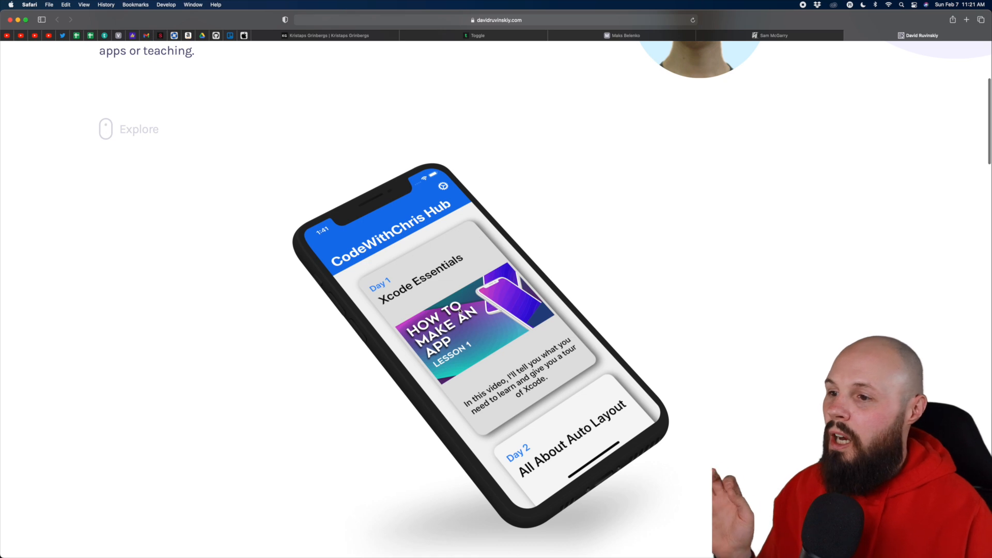
pyautogui.scroll(-3)
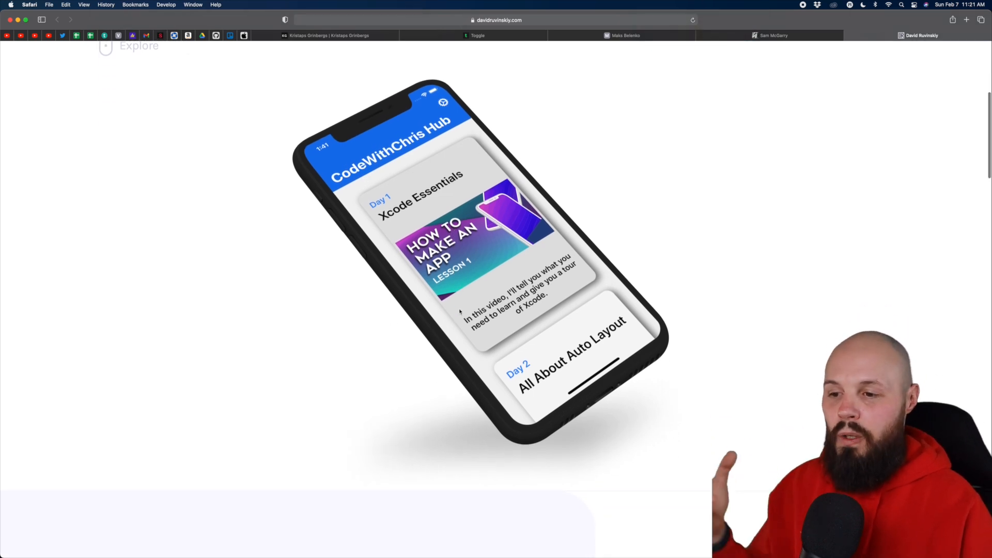
pyautogui.scroll(-3)
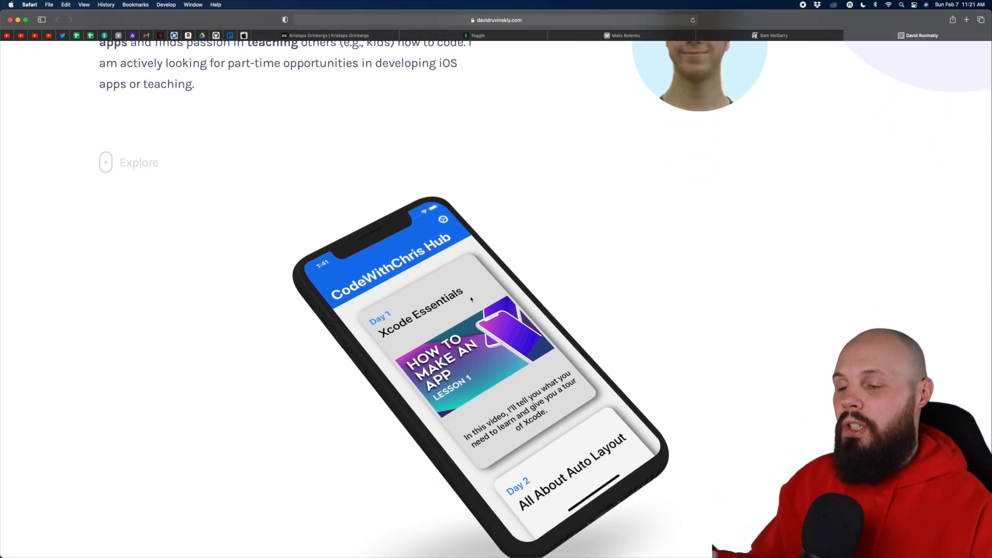
pyautogui.scroll(-3)
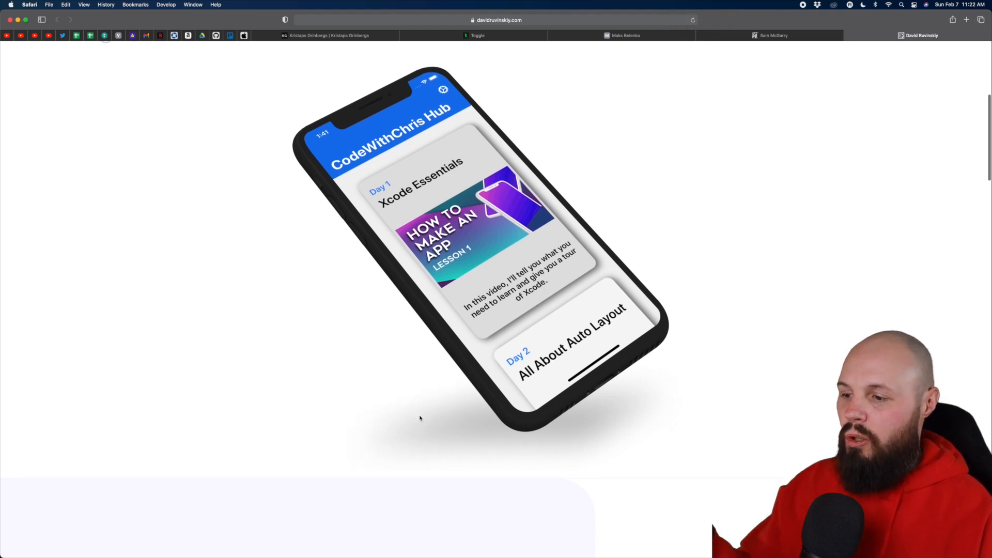
pyautogui.scroll(-3)
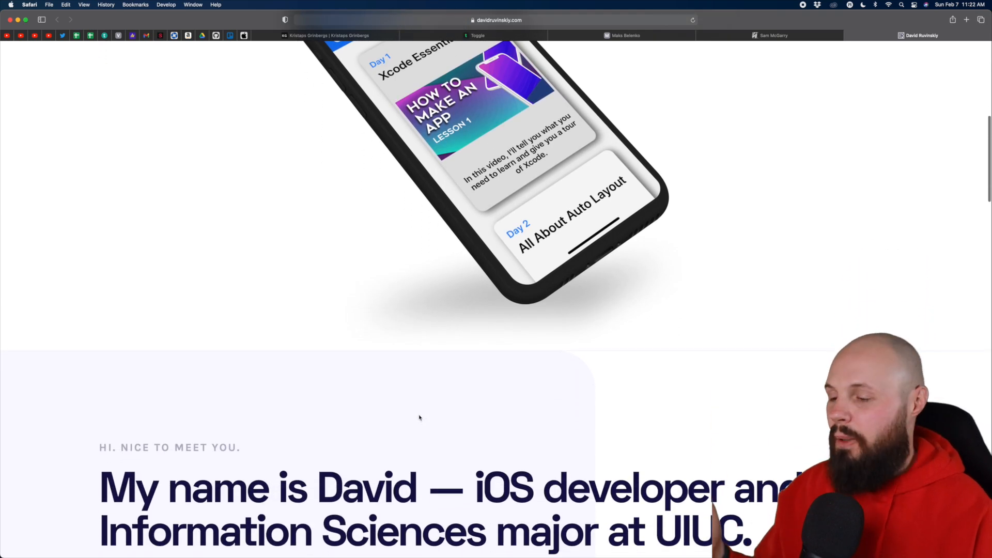
pyautogui.scroll(-3)
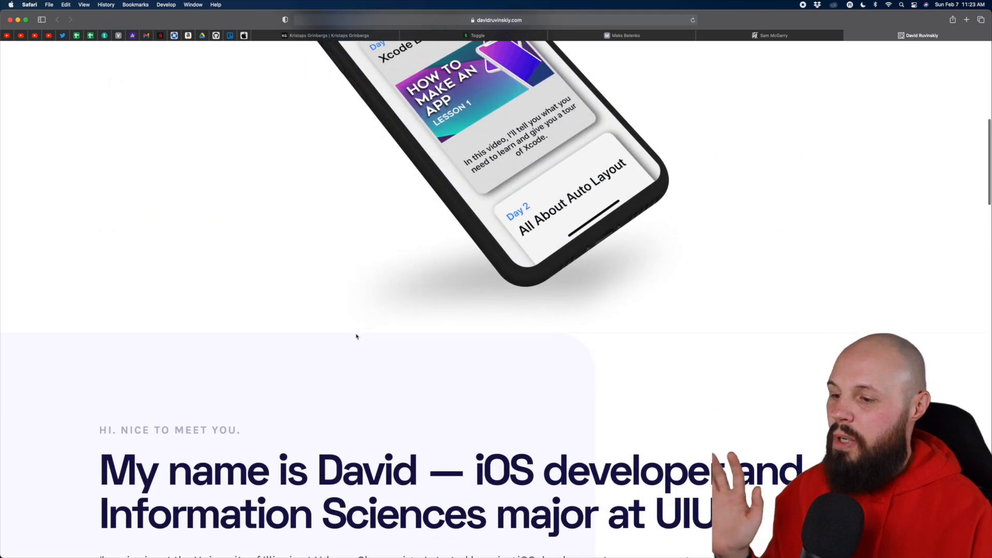
pyautogui.scroll(-3)
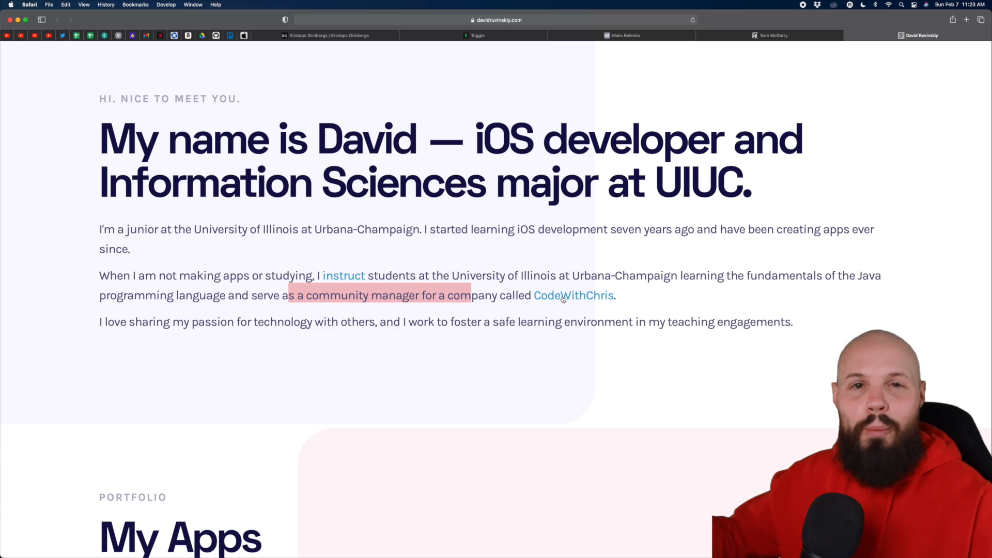
pyautogui.scroll(-3)
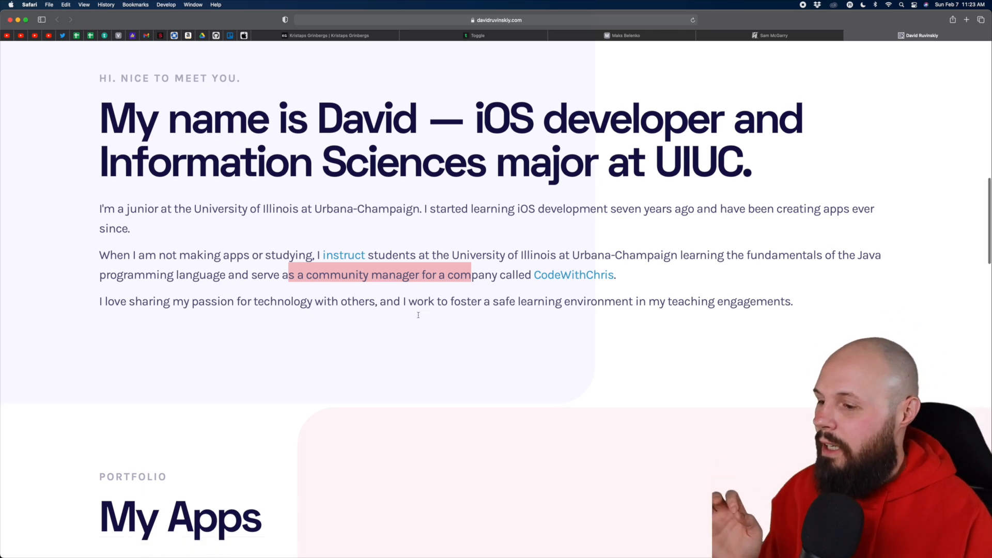
pyautogui.scroll(-3)
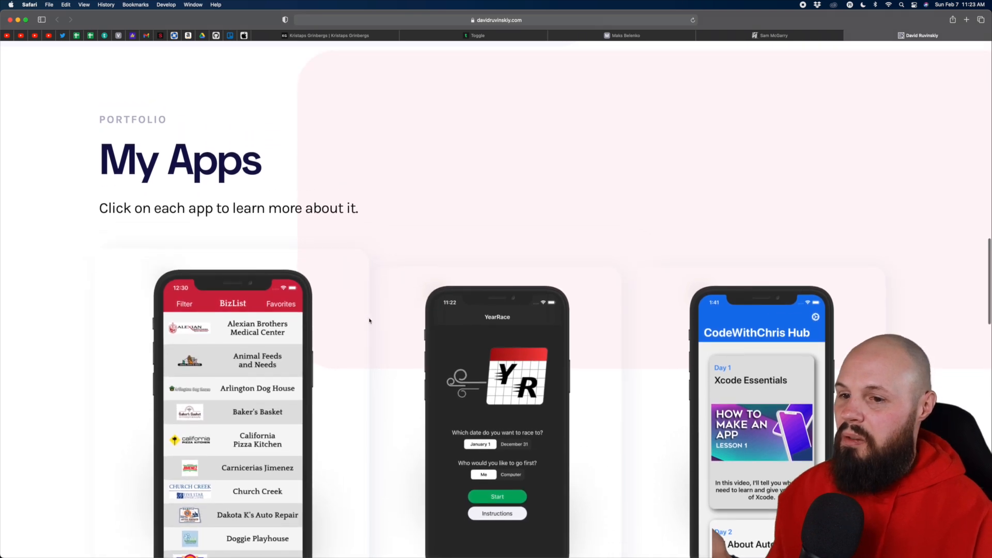
# View the CodeWithChris Hub app card's details popup and dismiss it.
pyautogui.scroll(-3)
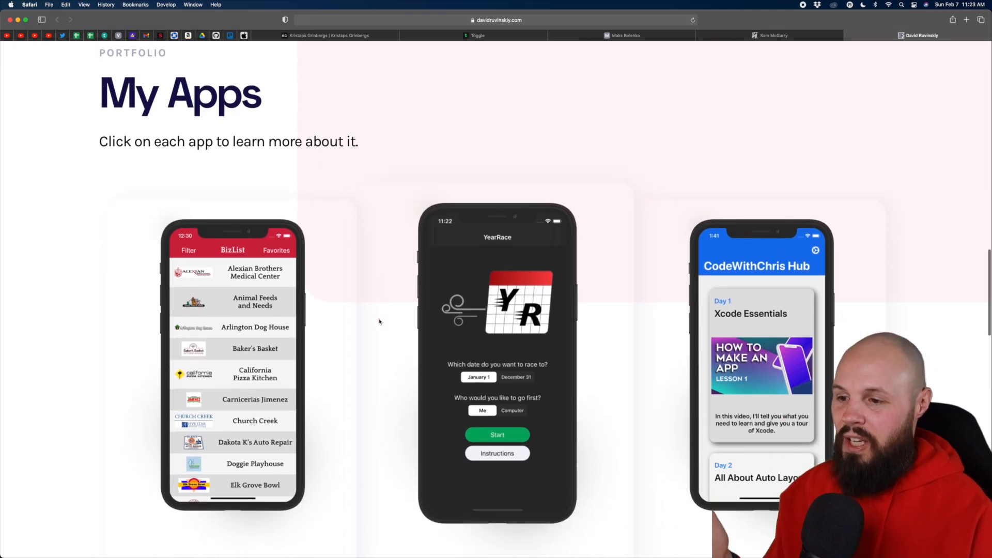
pyautogui.scroll(-3)
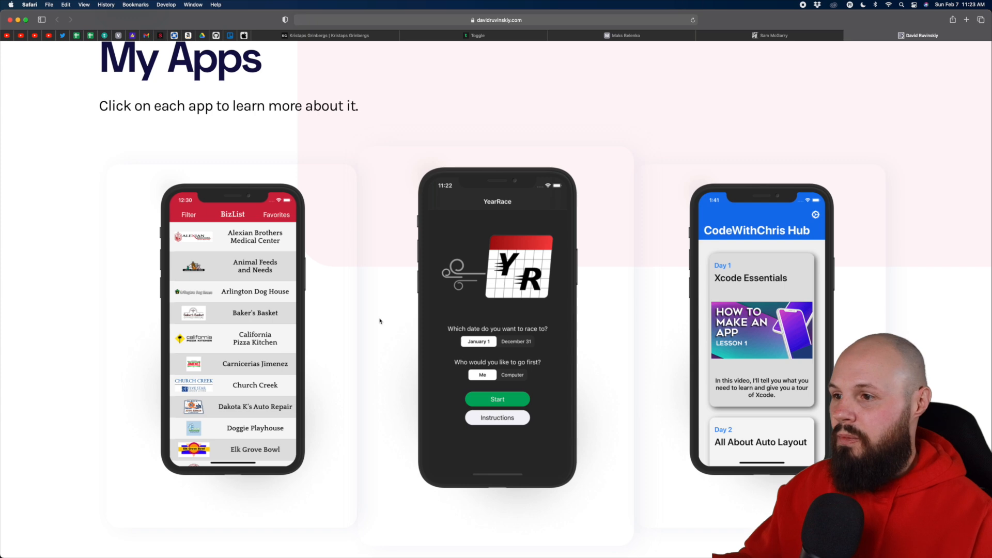
pyautogui.click(759, 329)
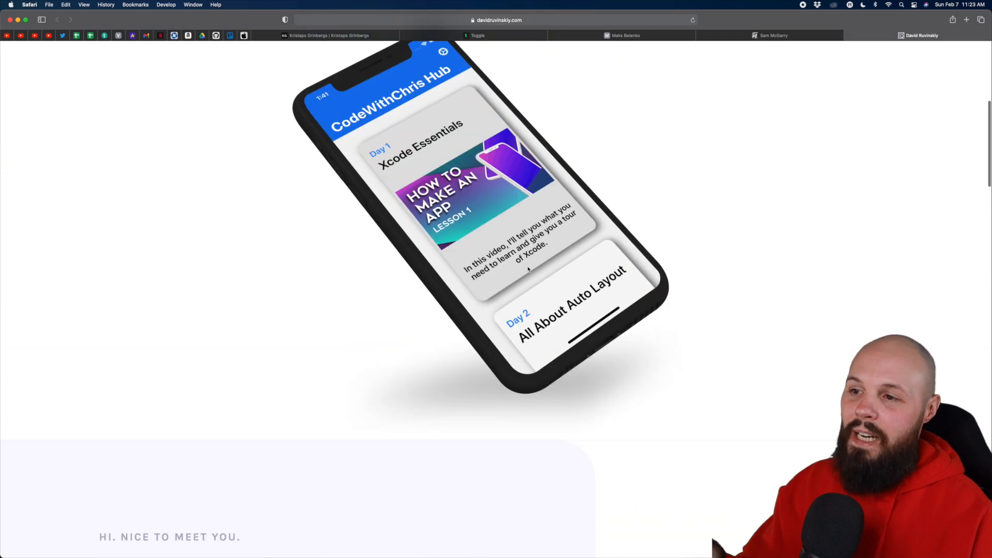
pyautogui.scroll(3)
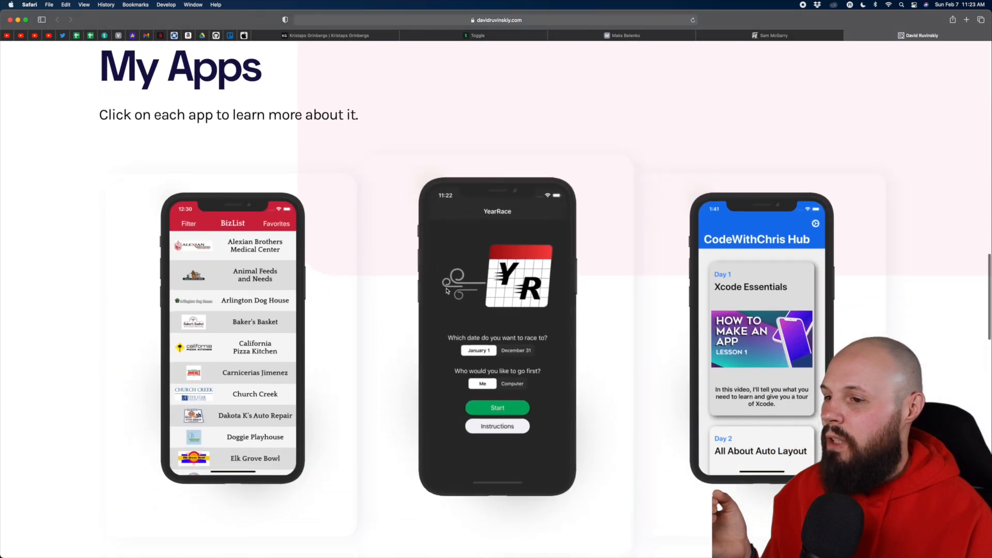
pyautogui.click(762, 335)
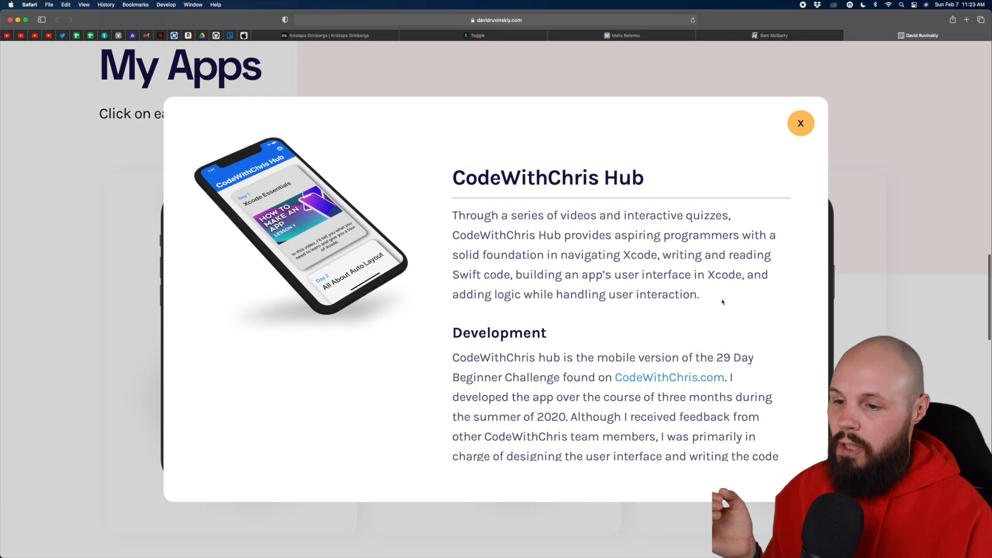
pyautogui.moveTo(789, 163)
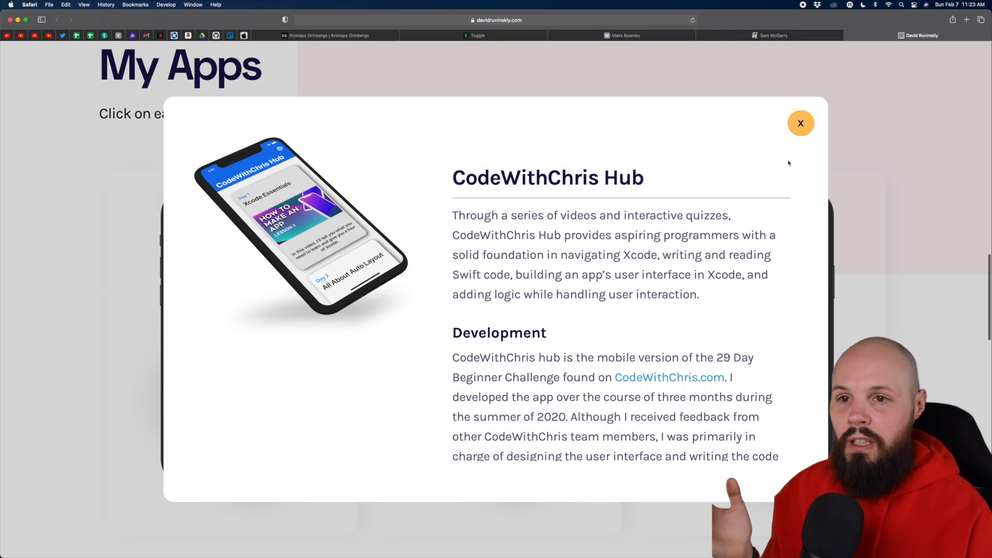
pyautogui.click(801, 123)
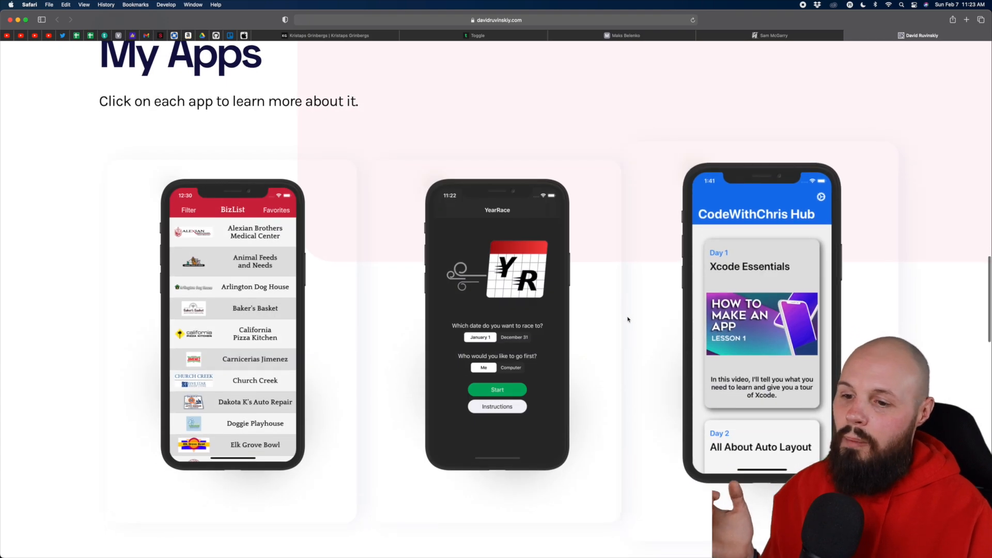
# Reopen and read the CodeWithChris Hub details, close them, and scroll to the Skills section.
pyautogui.click(761, 317)
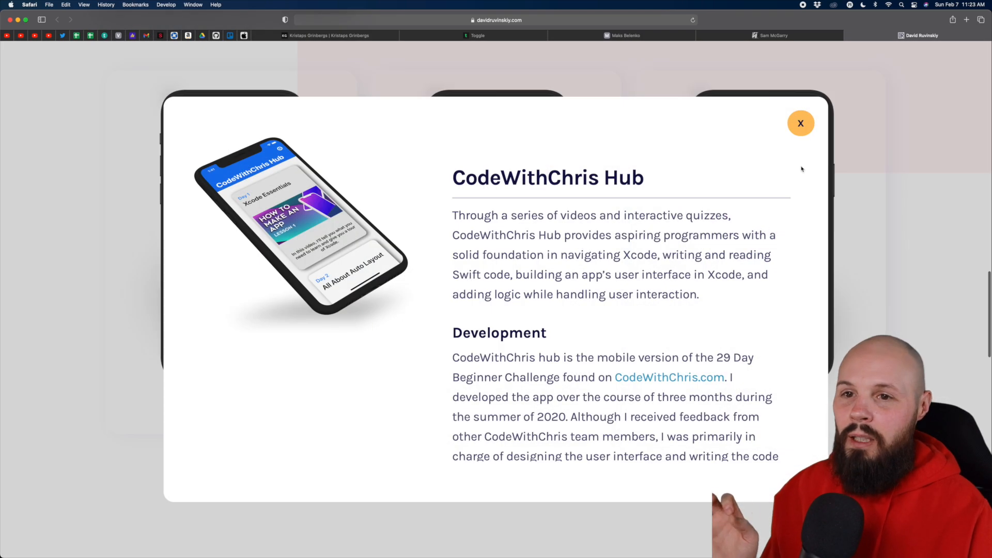
pyautogui.click(800, 123)
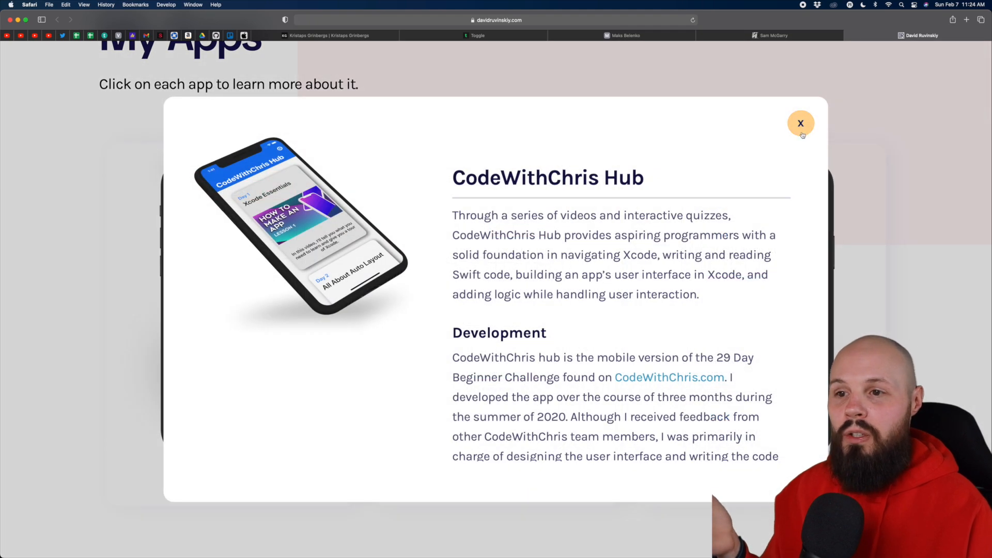
pyautogui.click(800, 123)
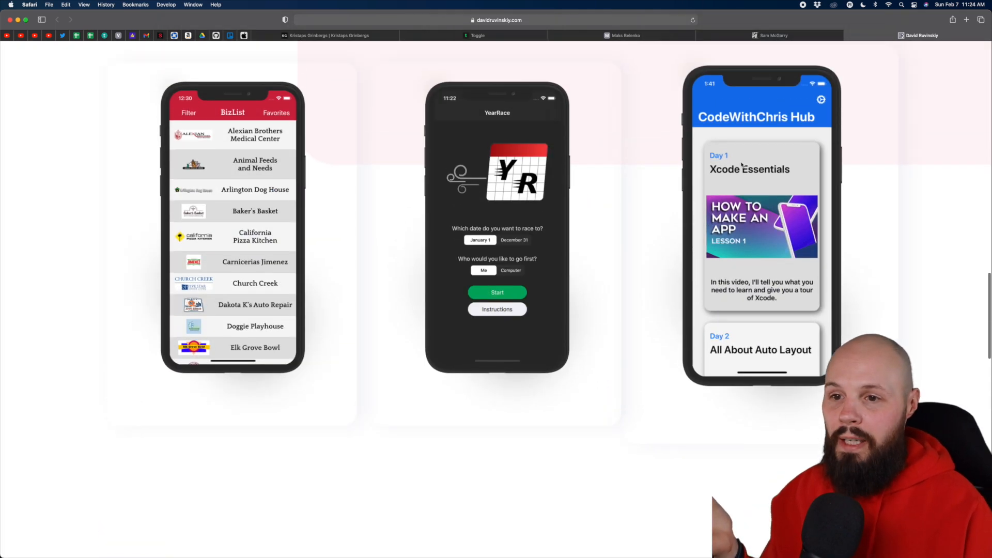
pyautogui.scroll(-3)
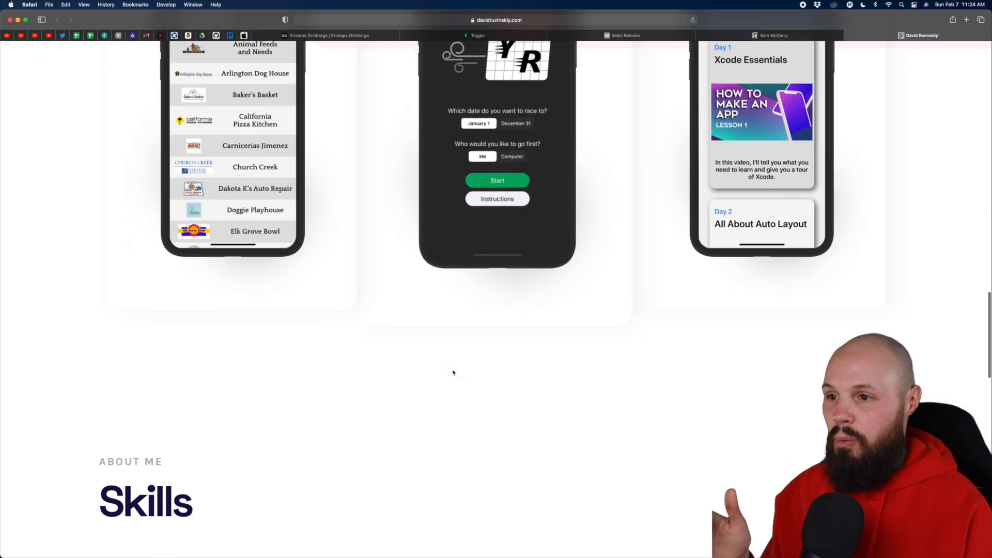
pyautogui.scroll(-3)
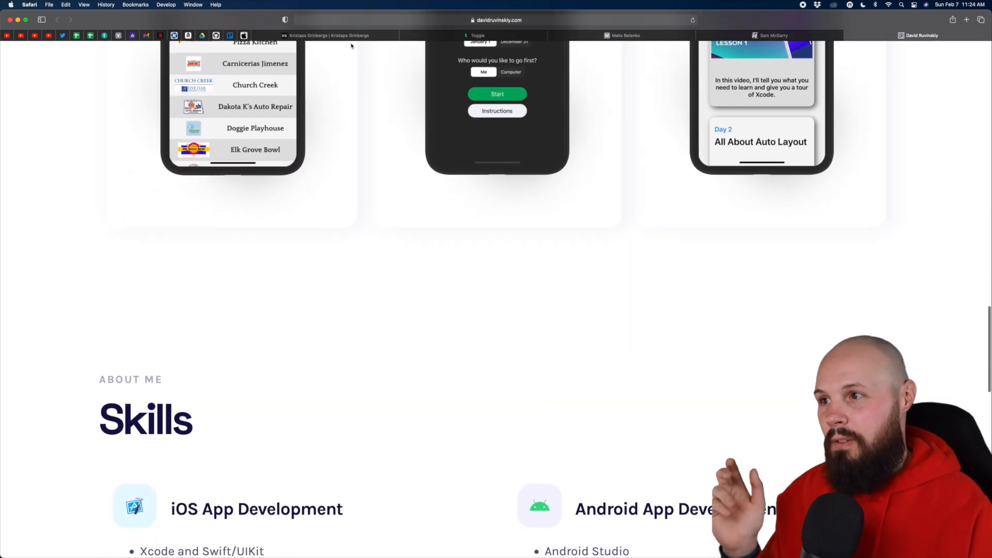
pyautogui.click(322, 35)
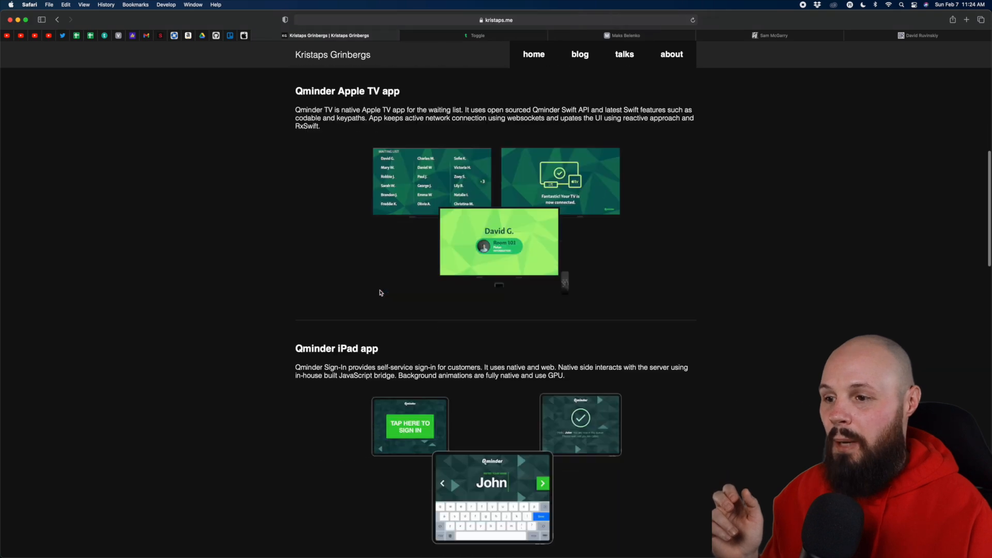
pyautogui.scroll(-3)
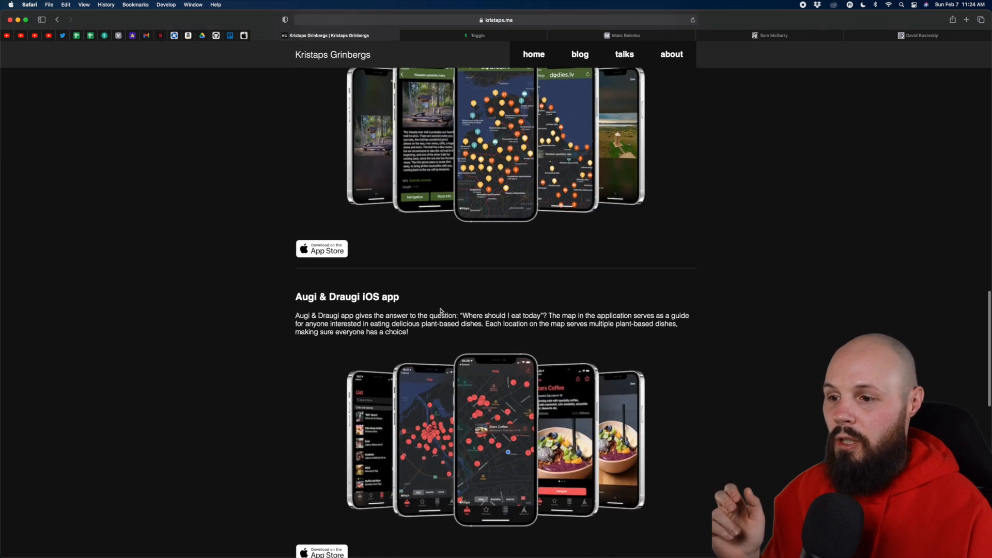
pyautogui.scroll(-3)
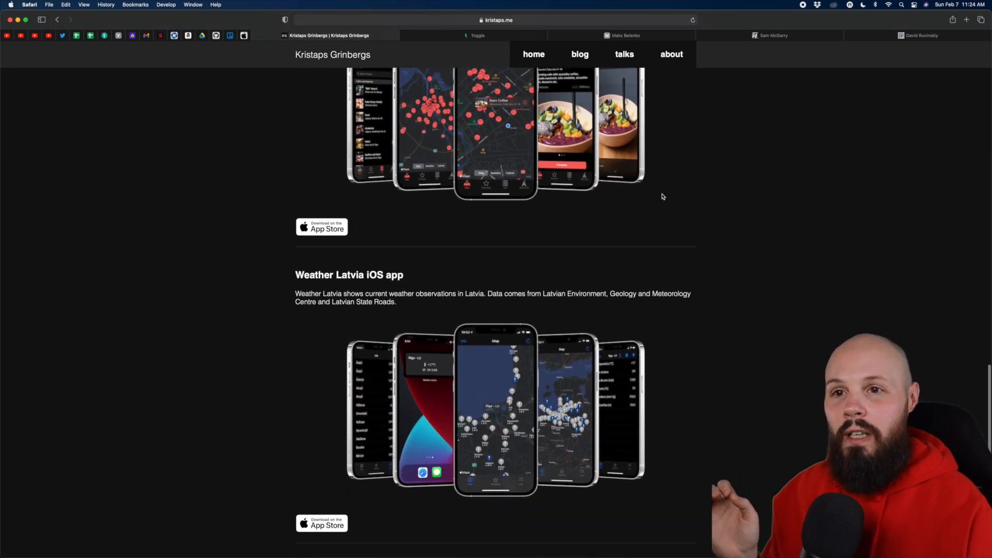
pyautogui.click(918, 35)
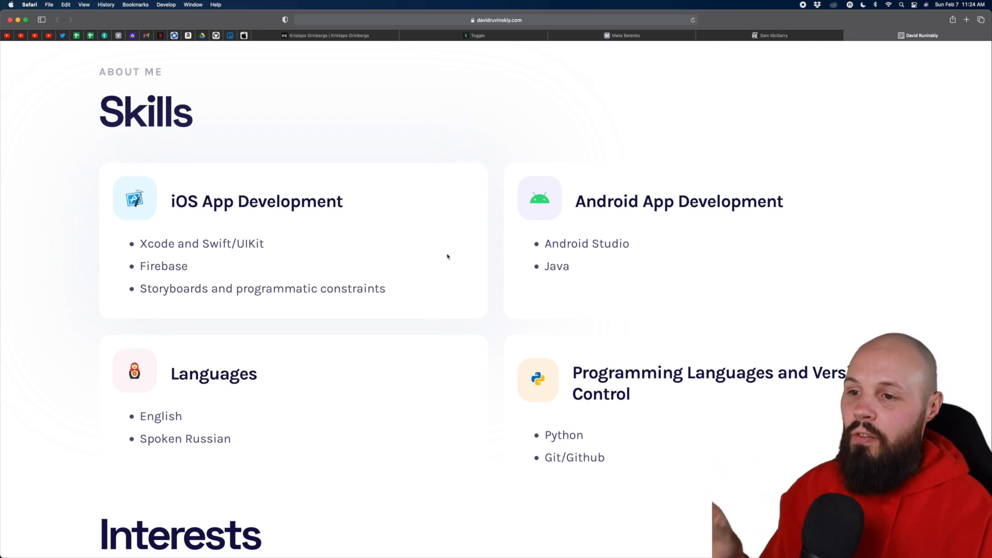
pyautogui.moveTo(192, 274)
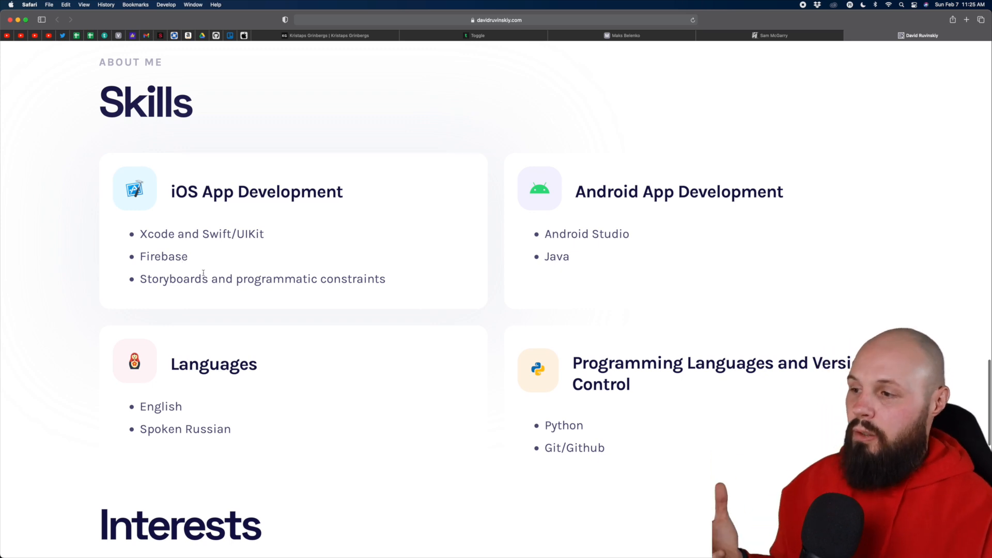
pyautogui.doubleClick(163, 256)
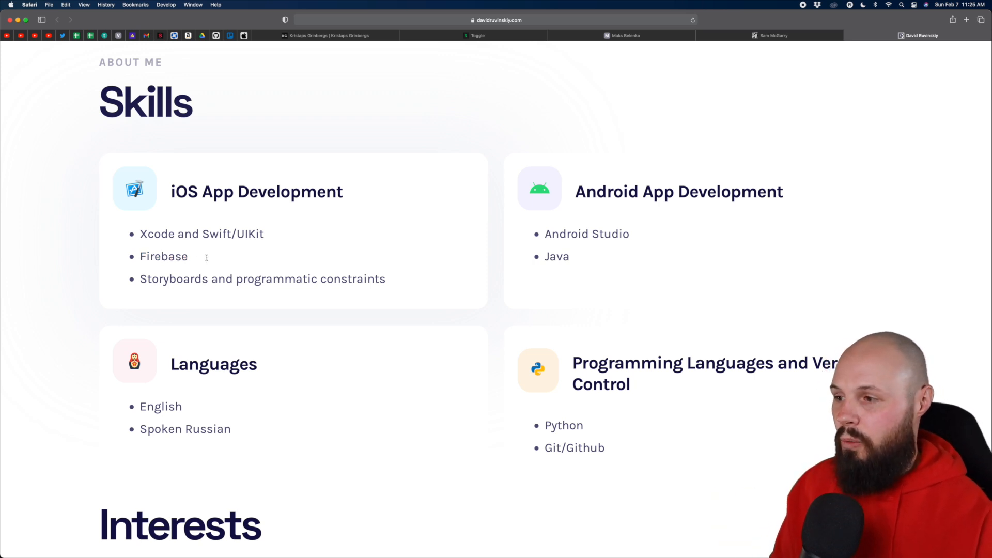
pyautogui.doubleClick(163, 256)
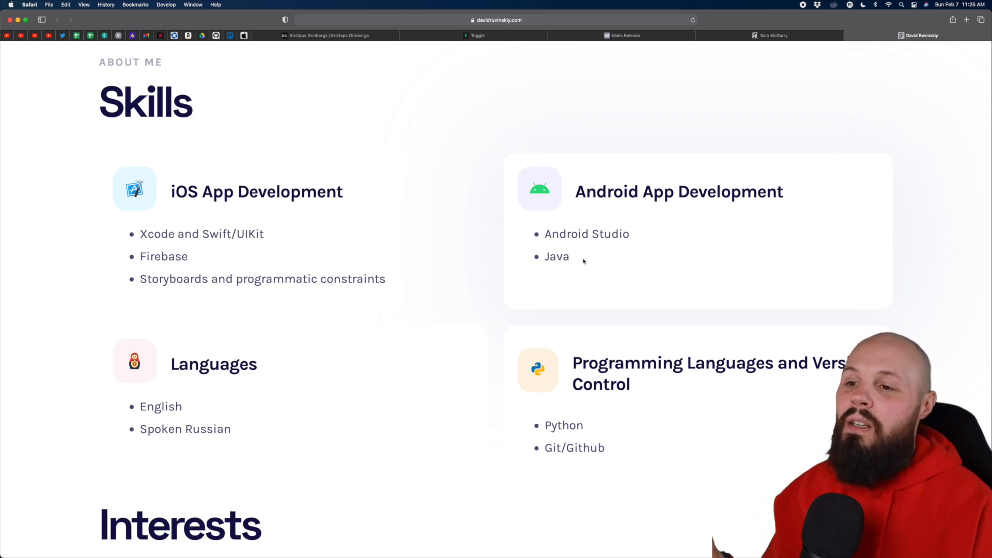
pyautogui.doubleClick(556, 256)
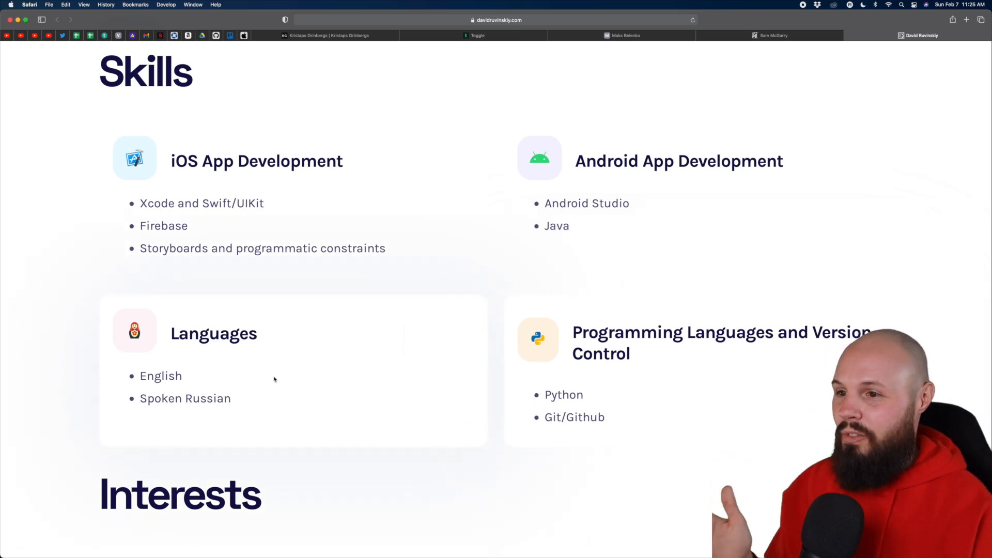
pyautogui.doubleClick(556, 225)
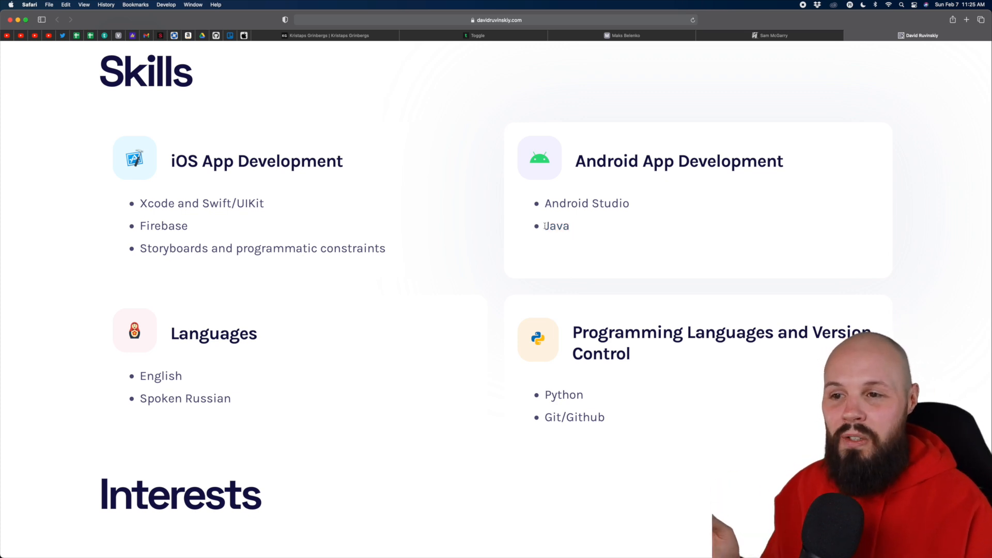
pyautogui.doubleClick(556, 227)
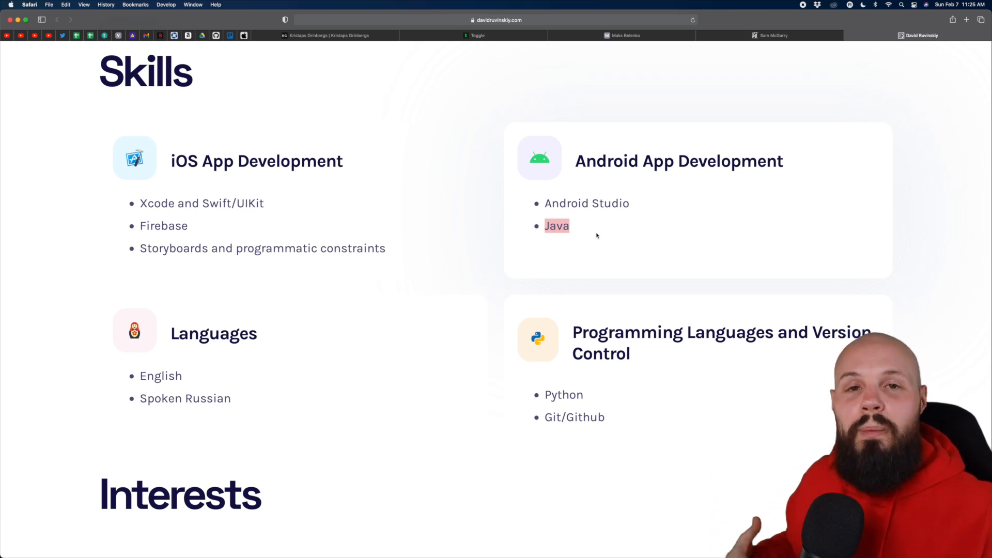
# Scroll from Skills through the Interests section down to the YearRace app details.
pyautogui.scroll(-3)
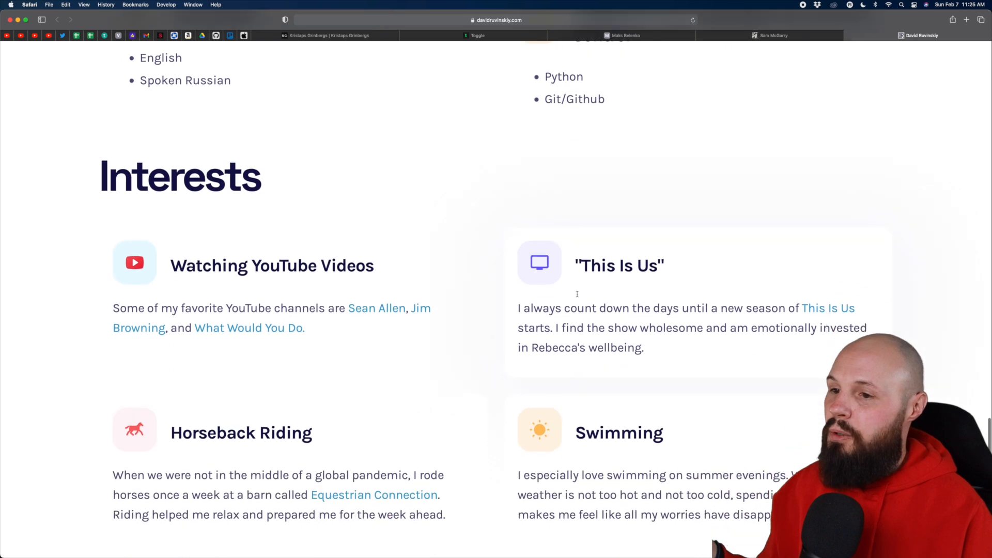
pyautogui.scroll(-3)
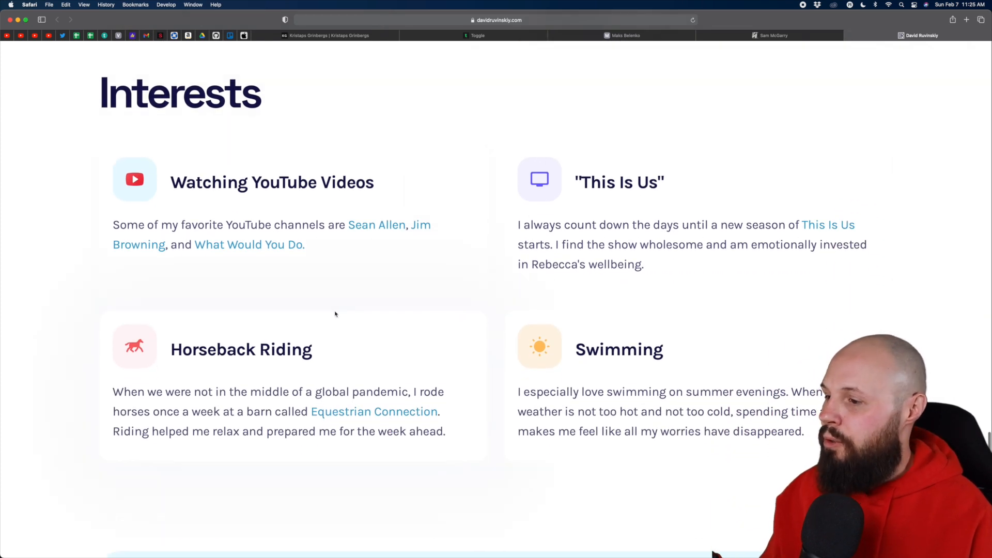
pyautogui.scroll(-3)
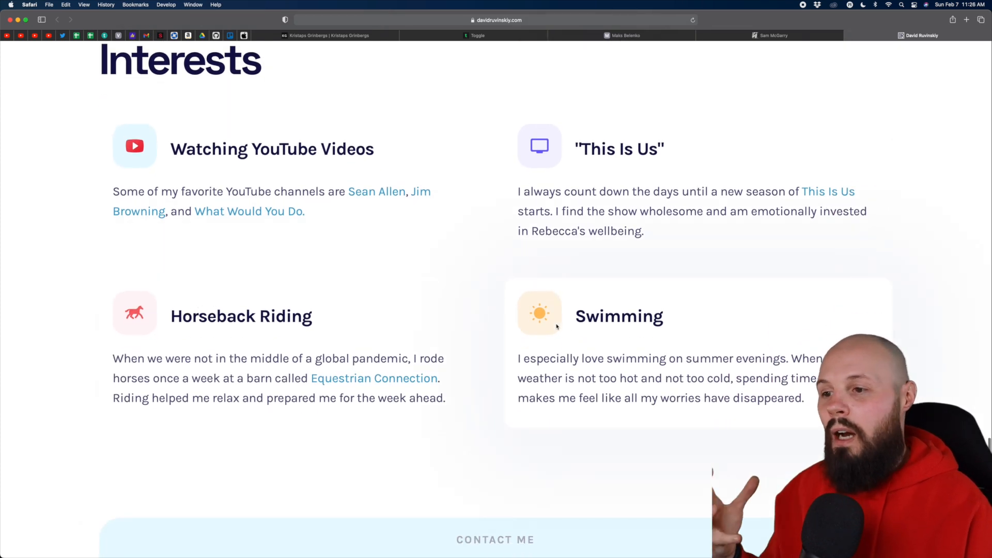
pyautogui.scroll(3)
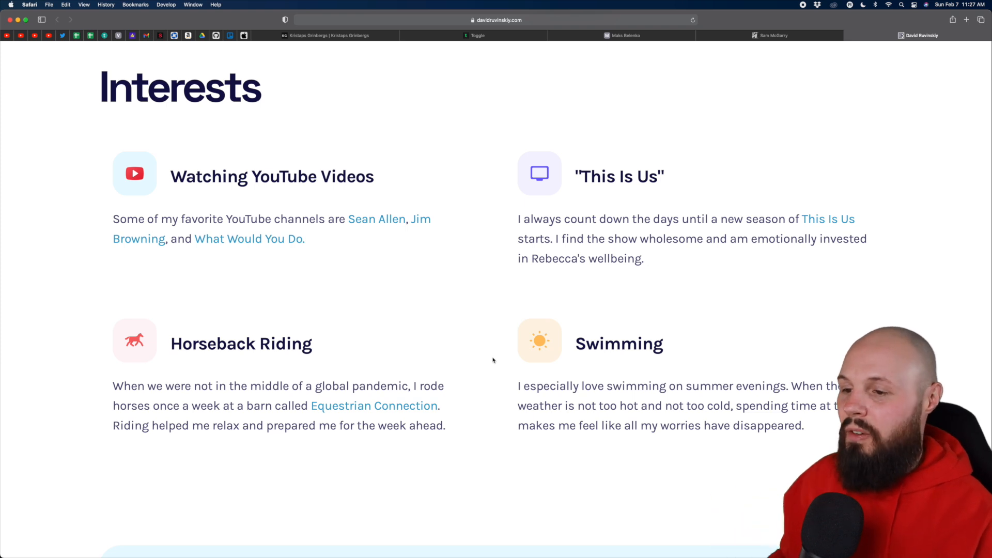
pyautogui.scroll(-3)
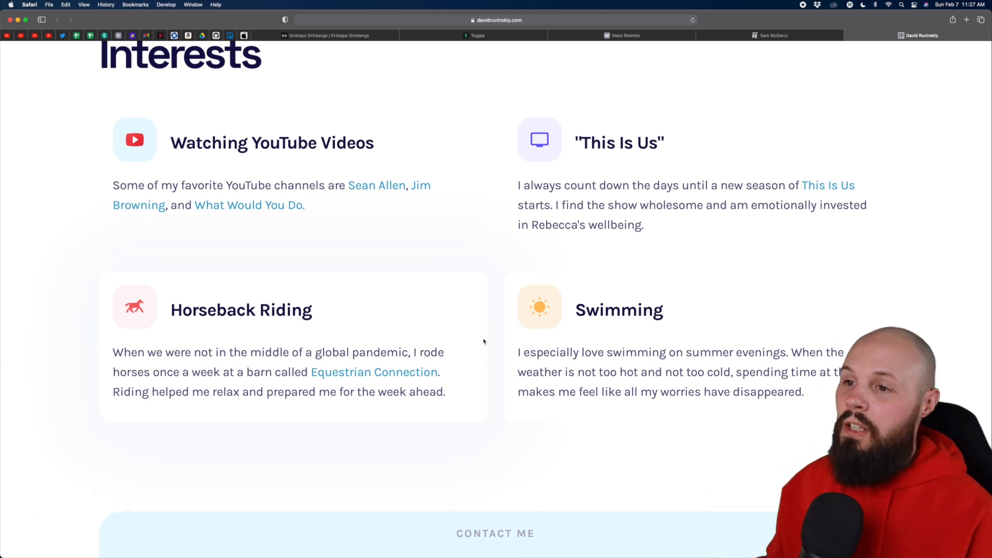
pyautogui.scroll(3)
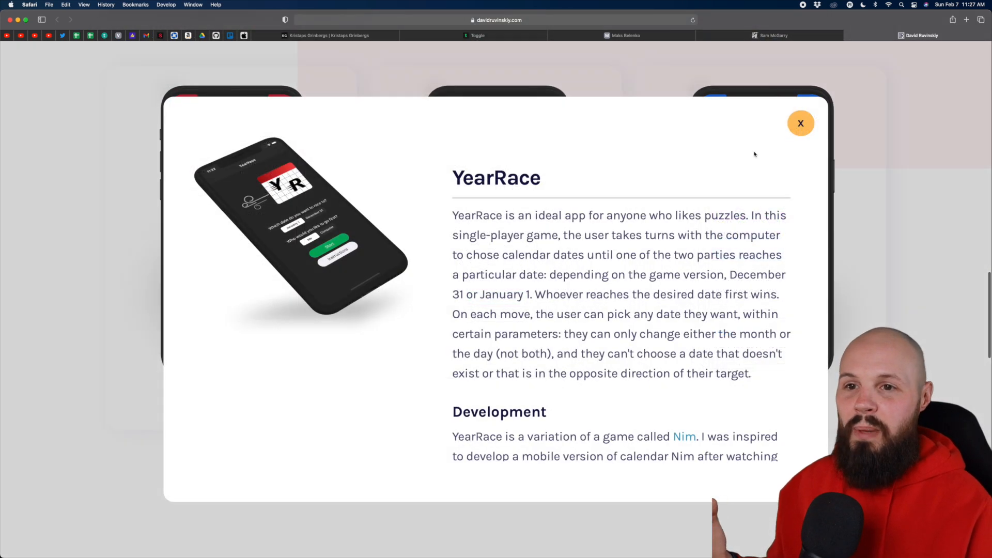
# Dismiss the YearRace popup and scroll back up to the Welcome section.
pyautogui.click(800, 123)
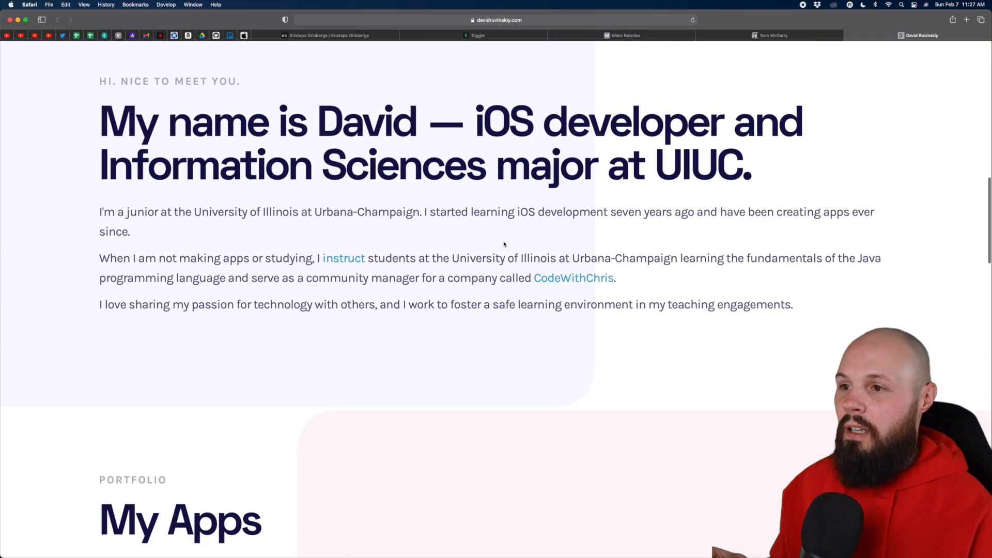
pyautogui.scroll(-3)
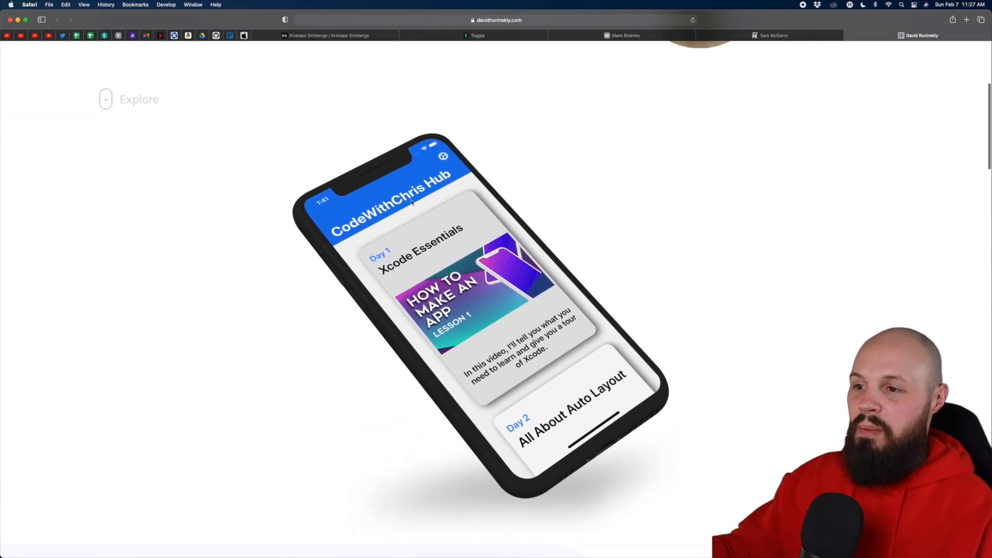
pyautogui.scroll(3)
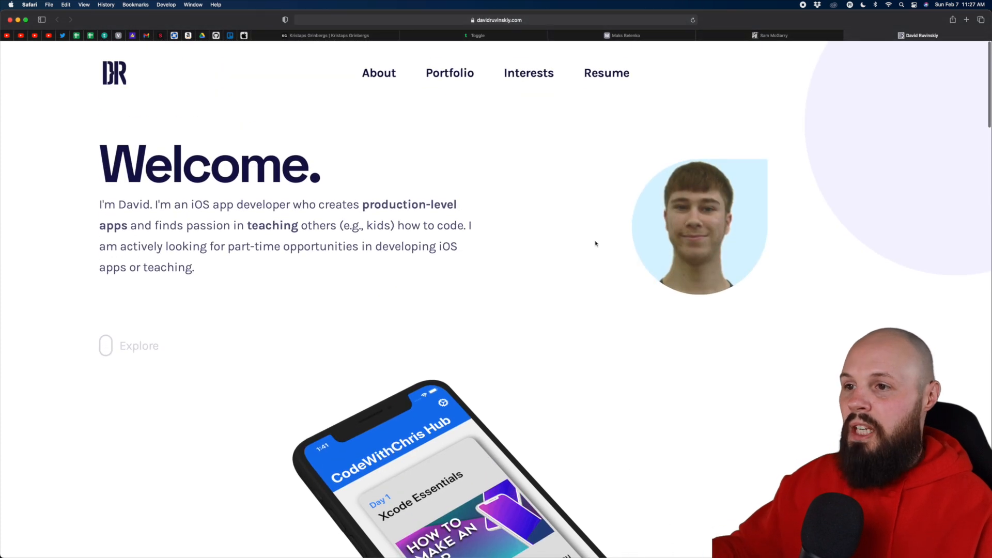
pyautogui.moveTo(631, 399)
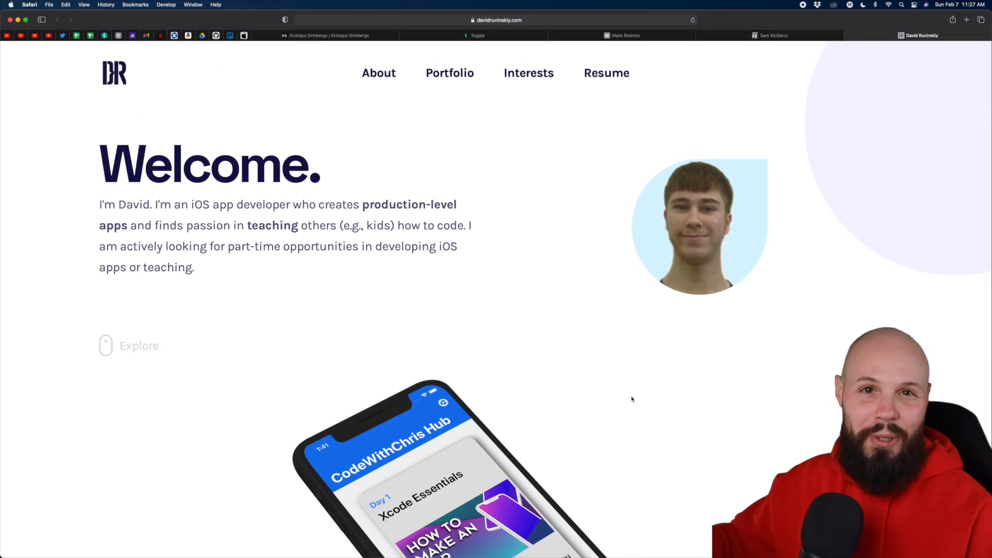